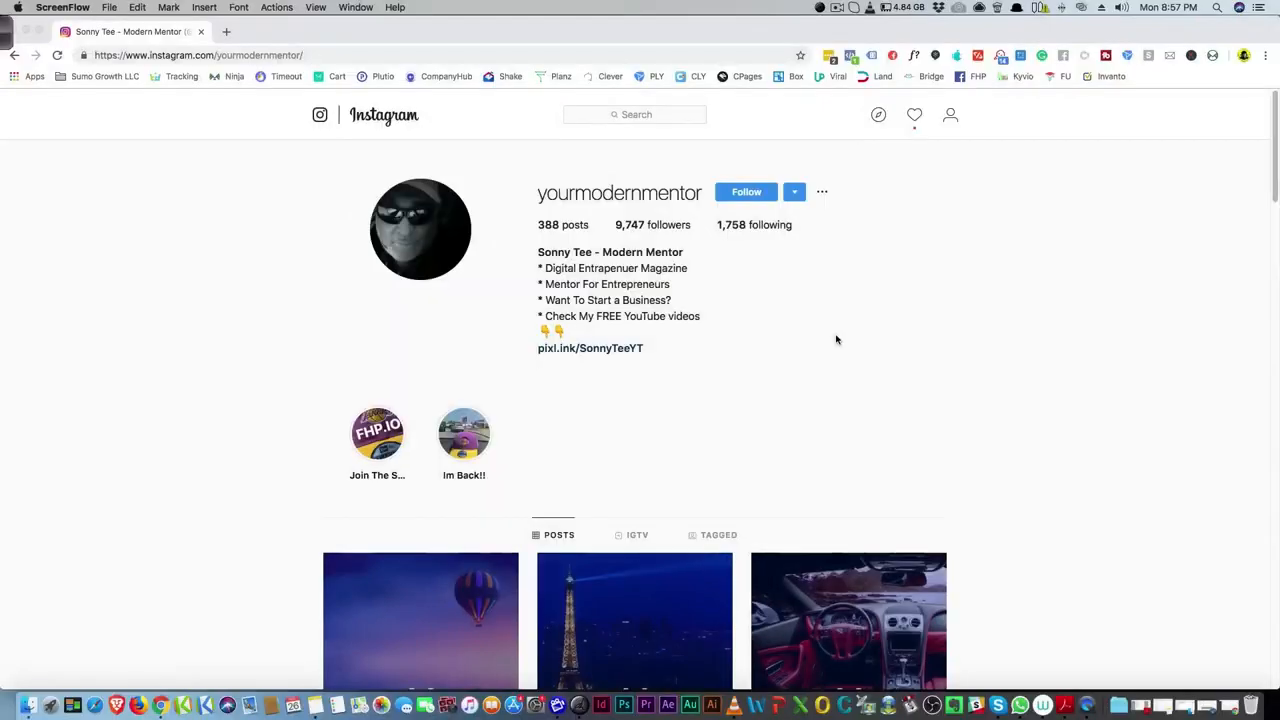
mouse_move(555, 193)
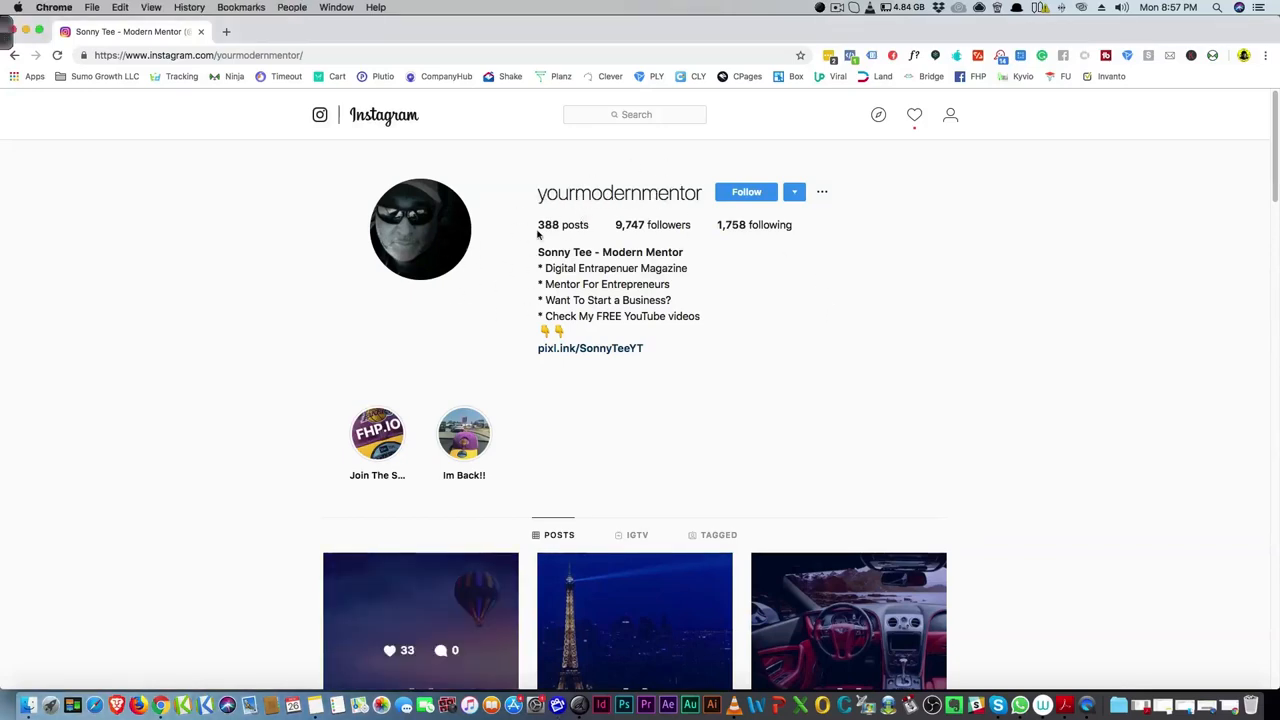
mouse_move(682, 279)
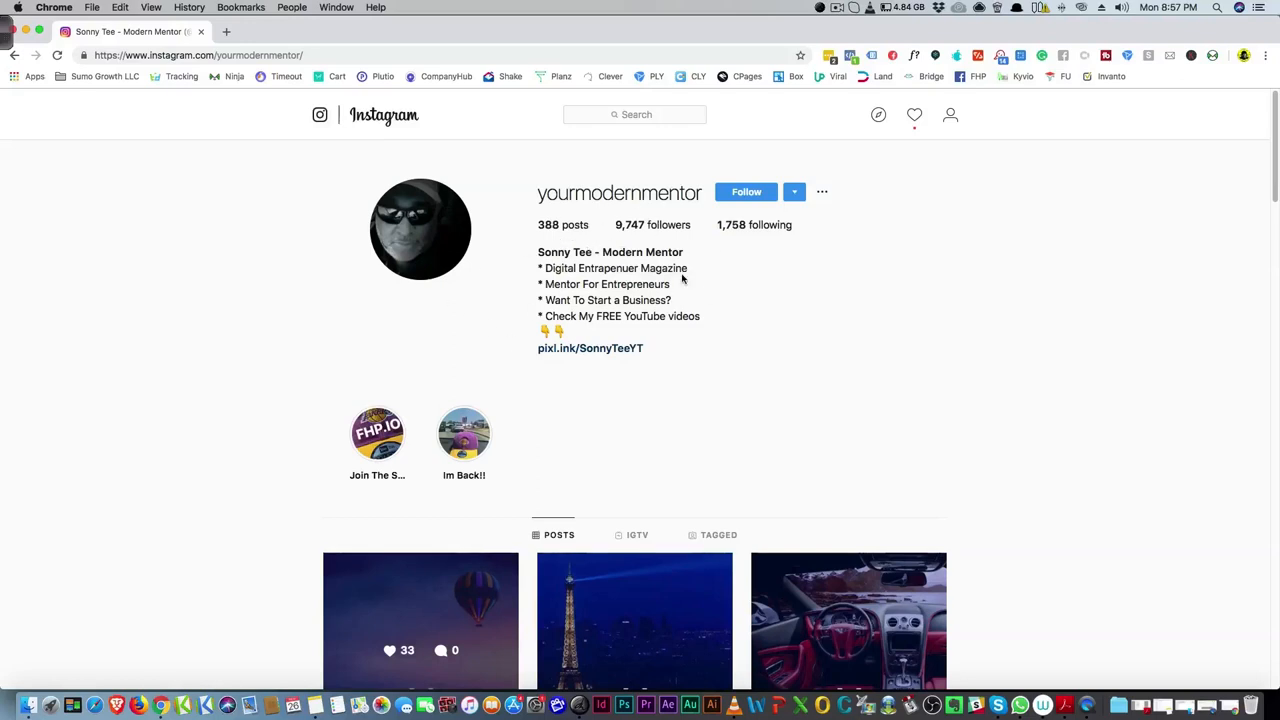
mouse_move(529, 194)
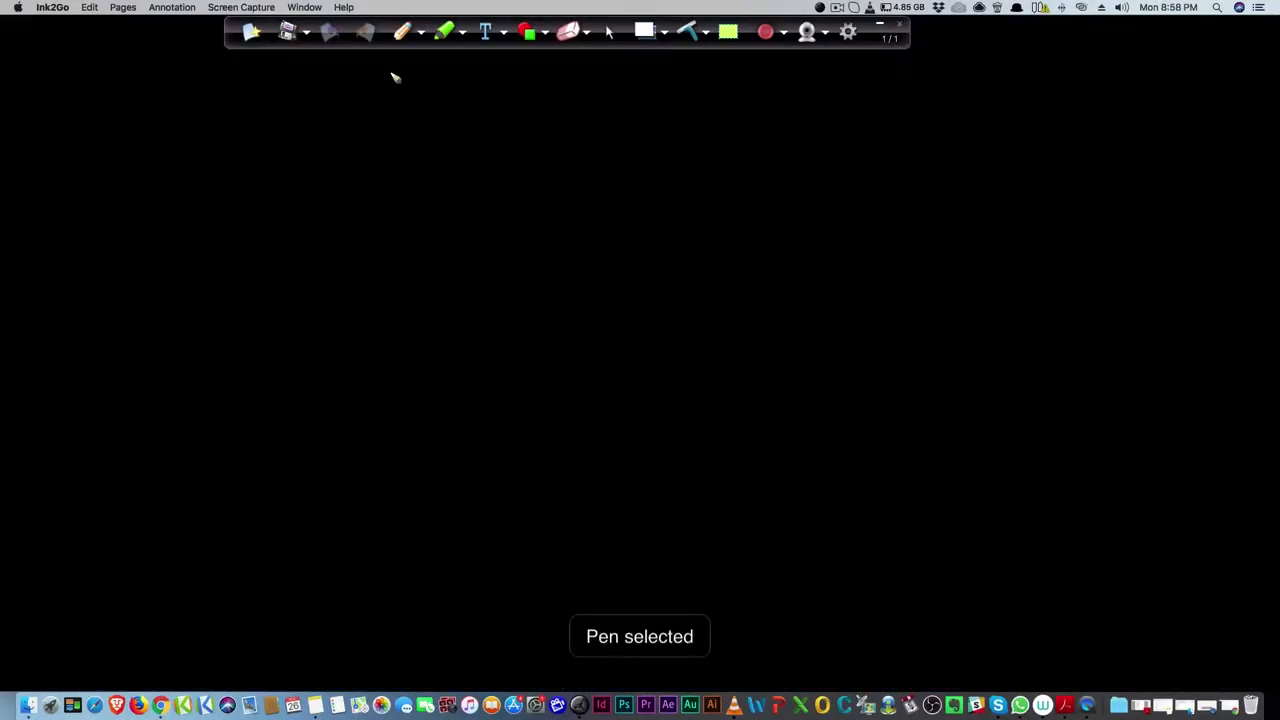
mouse_move(351, 162)
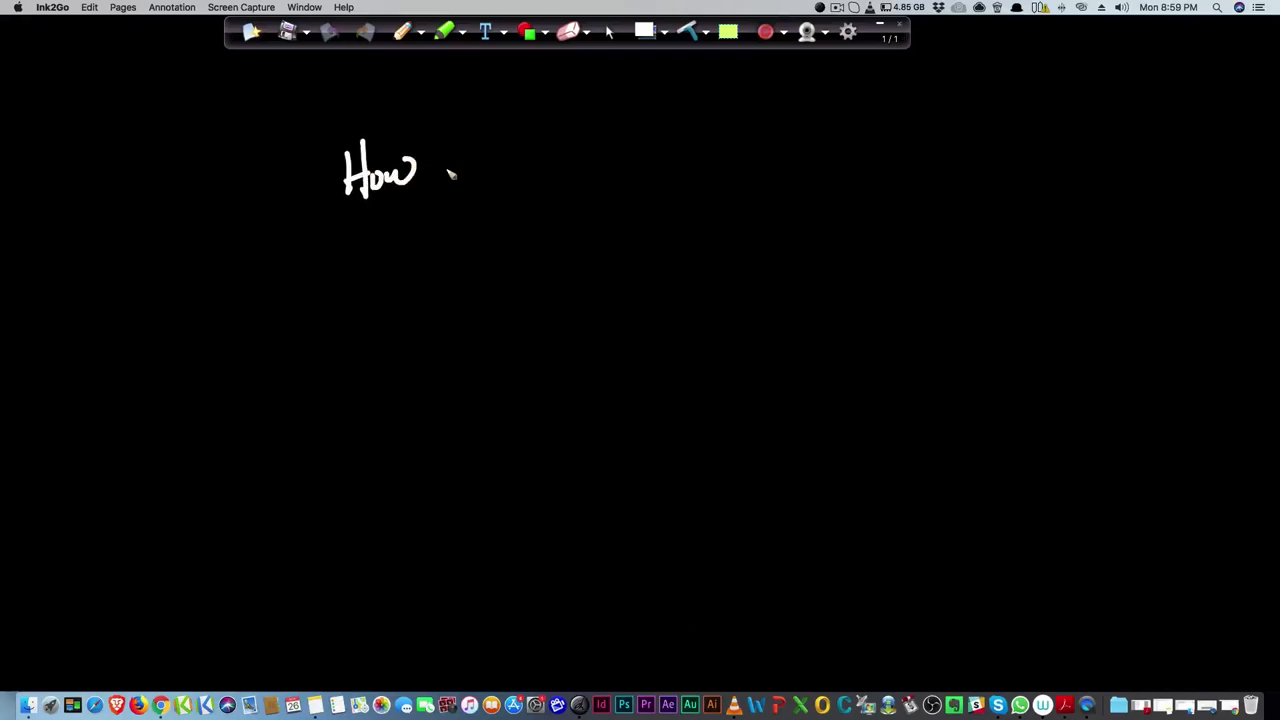
Handwrite HOW TO START, a crossed-out dollar sign, circled Capt. Obvio and crossed-out Jobs, then clear
left_click_drag(440, 165, 545, 215)
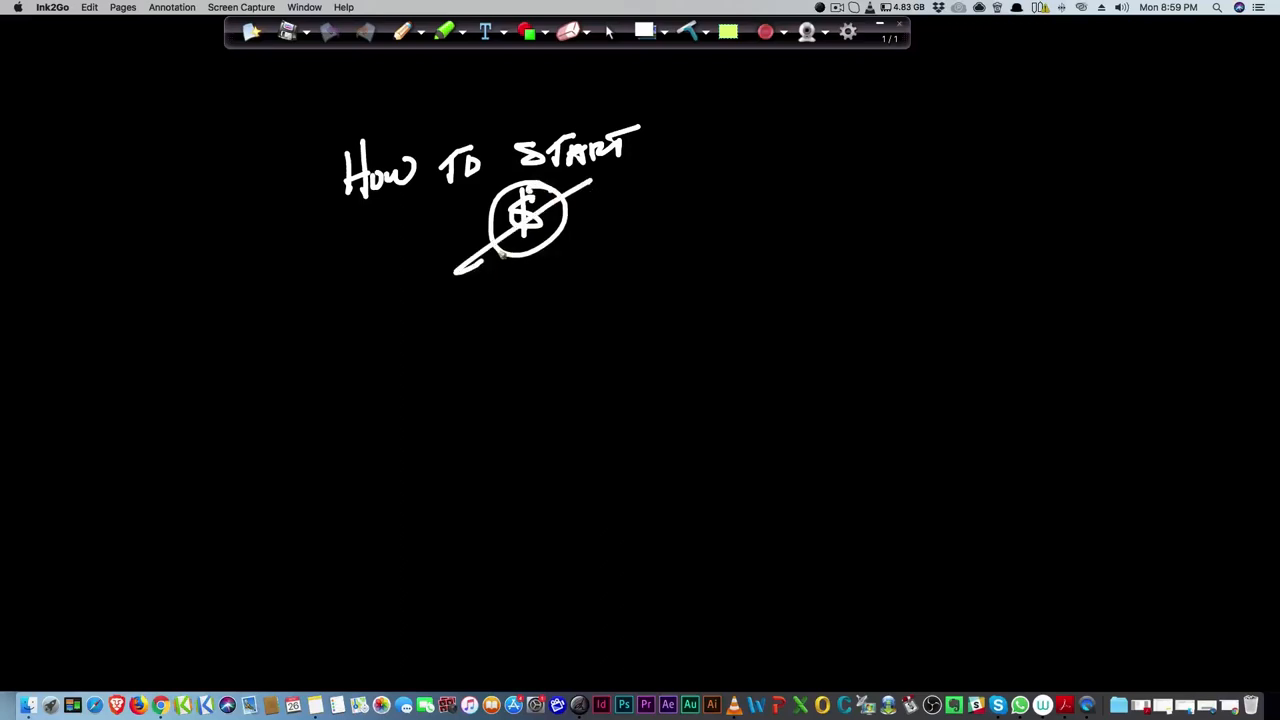
mouse_move(138, 310)
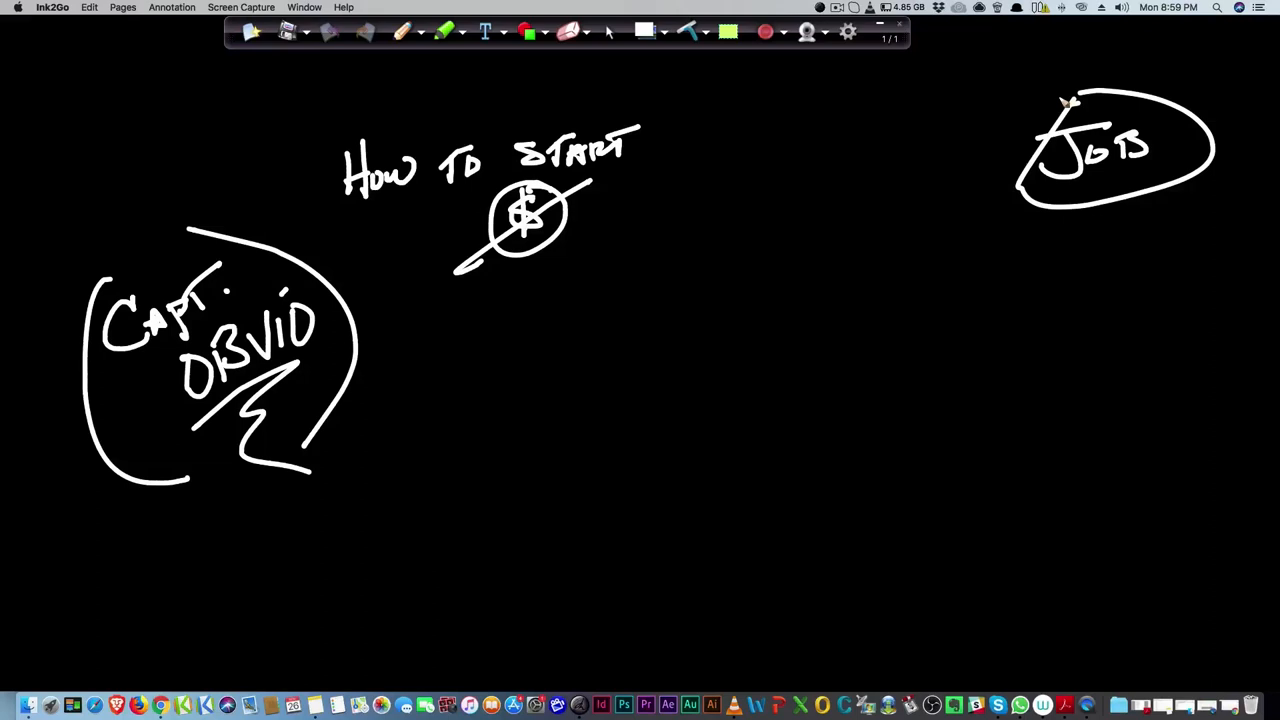
mouse_move(994, 174)
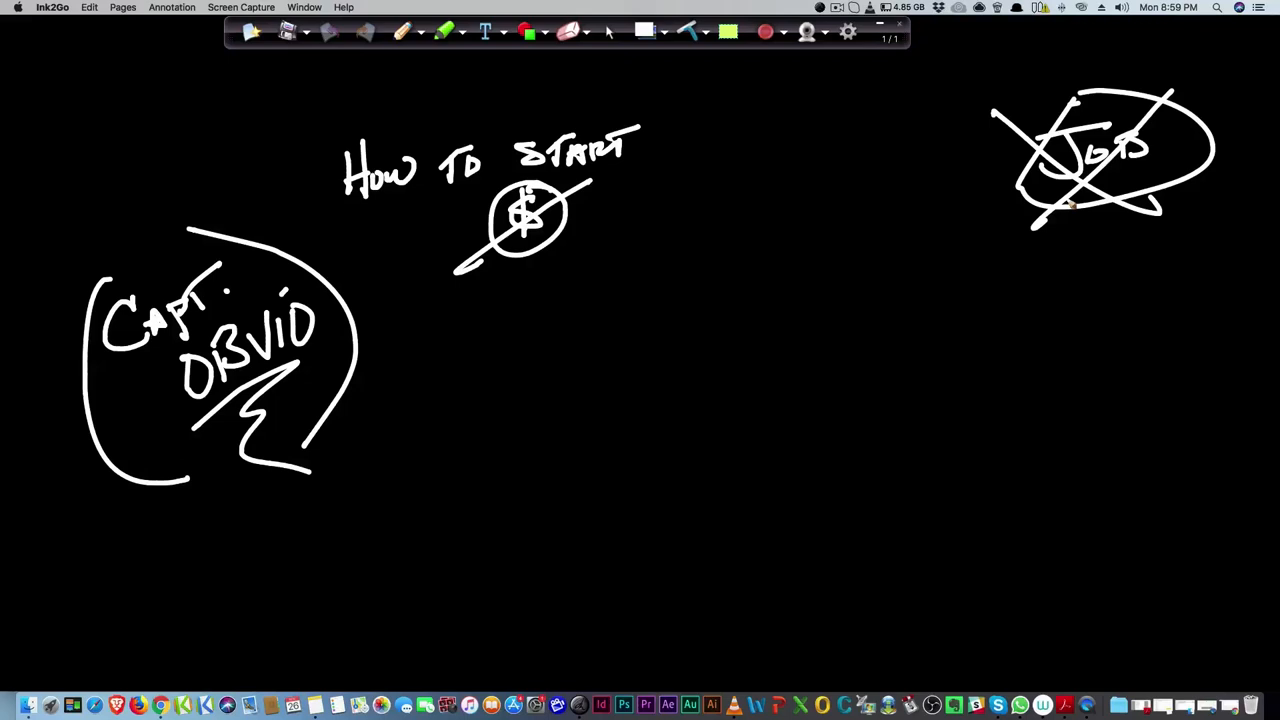
left_click_drag(1040, 248, 1190, 245)
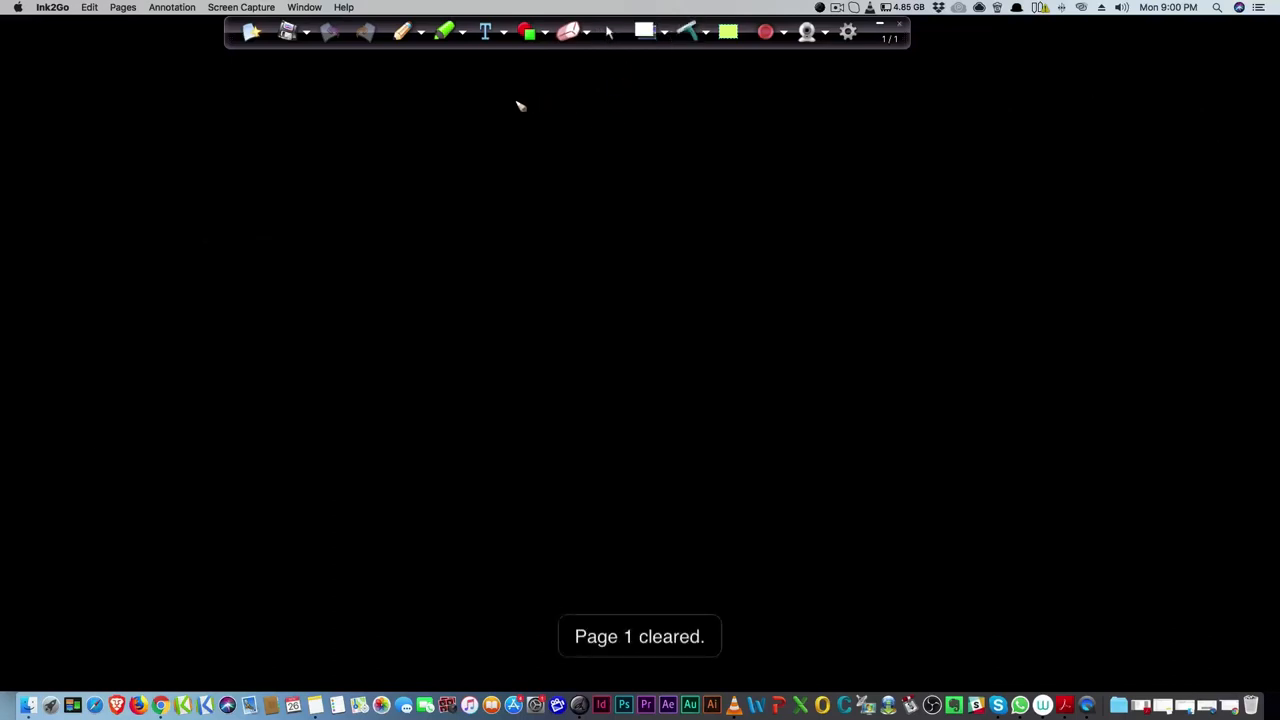
Erase the botched first attempt, then write Online with an arrow pointing right
left_click_drag(70, 175, 130, 175)
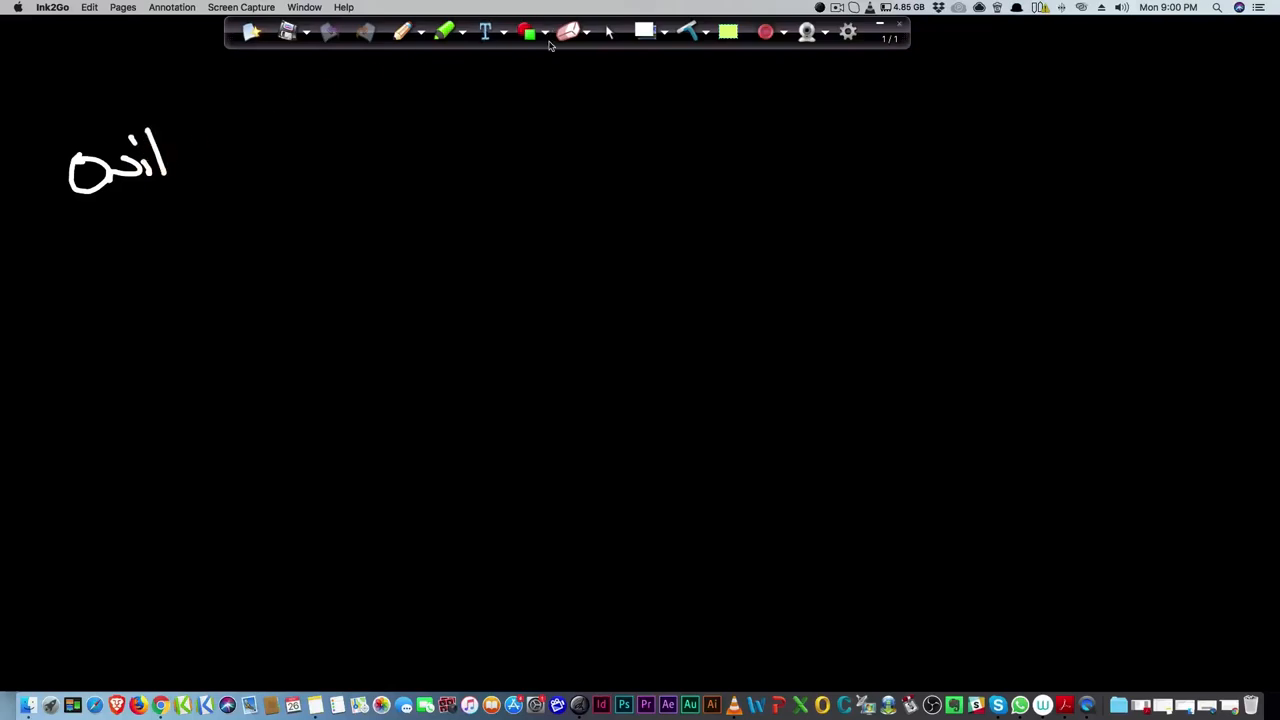
left_click(445, 33)
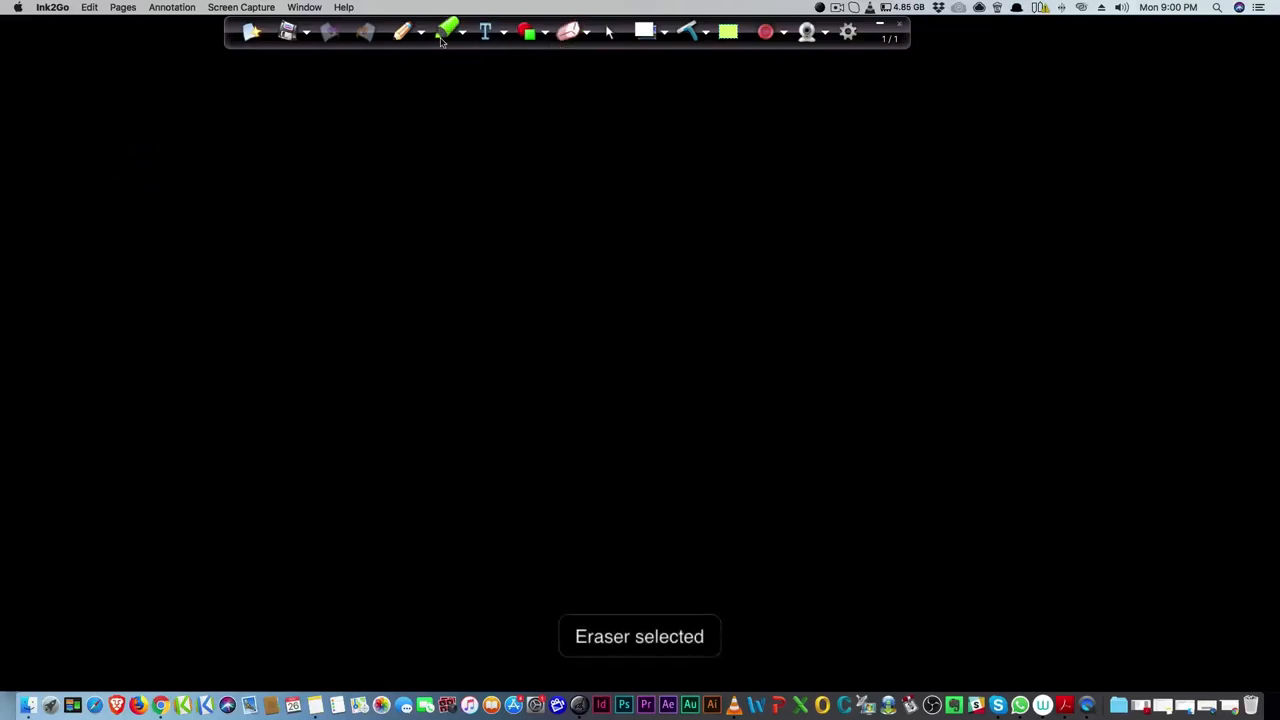
left_click(410, 33)
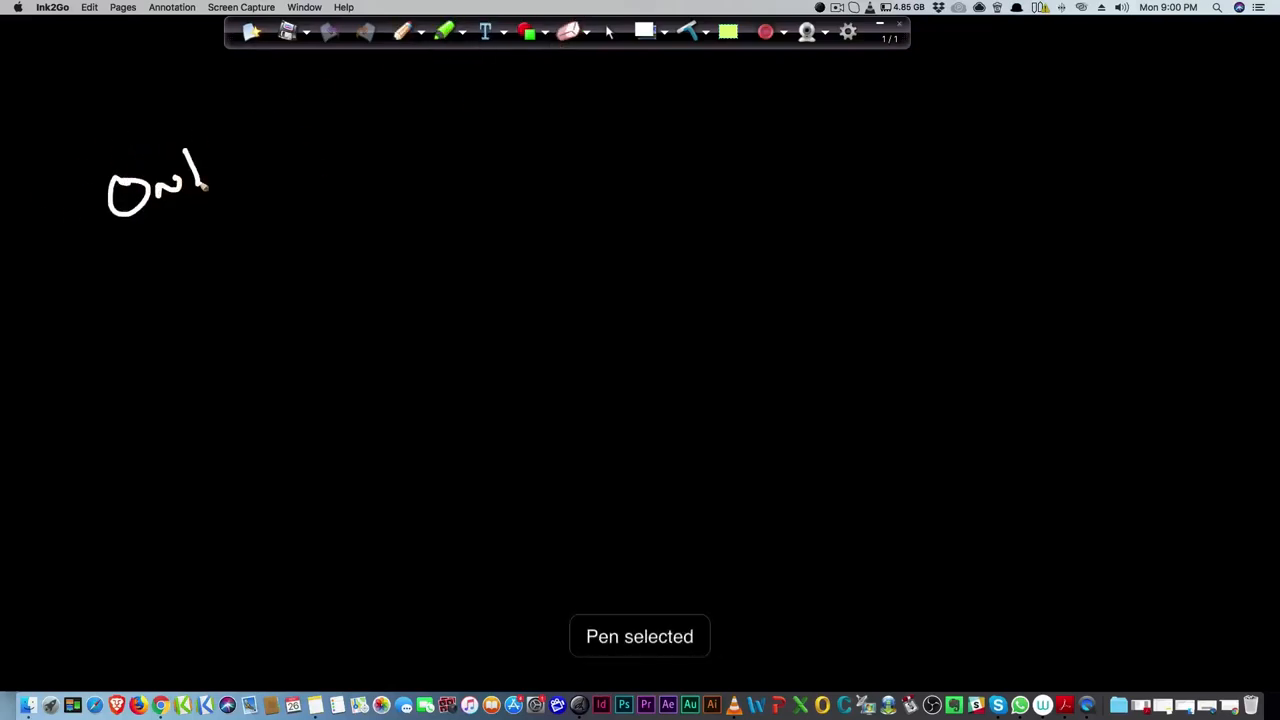
left_click_drag(210, 180, 280, 160)
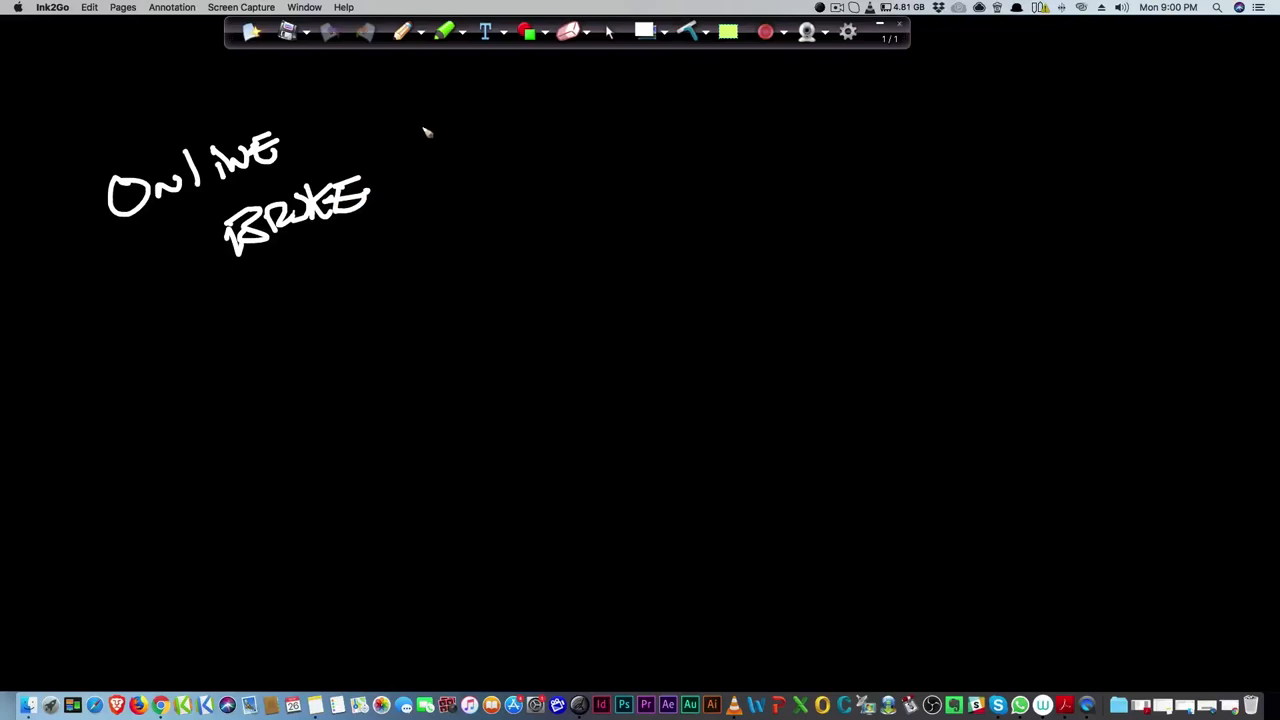
left_click_drag(332, 118, 570, 105)
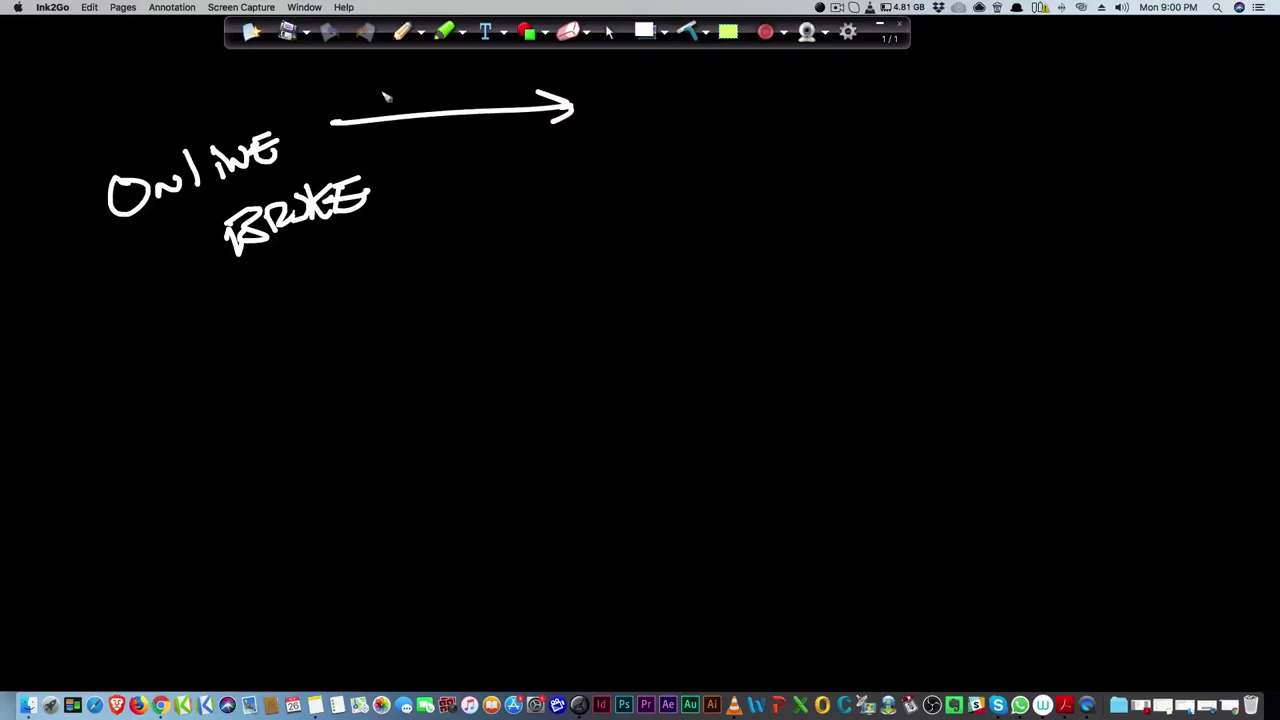
mouse_move(378, 113)
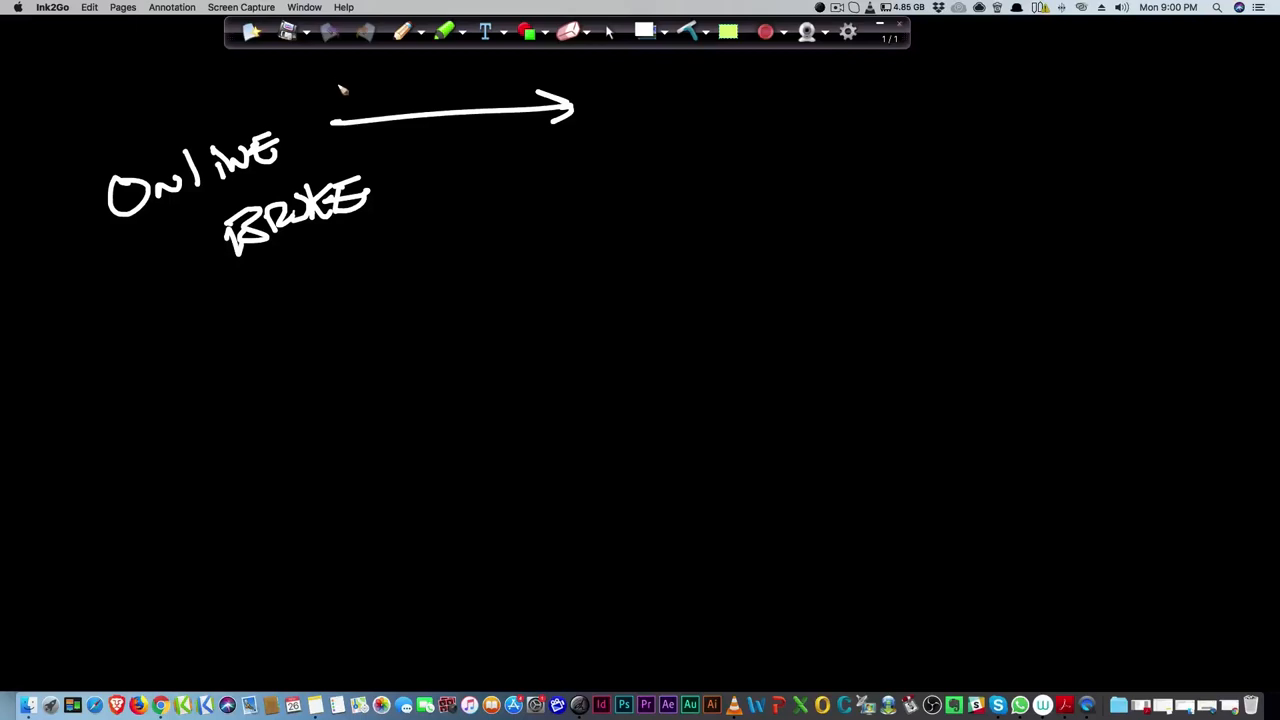
mouse_move(295, 77)
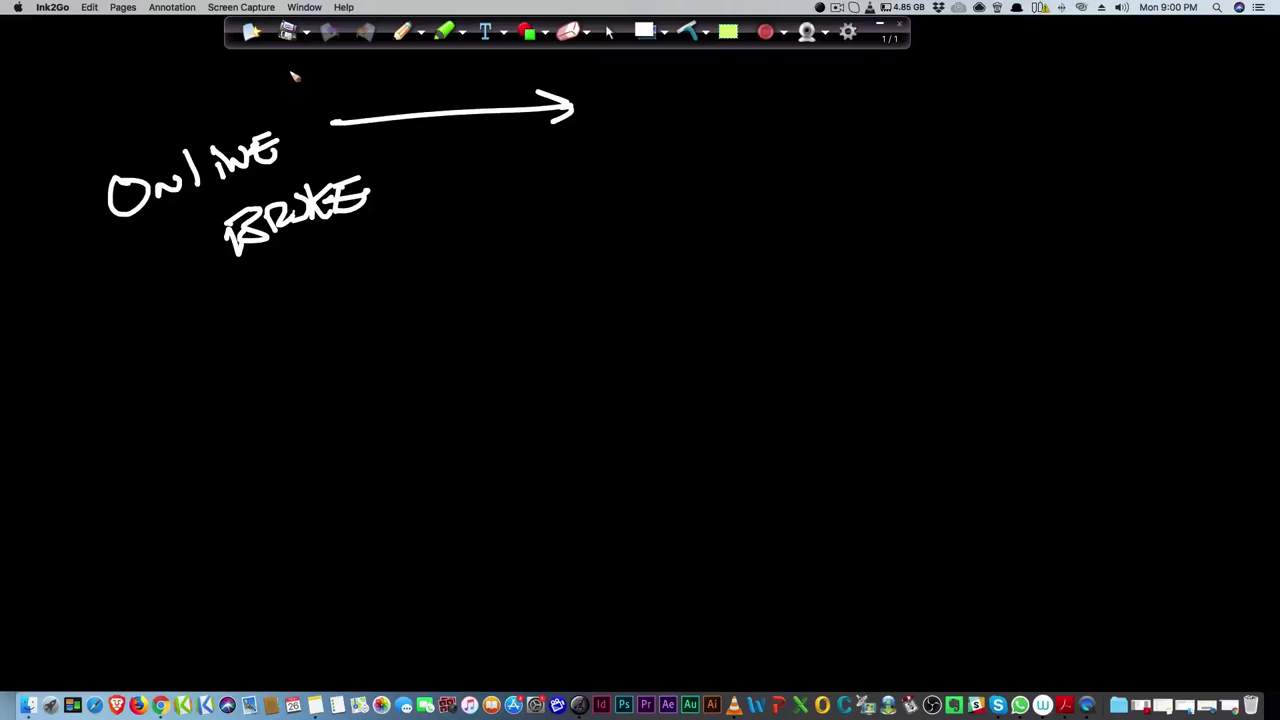
Add 30 DAY above and 60 DAY below the arrow, then a double-underlined yellow Learning
left_click_drag(250, 70, 275, 95)
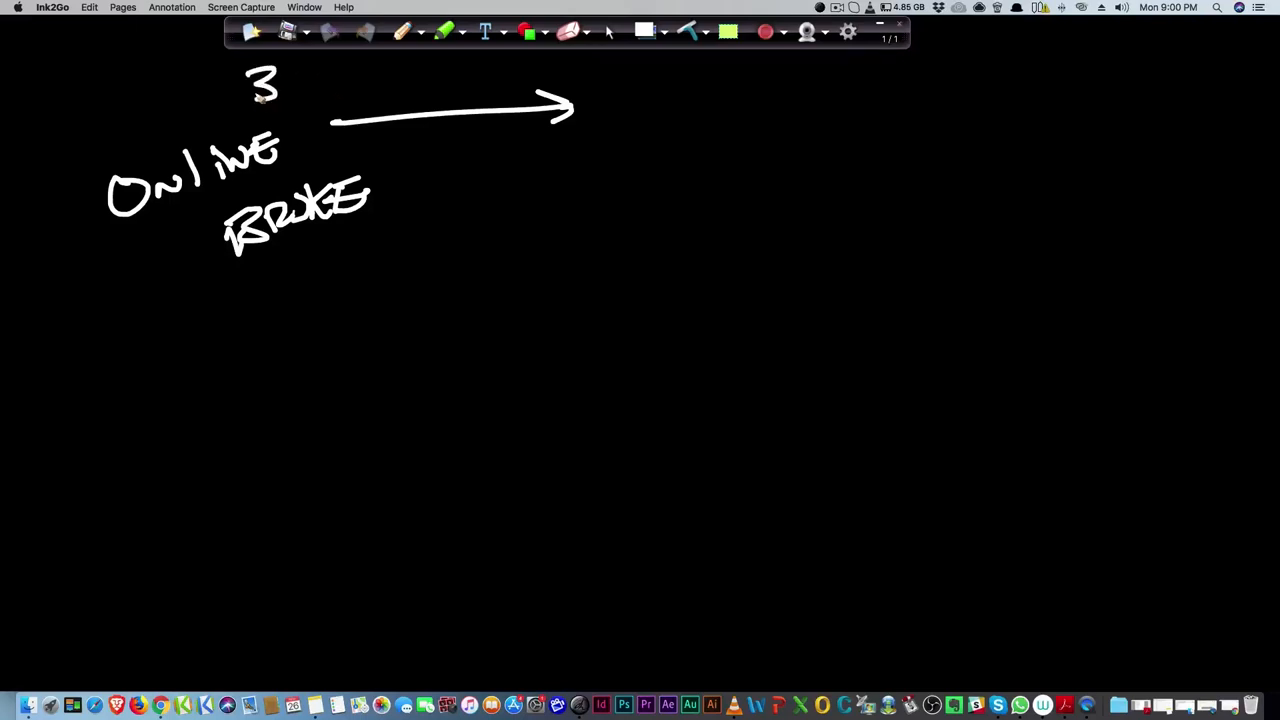
left_click_drag(290, 85, 350, 85)
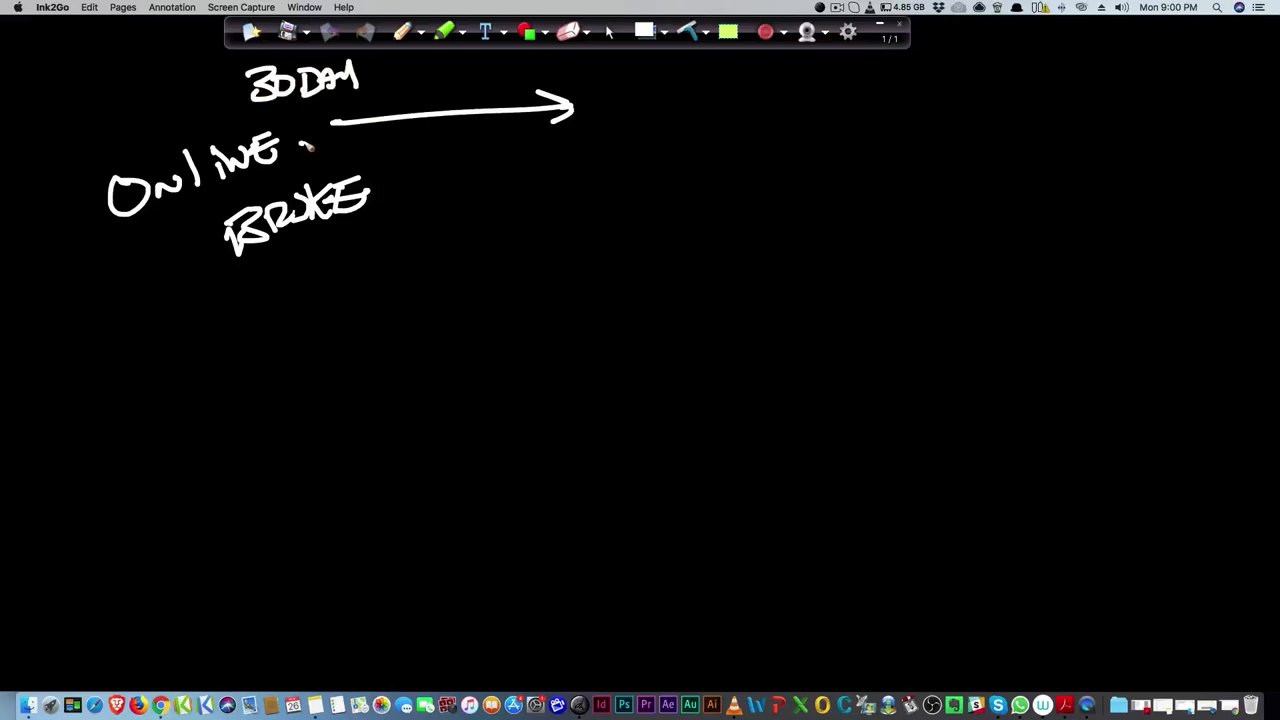
left_click_drag(345, 140, 415, 140)
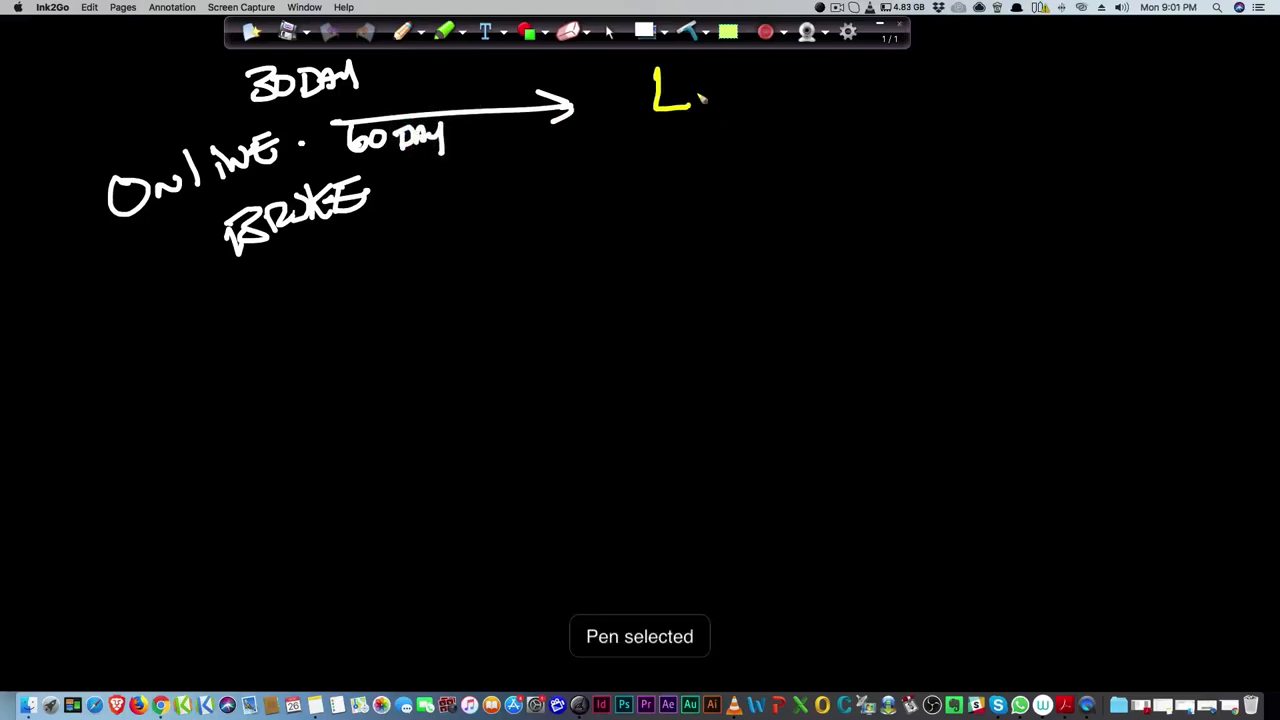
left_click_drag(700, 95, 810, 100)
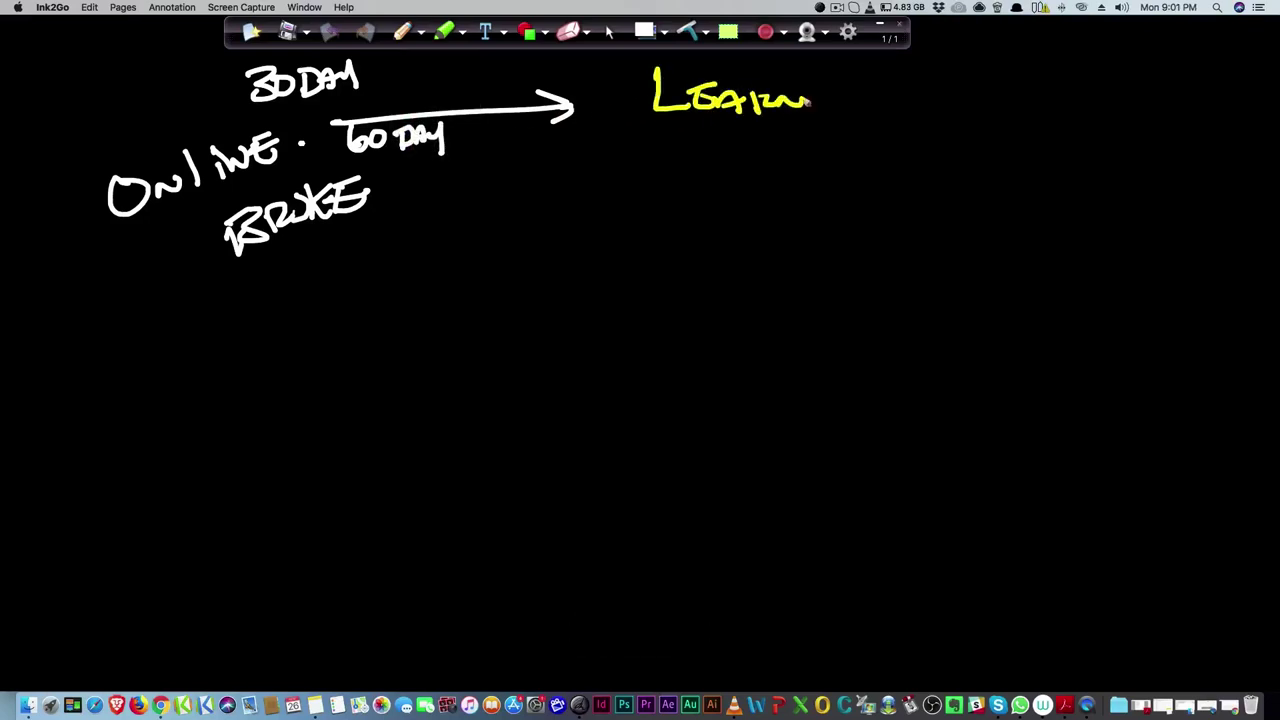
left_click_drag(810, 100, 858, 100)
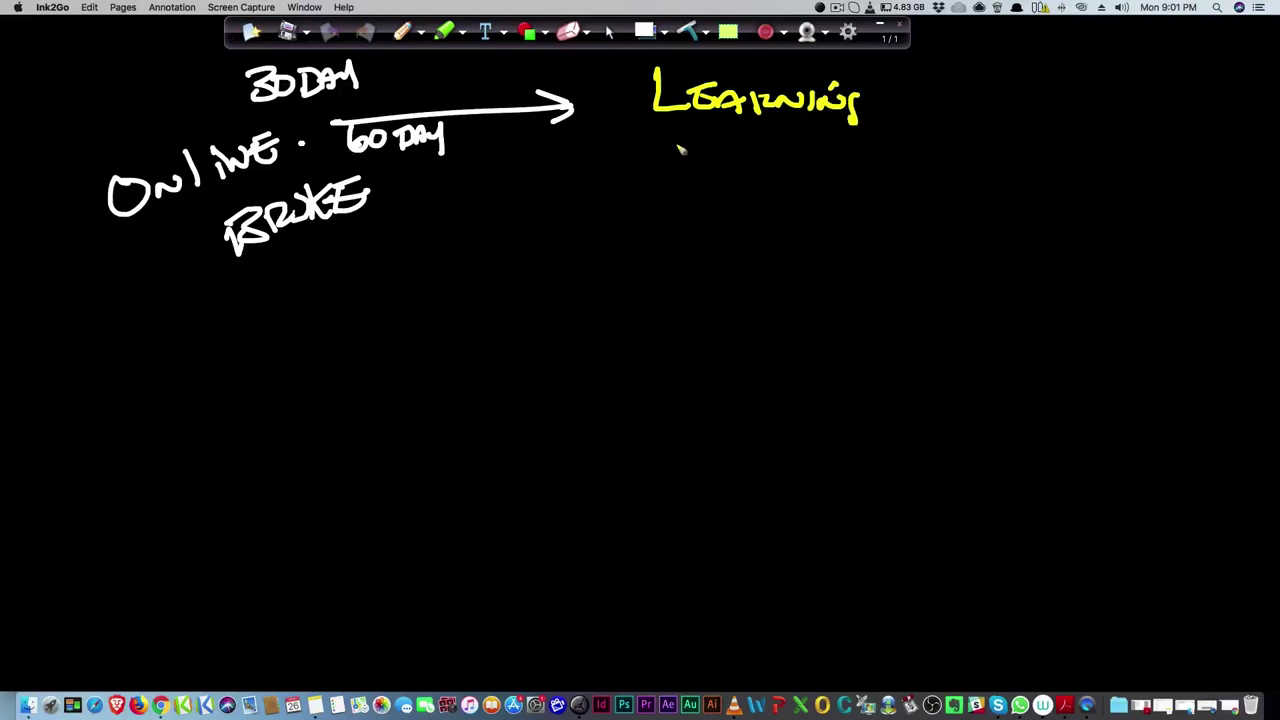
left_click_drag(680, 135, 870, 160)
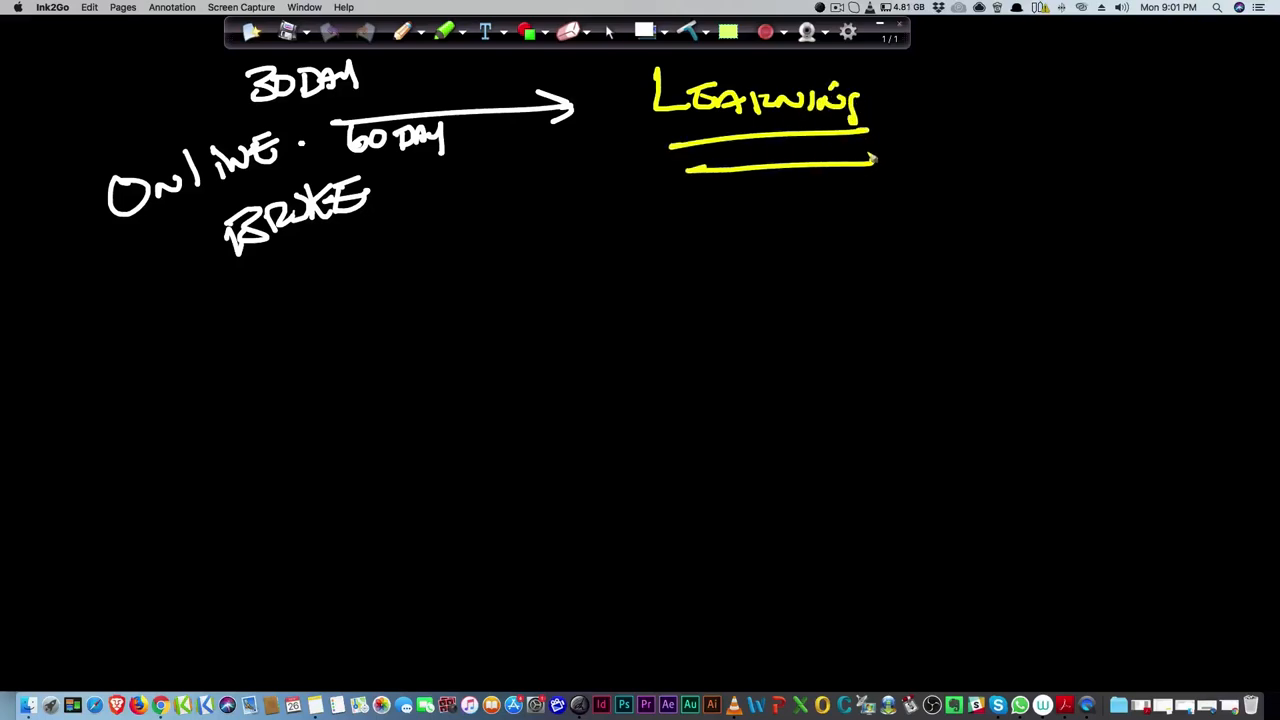
Draw an orange ticked timeline across the middle and write yellow MARKETER to its right
left_click(416, 33)
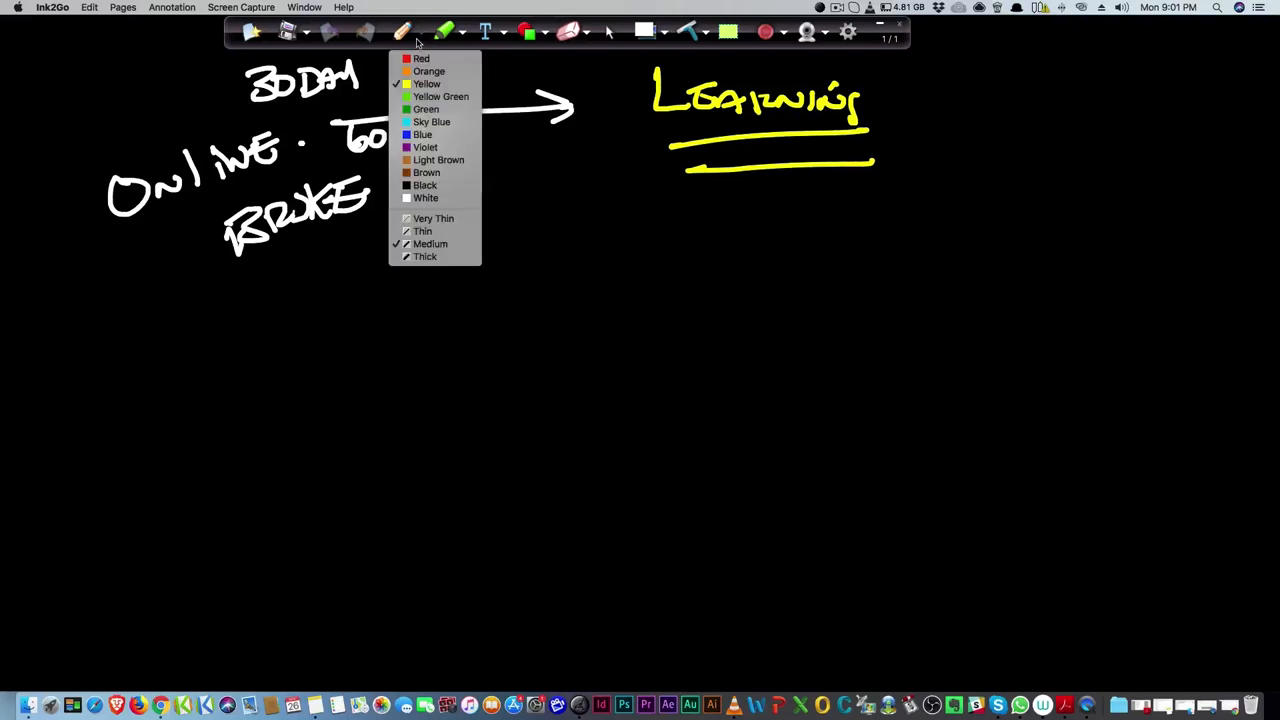
mouse_move(426, 109)
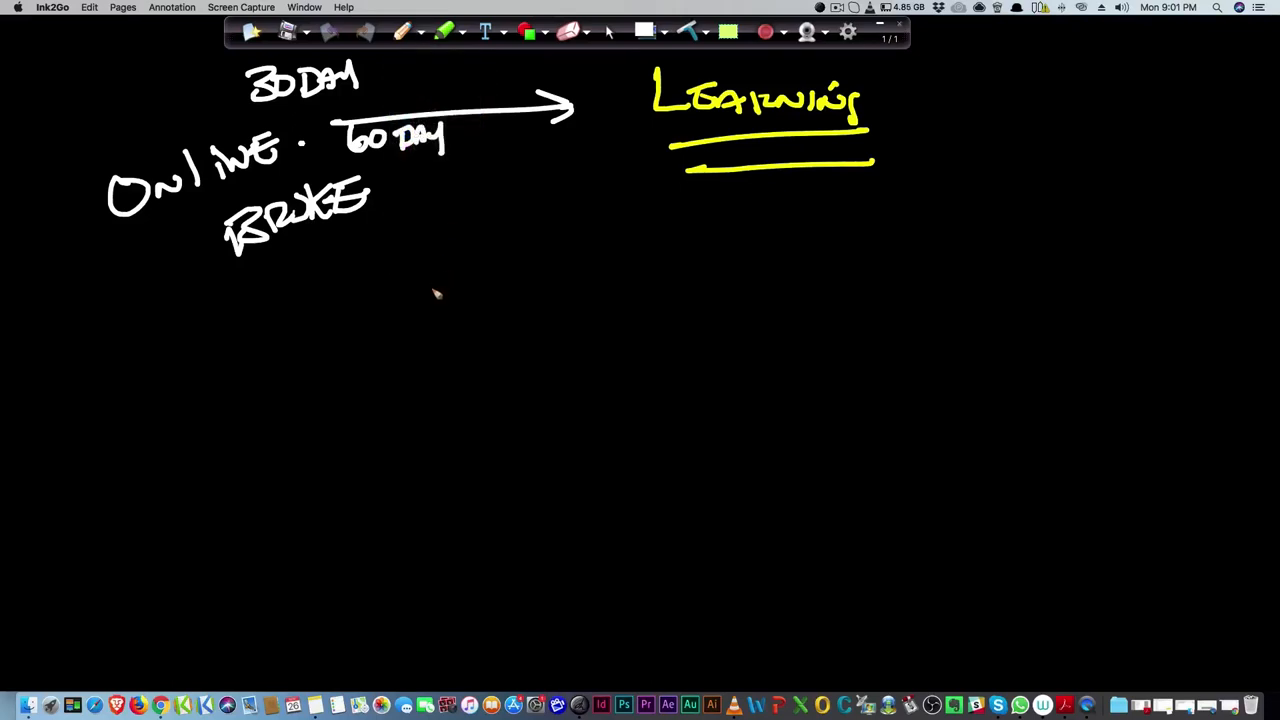
left_click_drag(210, 365, 740, 360)
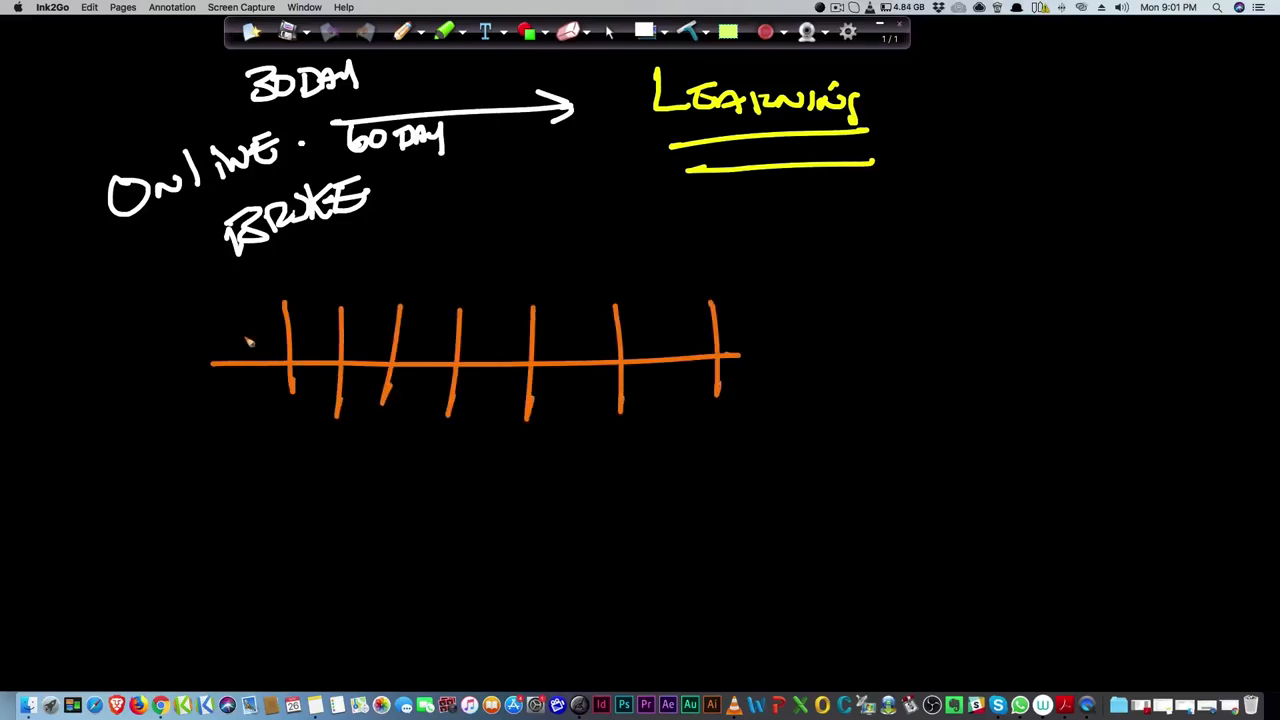
left_click_drag(245, 320, 245, 415)
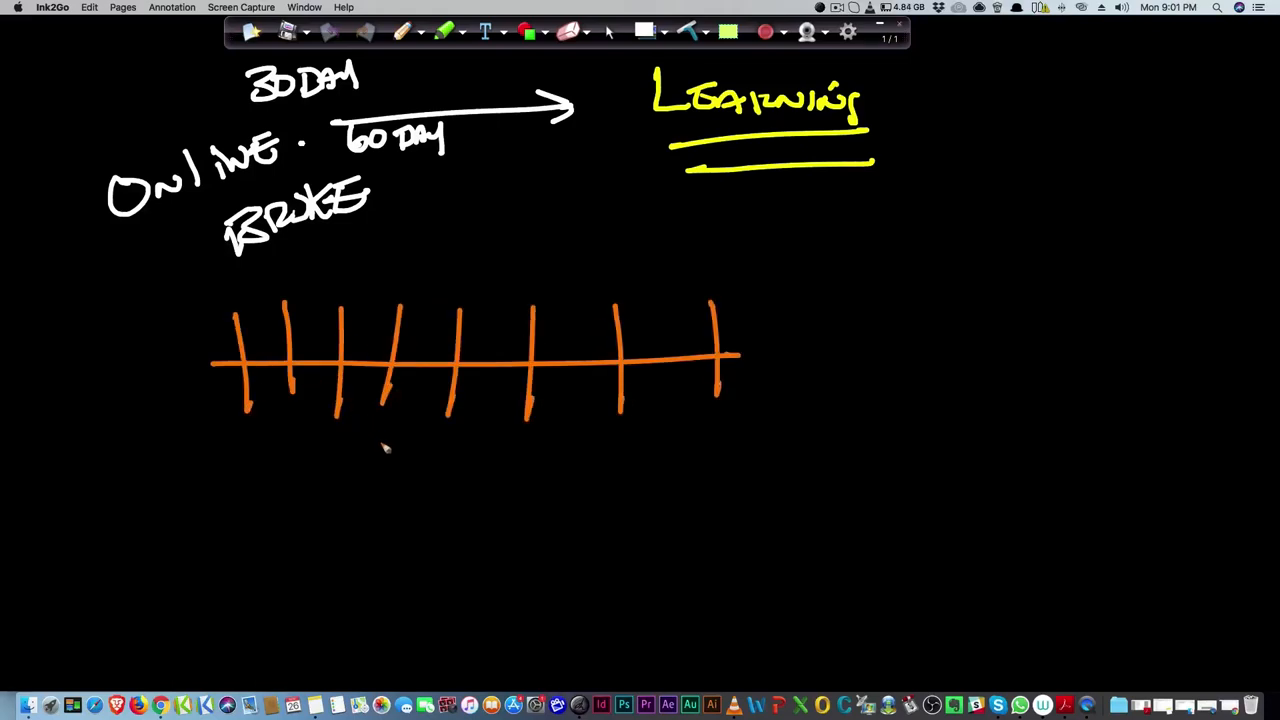
mouse_move(721, 478)
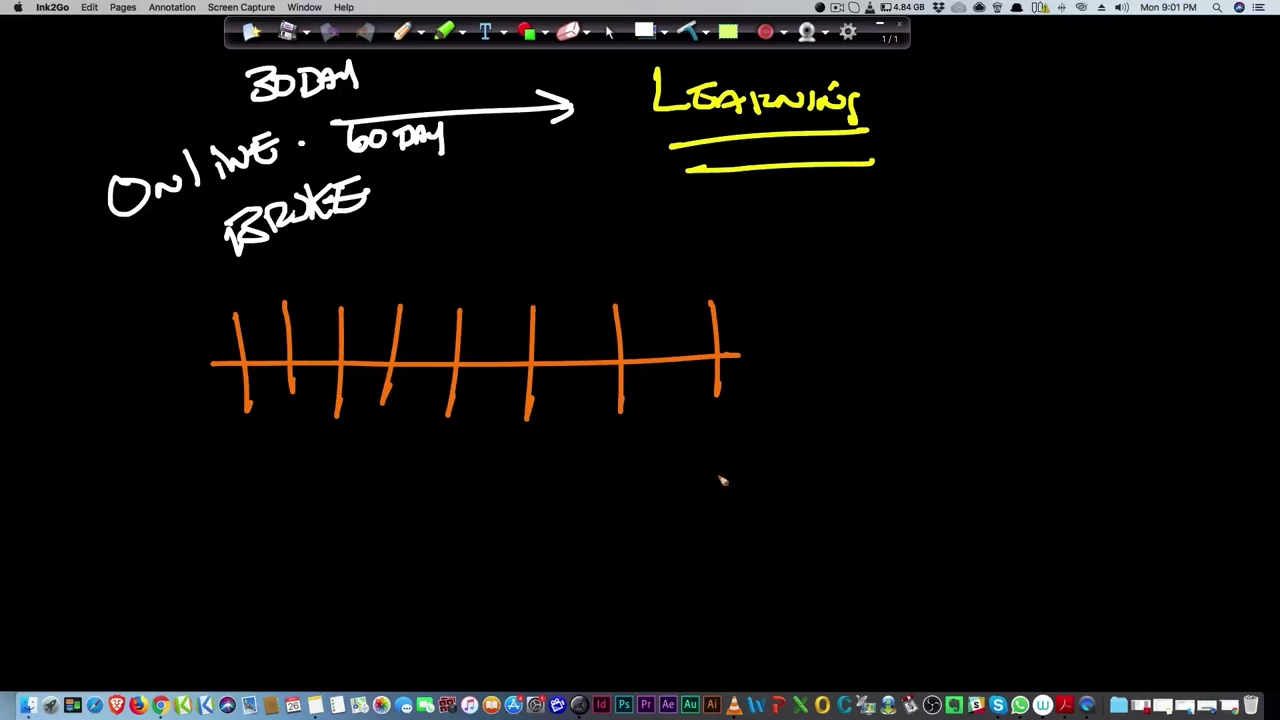
left_click_drag(720, 460, 840, 430)
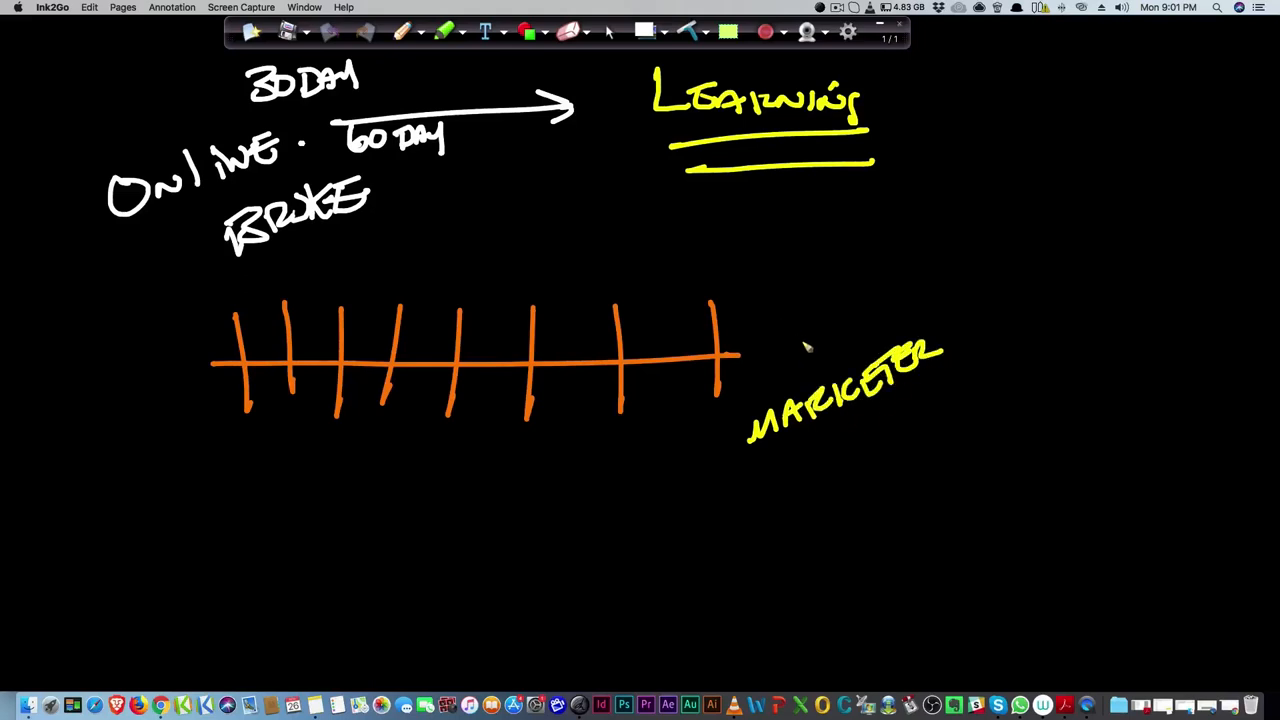
mouse_move(833, 322)
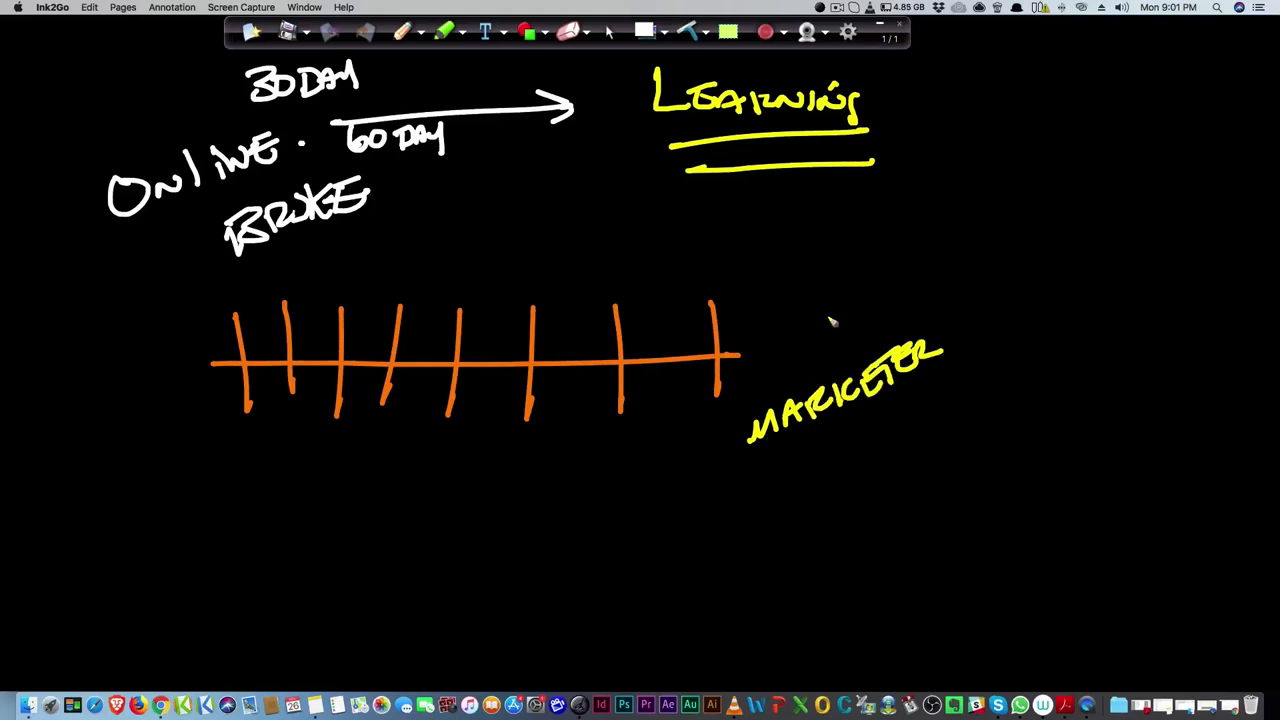
Write yellow affiliate notes beside MARKETER and add a yellow arrow toward the timeline start
left_click_drag(830, 310, 900, 290)
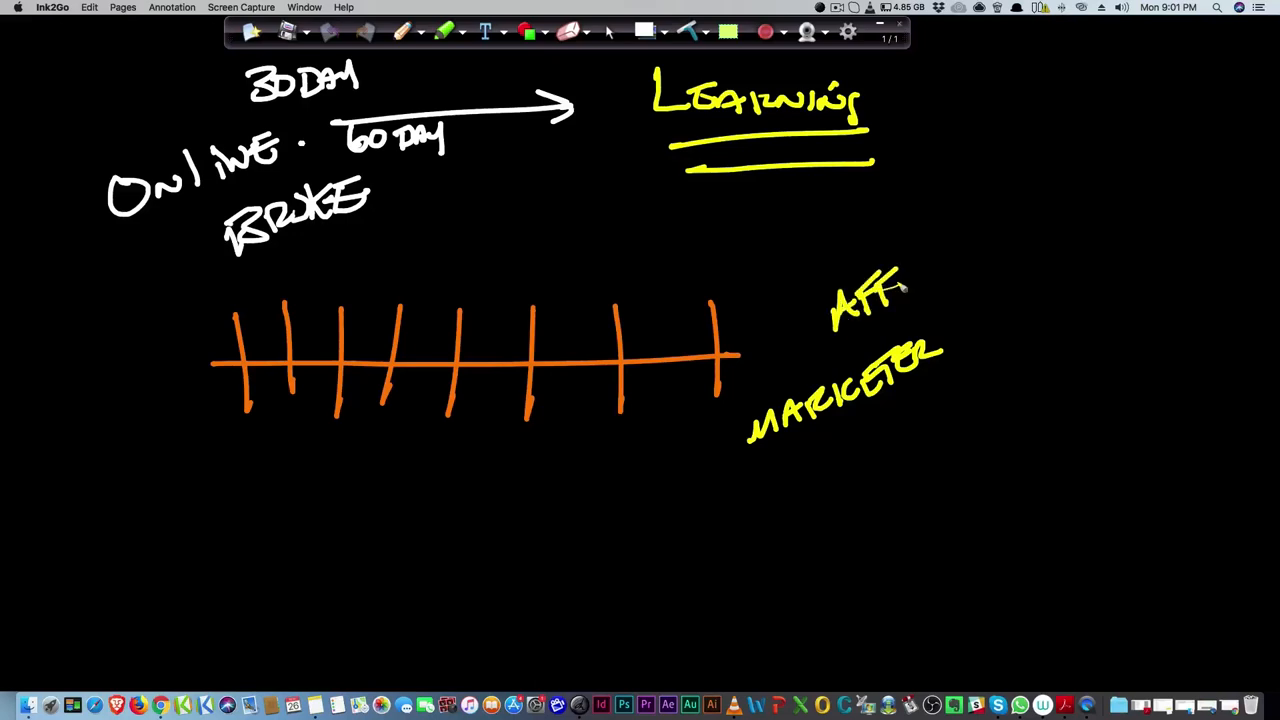
left_click_drag(900, 290, 1000, 240)
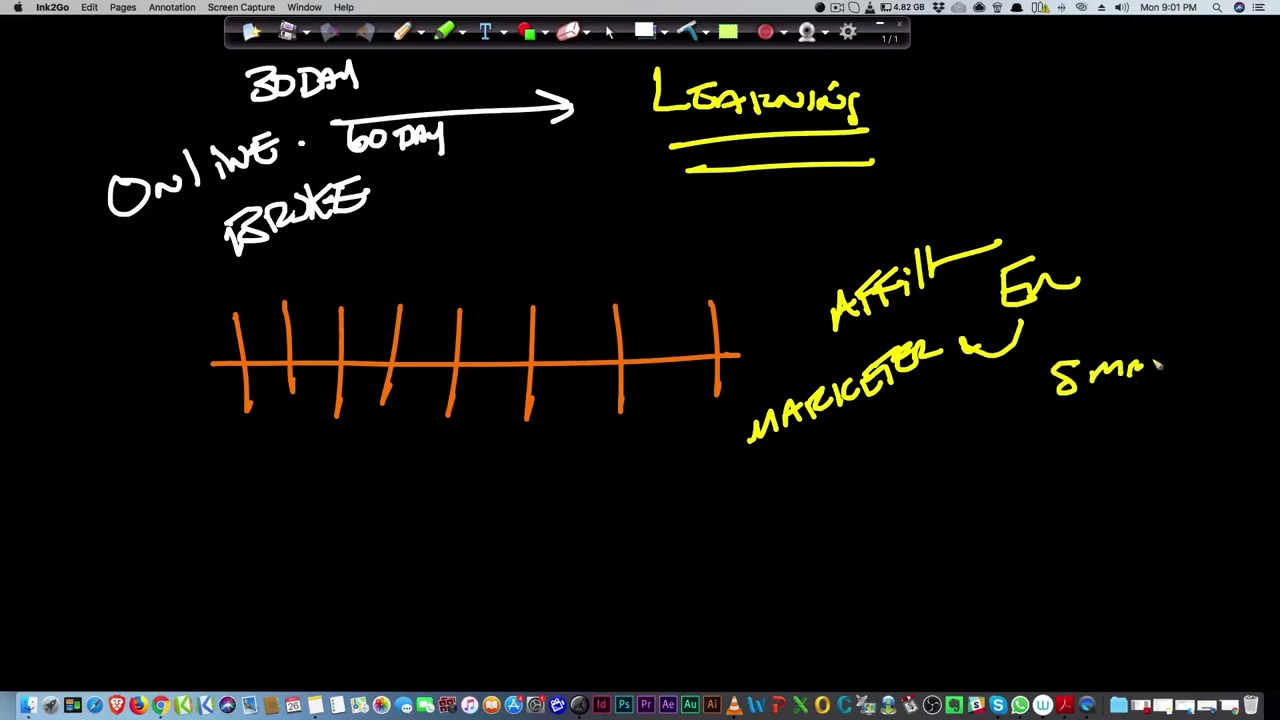
left_click_drag(960, 400, 1060, 380)
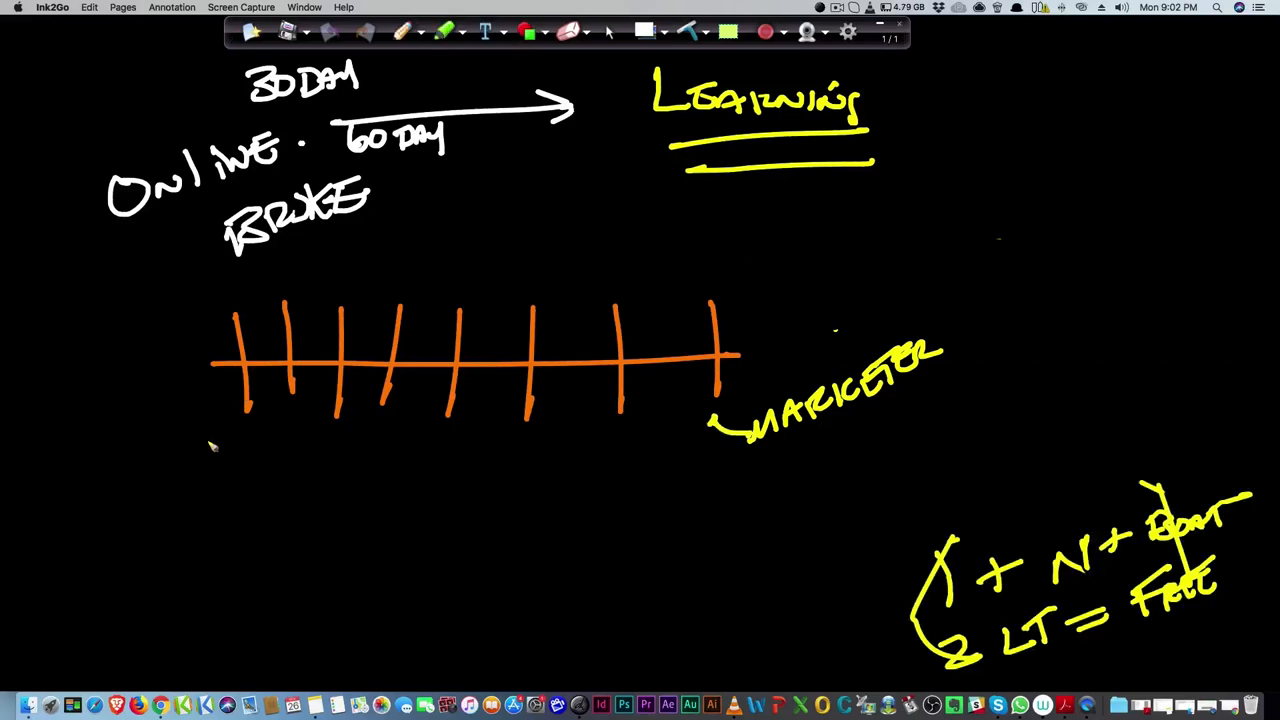
left_click_drag(175, 470, 225, 415)
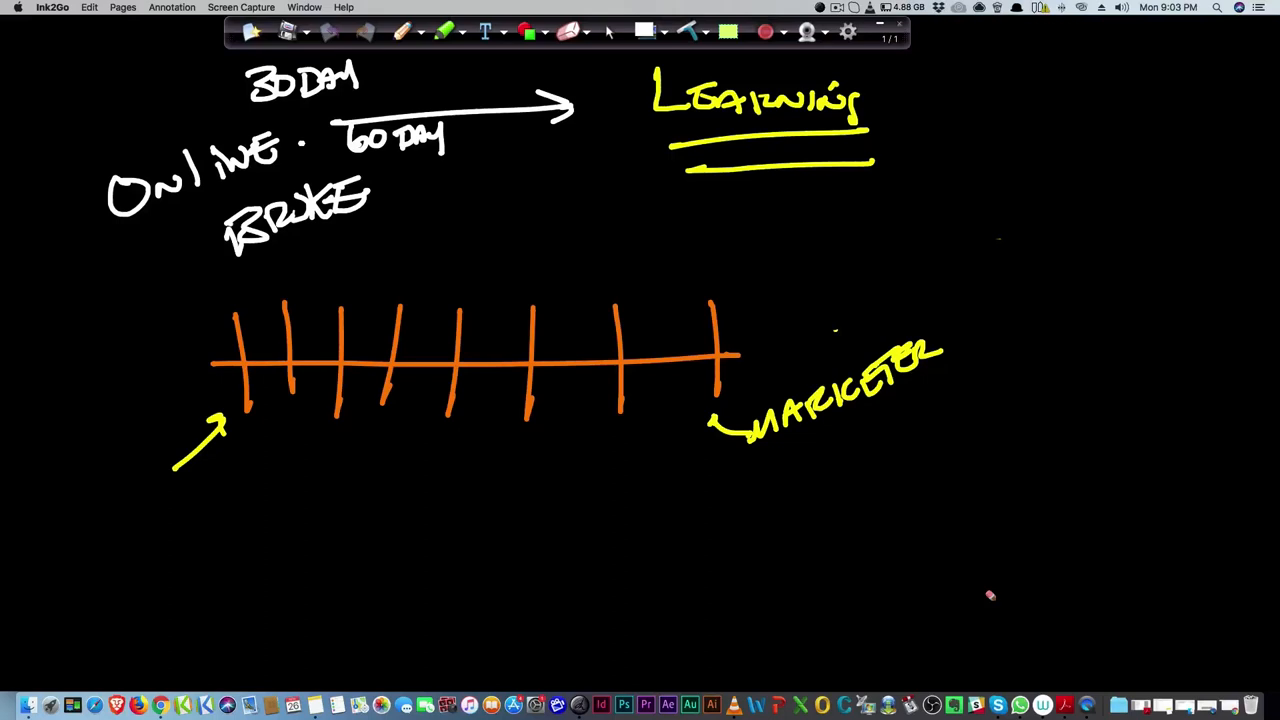
Write a yellow SKILLS label and a note below the arrow, then wipe the board
left_click(407, 33)
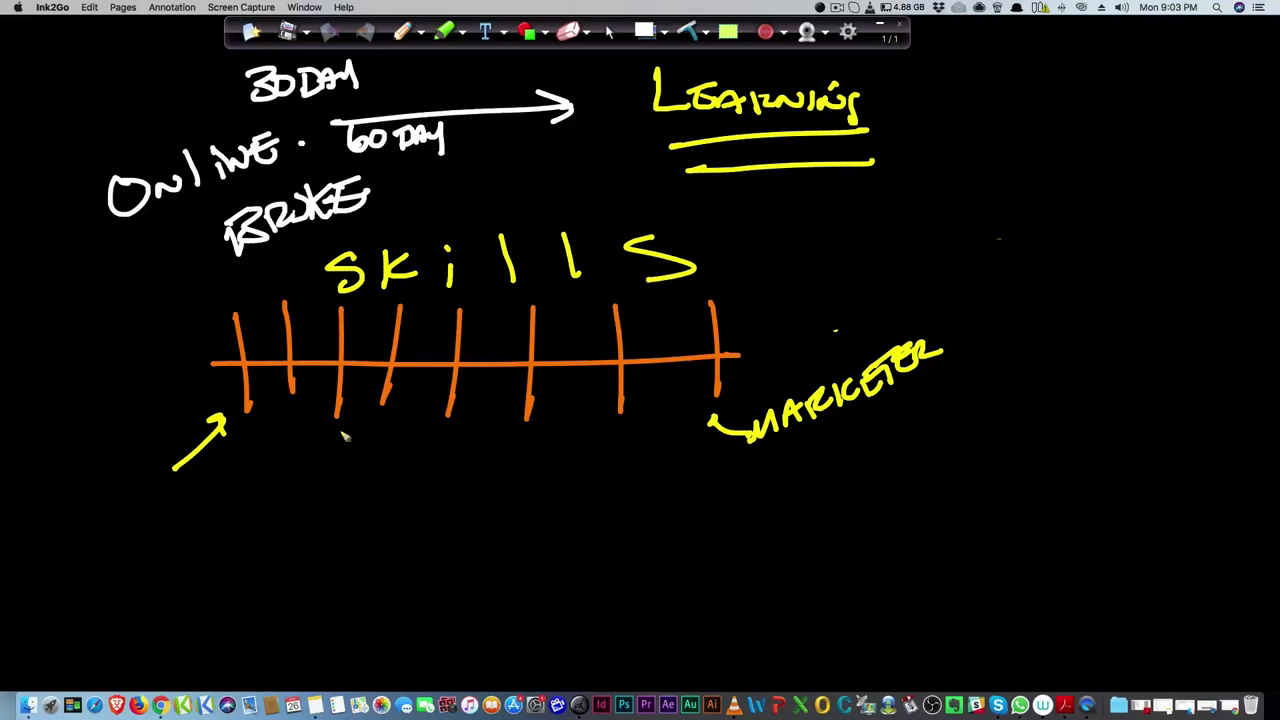
mouse_move(605, 418)
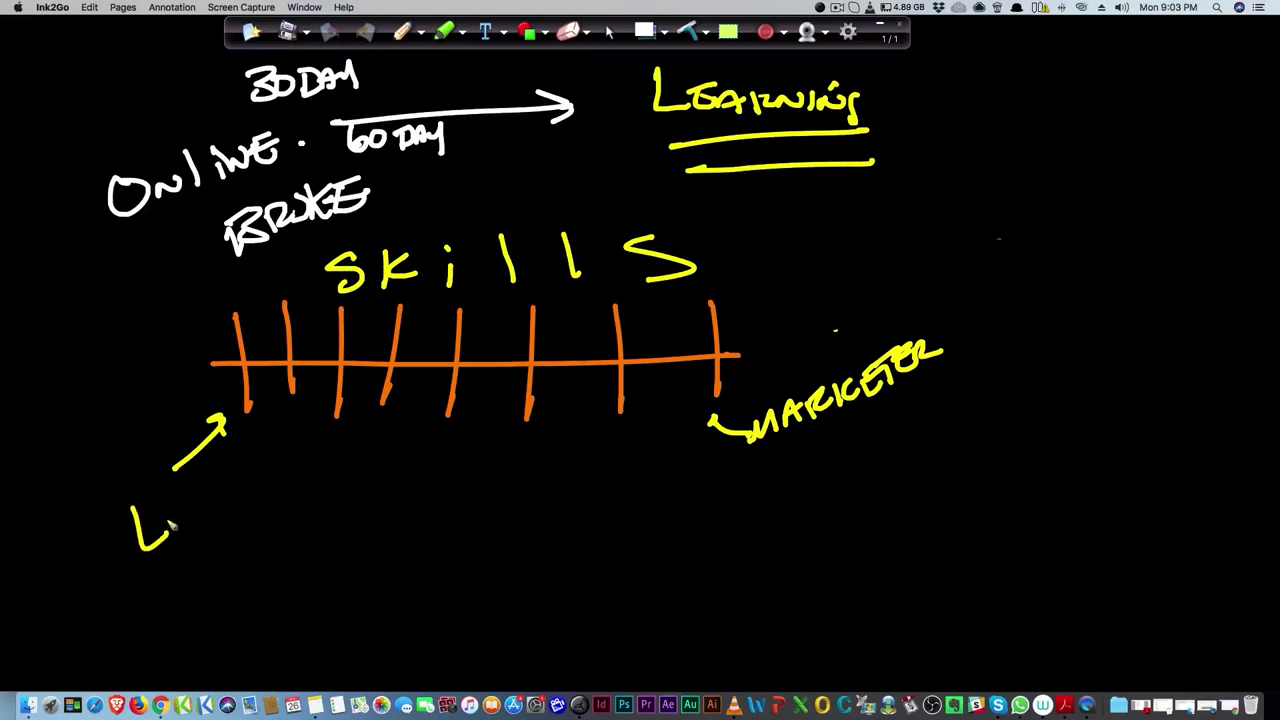
left_click_drag(150, 510, 250, 590)
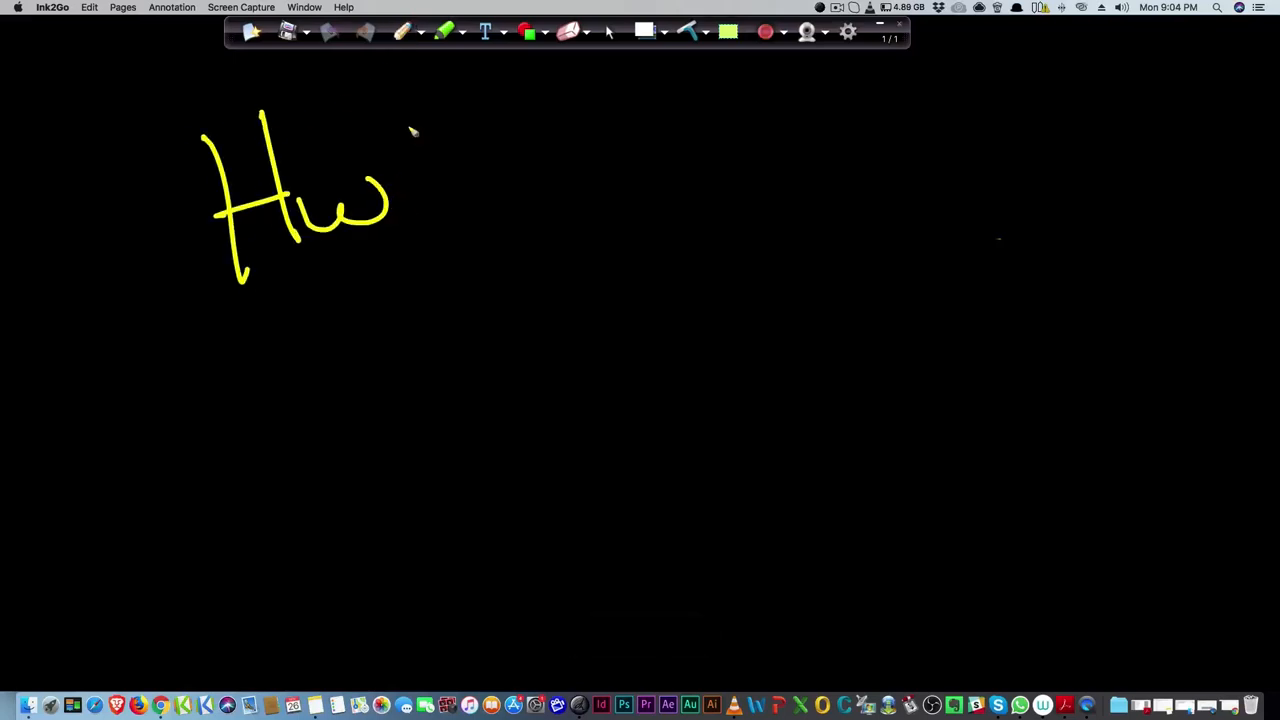
Write scribble-underlined yellow HUMBLE, framed by yellow curved brackets and red inner brackets
left_click(566, 31)
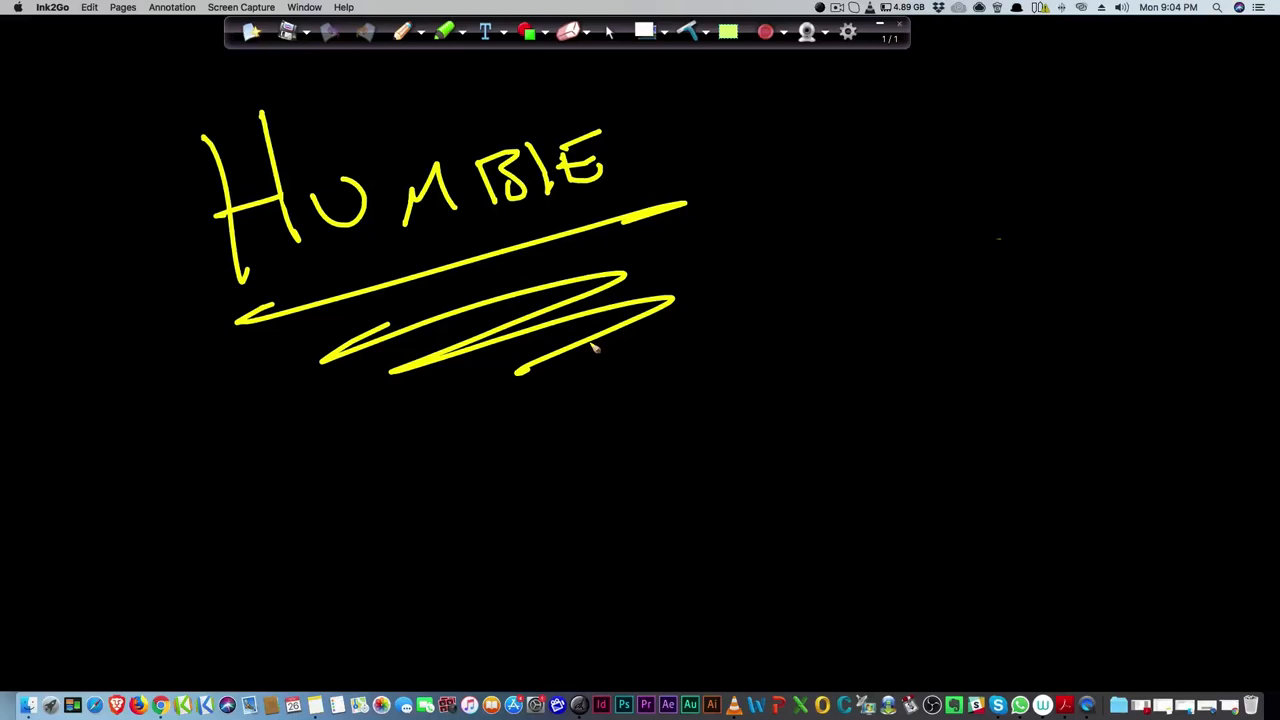
mouse_move(468, 393)
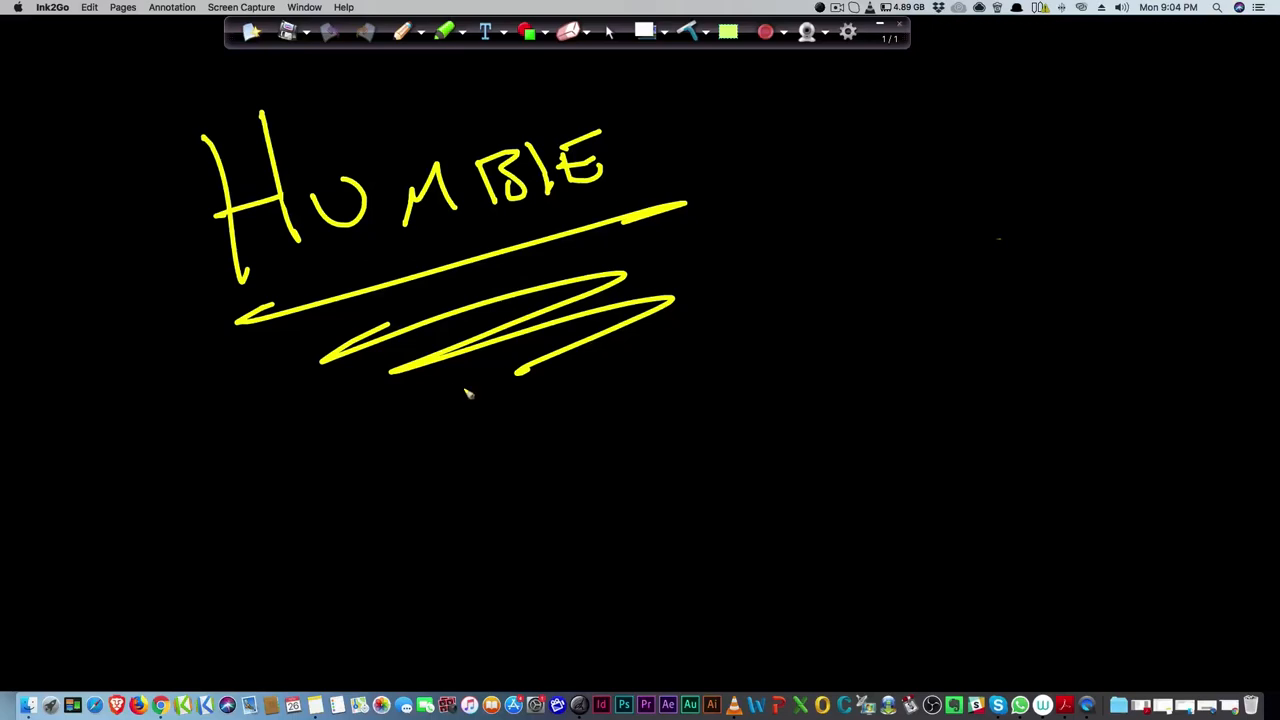
left_click_drag(165, 105, 290, 425)
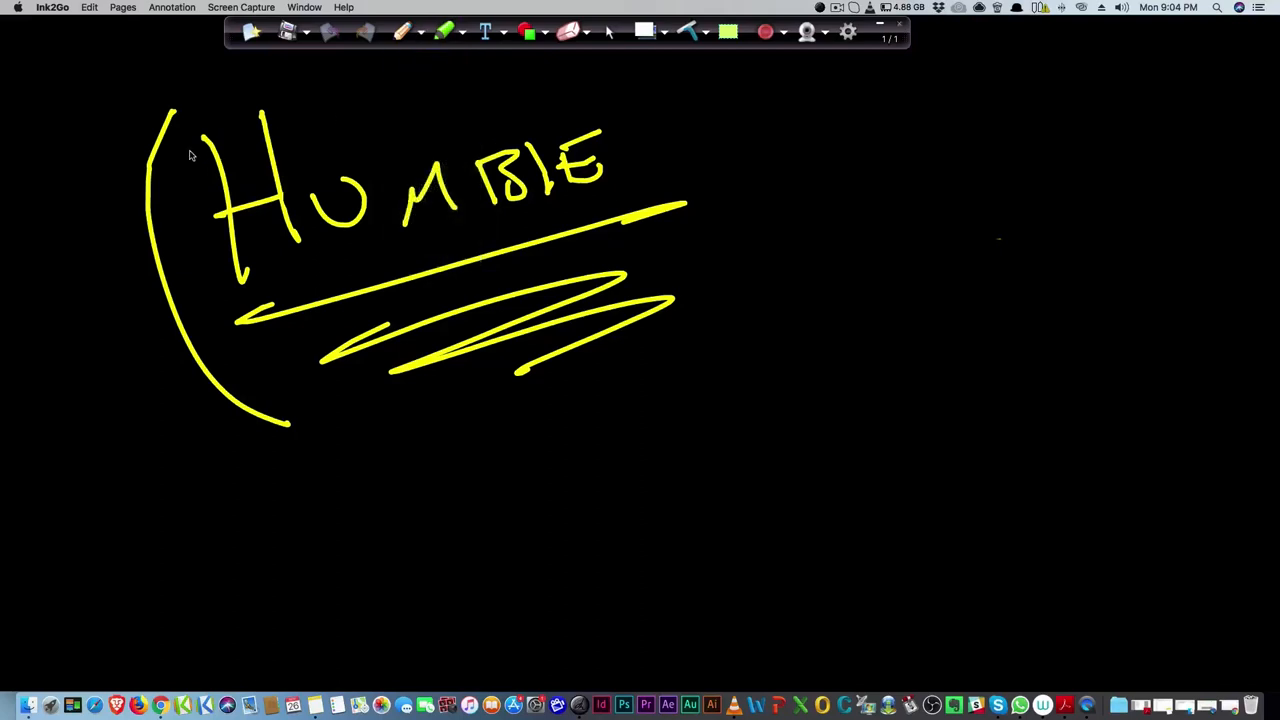
left_click_drag(620, 70, 715, 355)
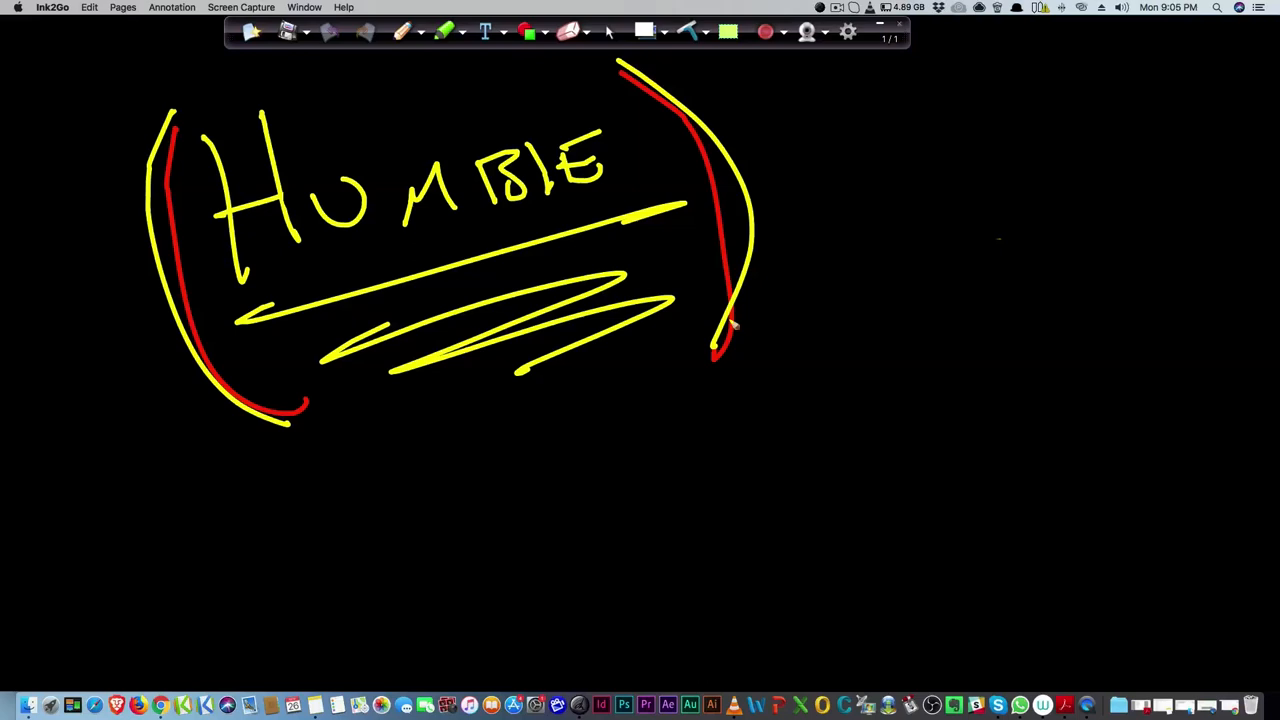
mouse_move(680, 288)
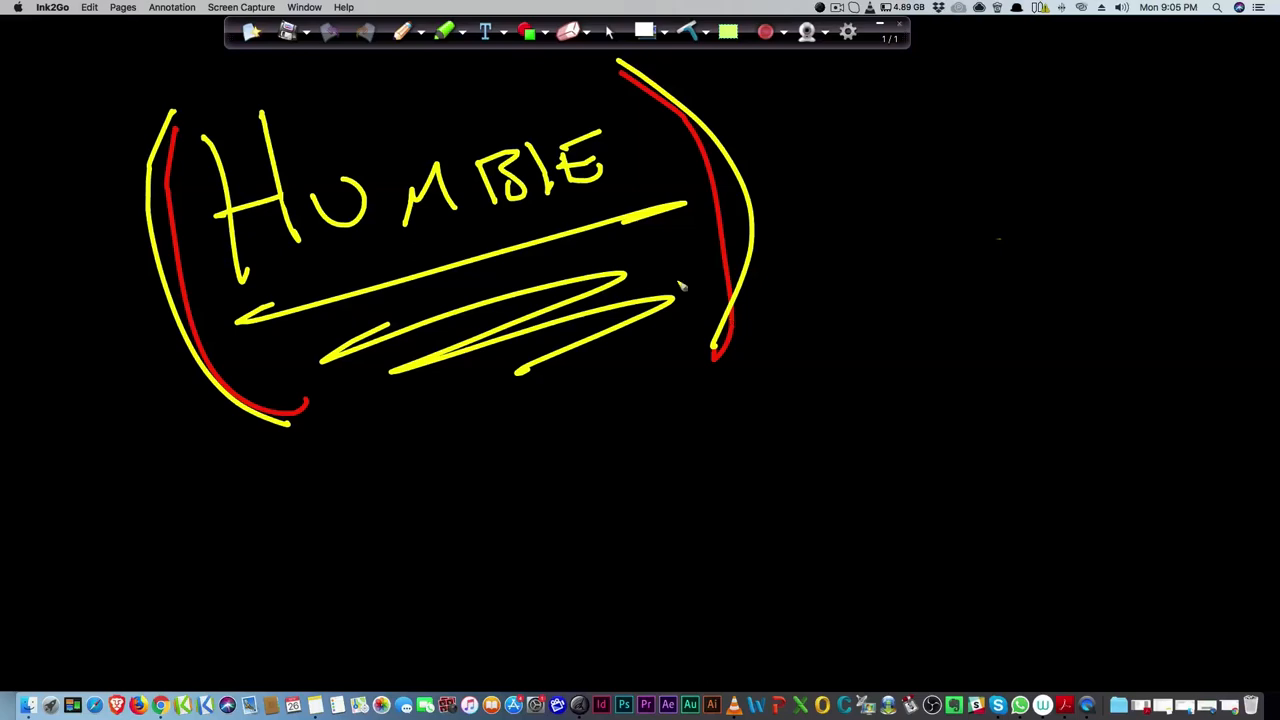
left_click(433, 33)
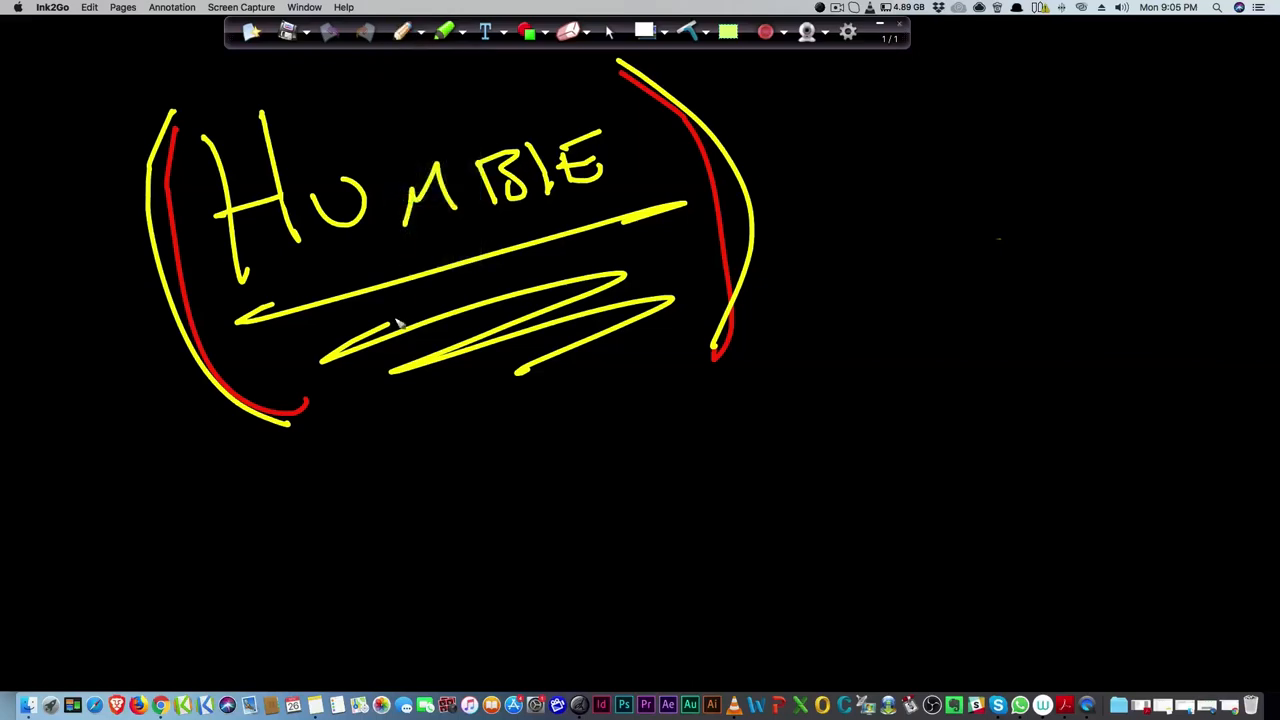
mouse_move(345, 495)
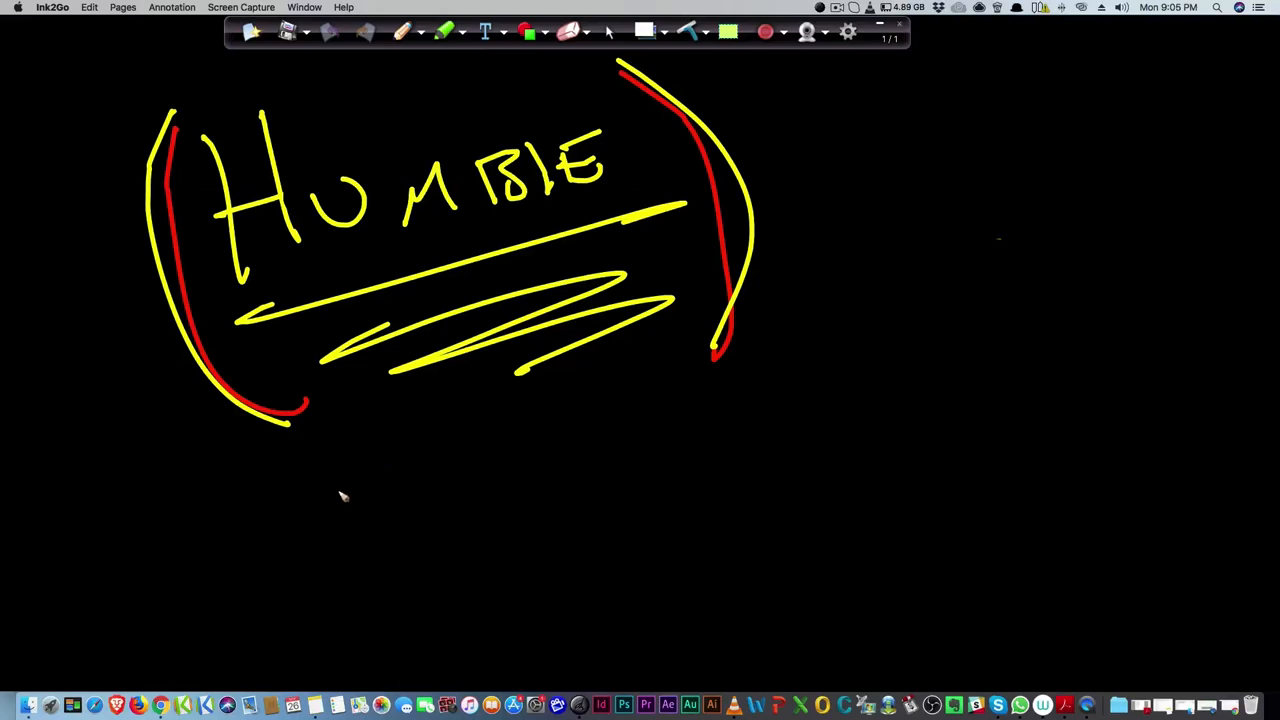
Write white #7 (WRITINGS) below HUMBLE, underline #7, and enclose it in brackets
left_click_drag(340, 490, 430, 475)
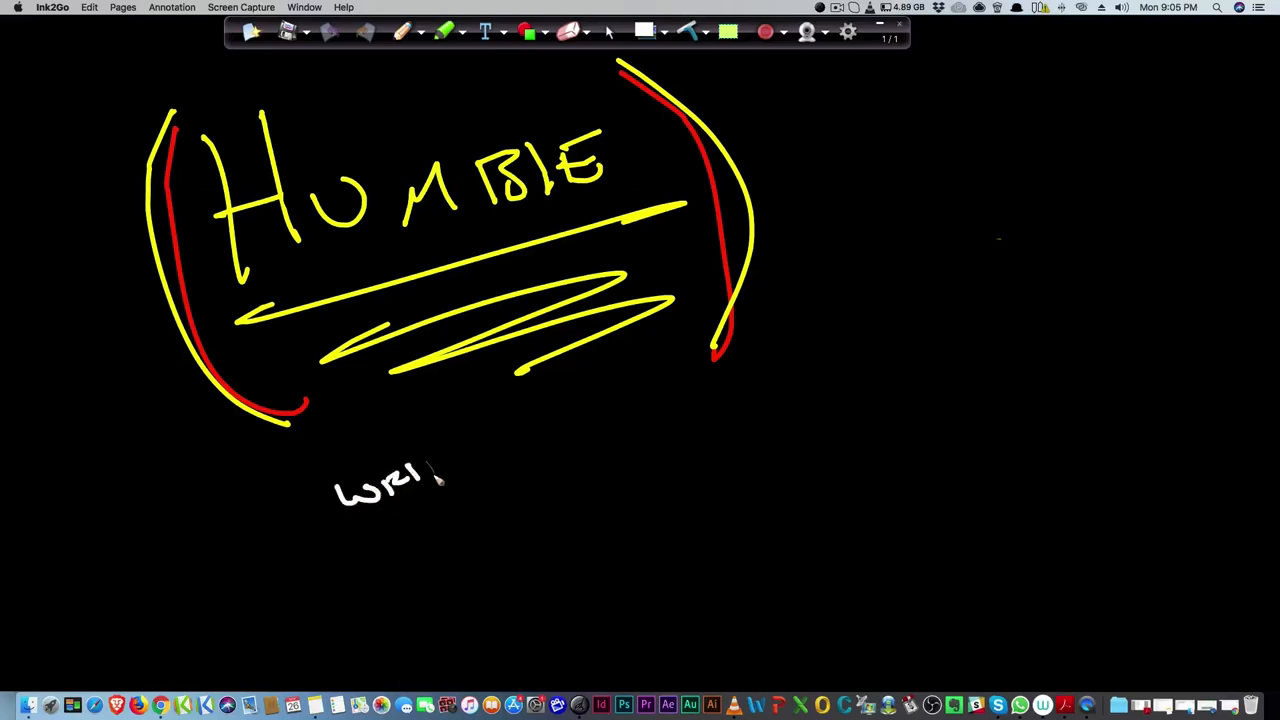
left_click_drag(420, 470, 505, 470)
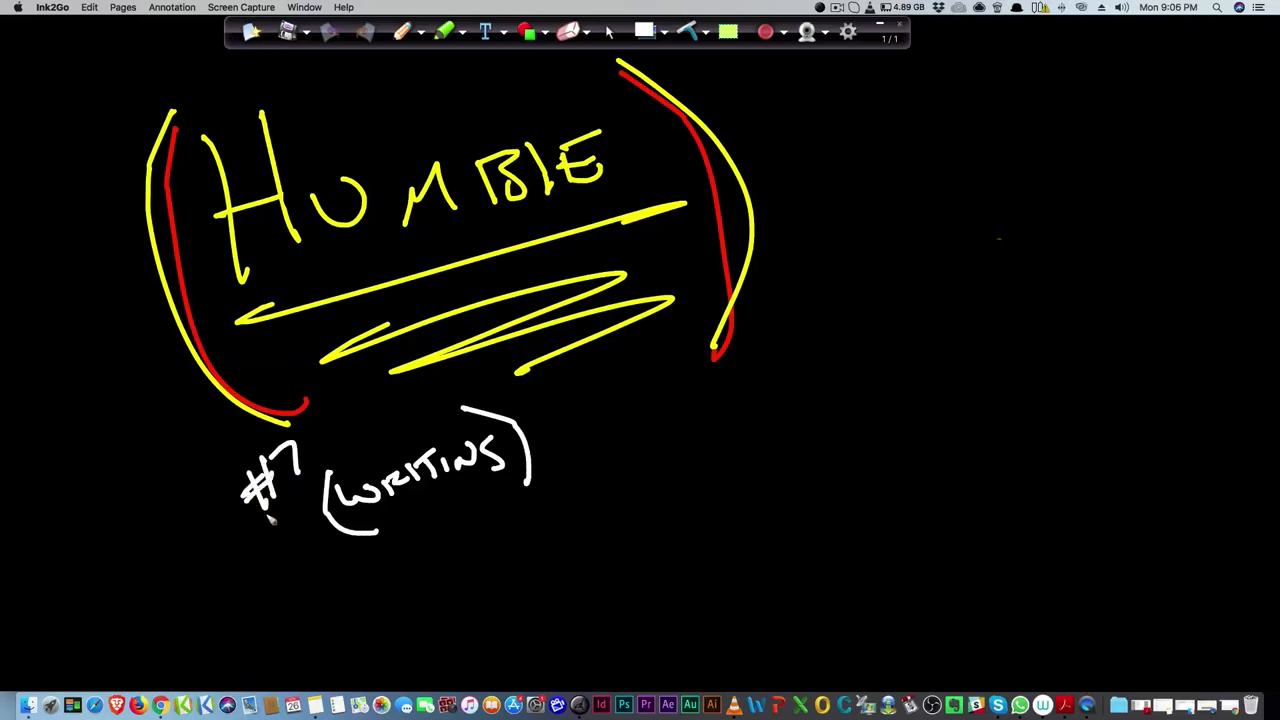
left_click_drag(300, 520, 350, 460)
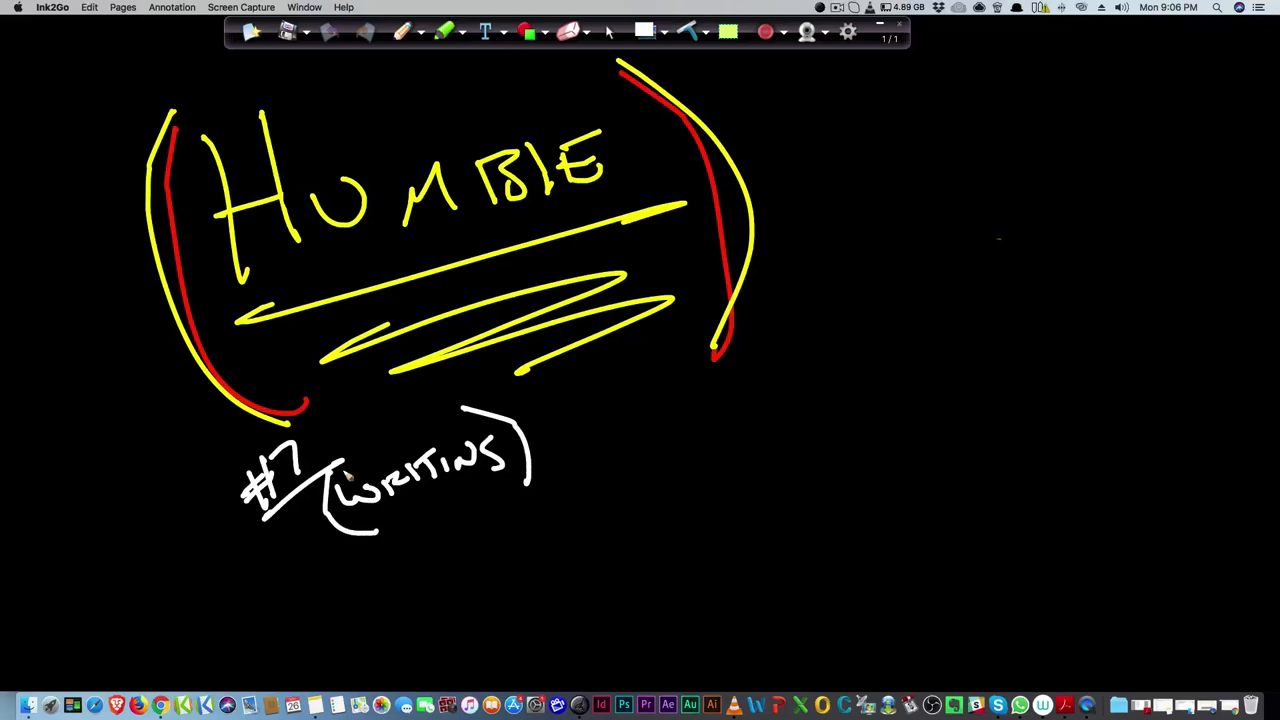
left_click_drag(215, 450, 260, 580)
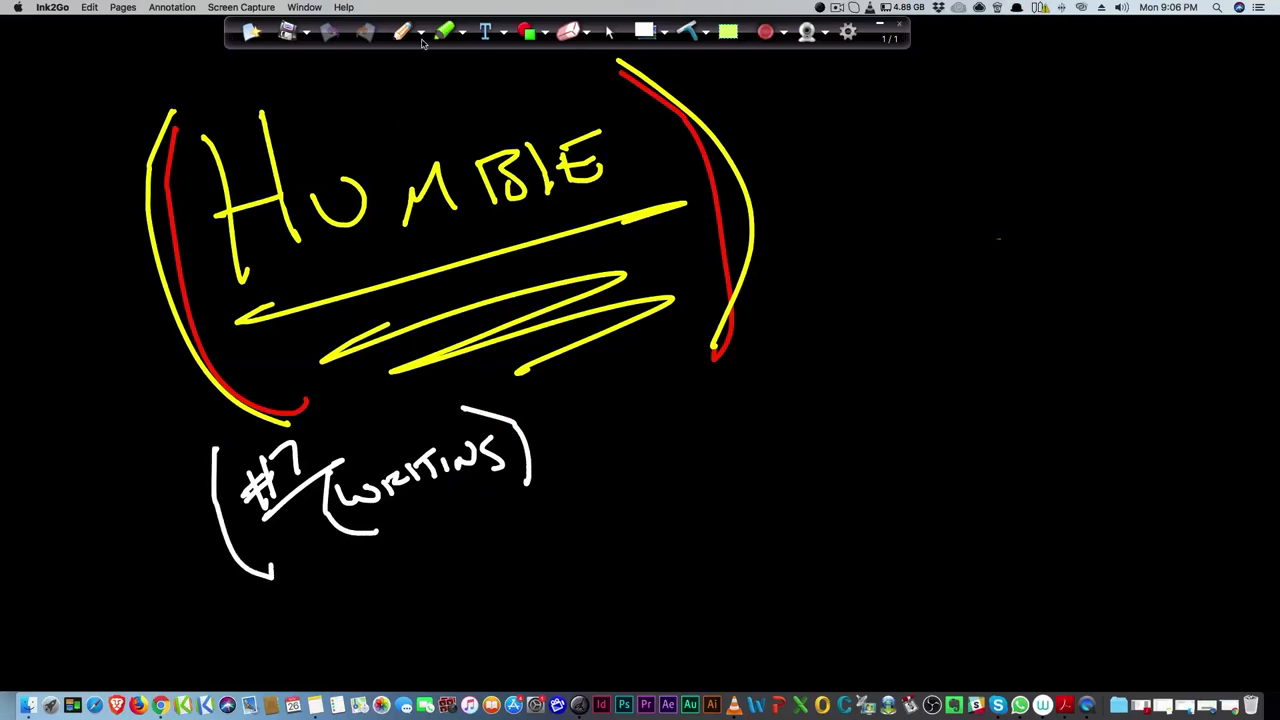
left_click(433, 32)
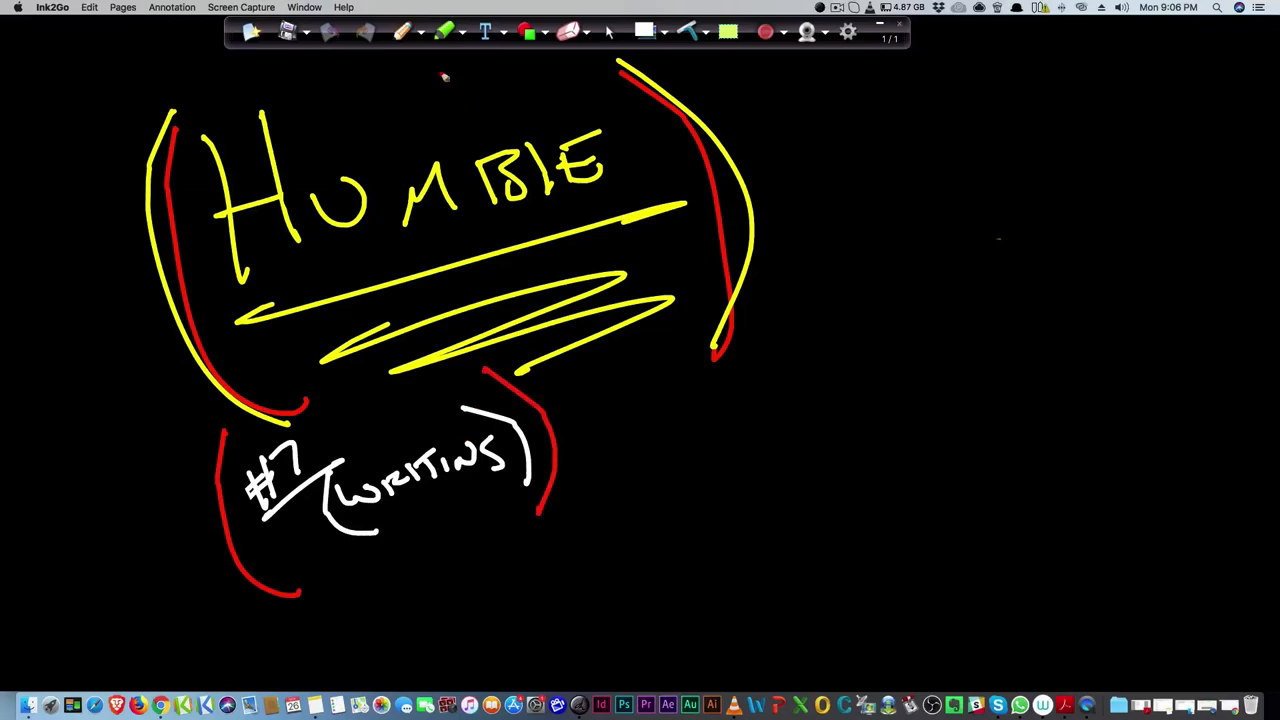
Add a bracketed white VA note and write Tim Ferris in orange
left_click(429, 33)
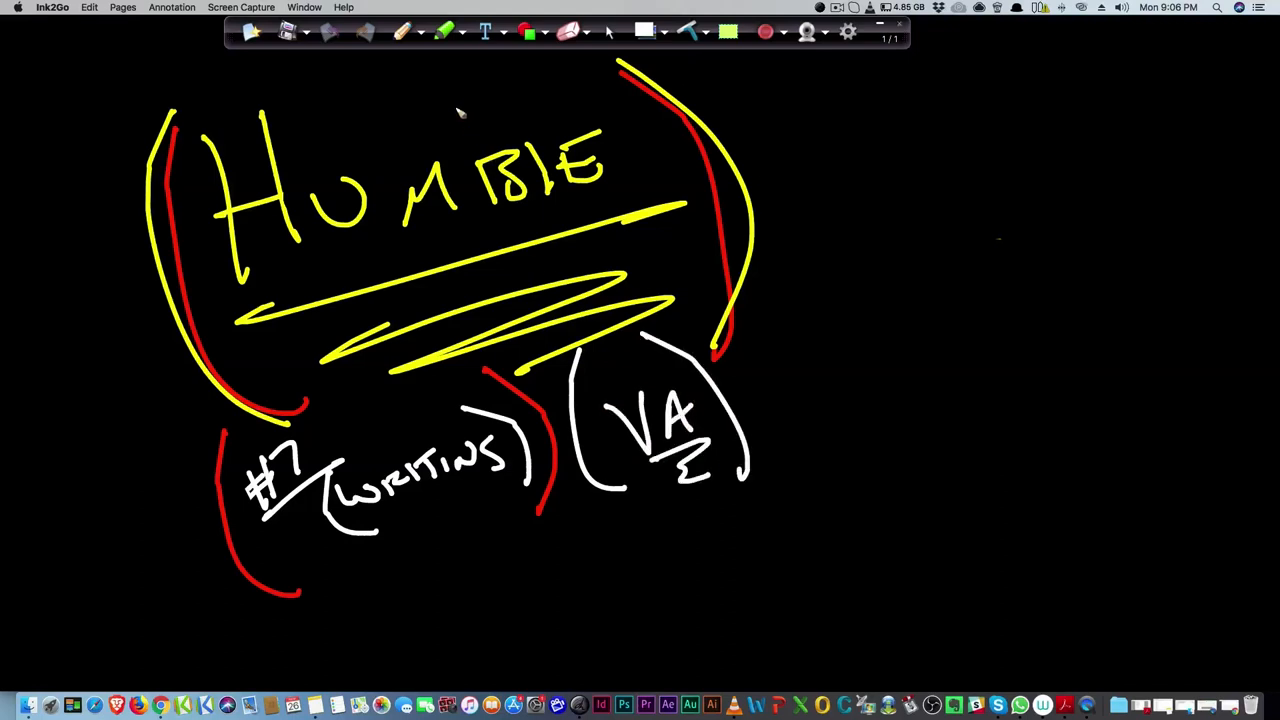
left_click(414, 33)
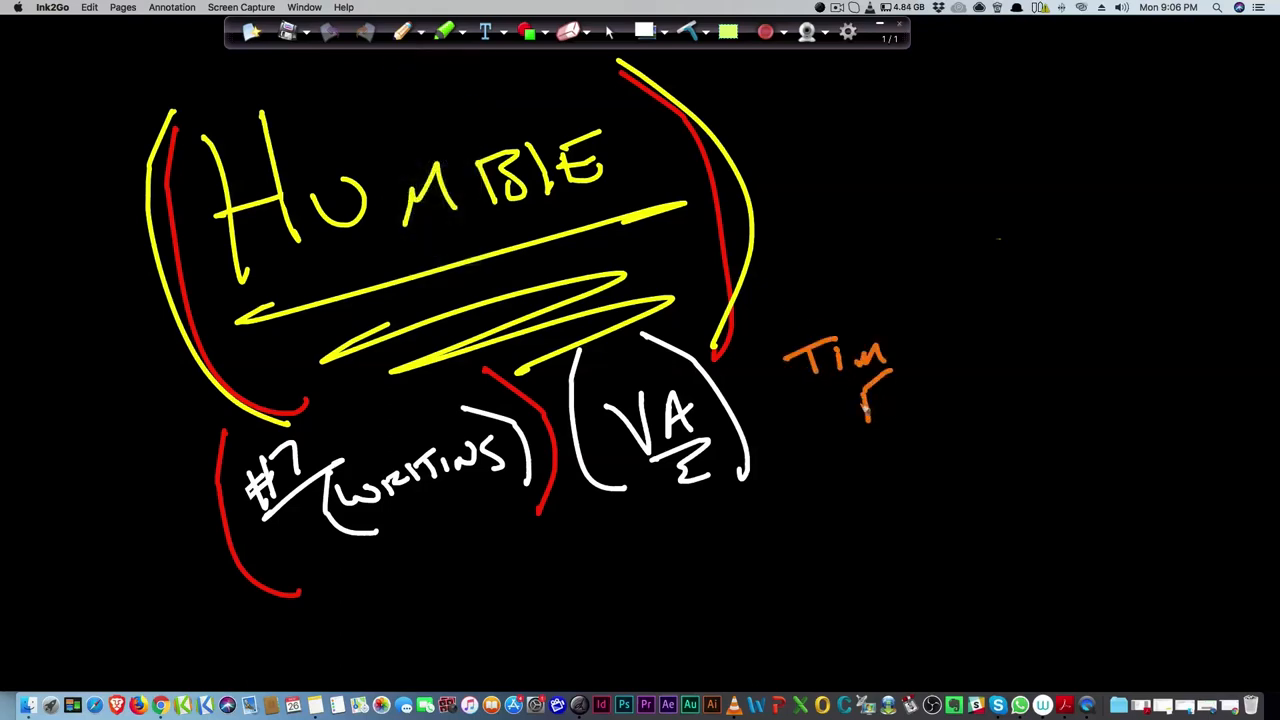
left_click_drag(865, 380, 955, 390)
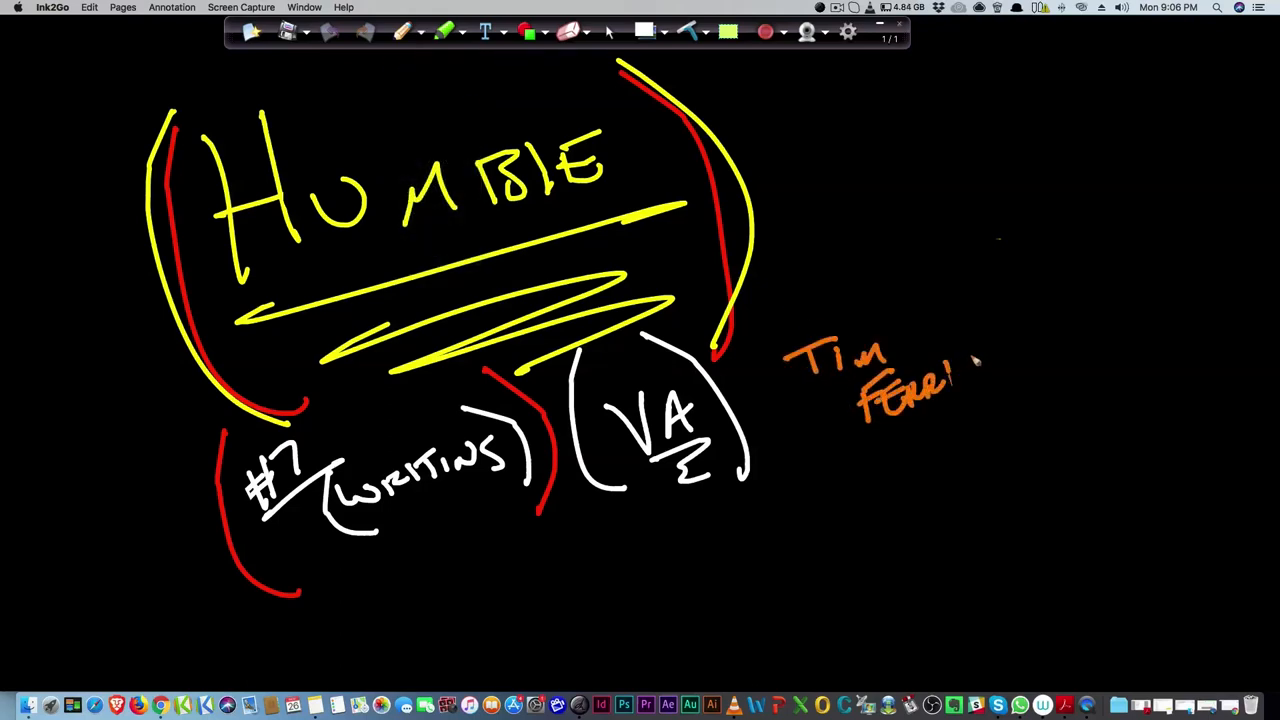
Write 4 HOUR WORK WEEK in green beneath the name, enclosed in green brackets
left_click(423, 32)
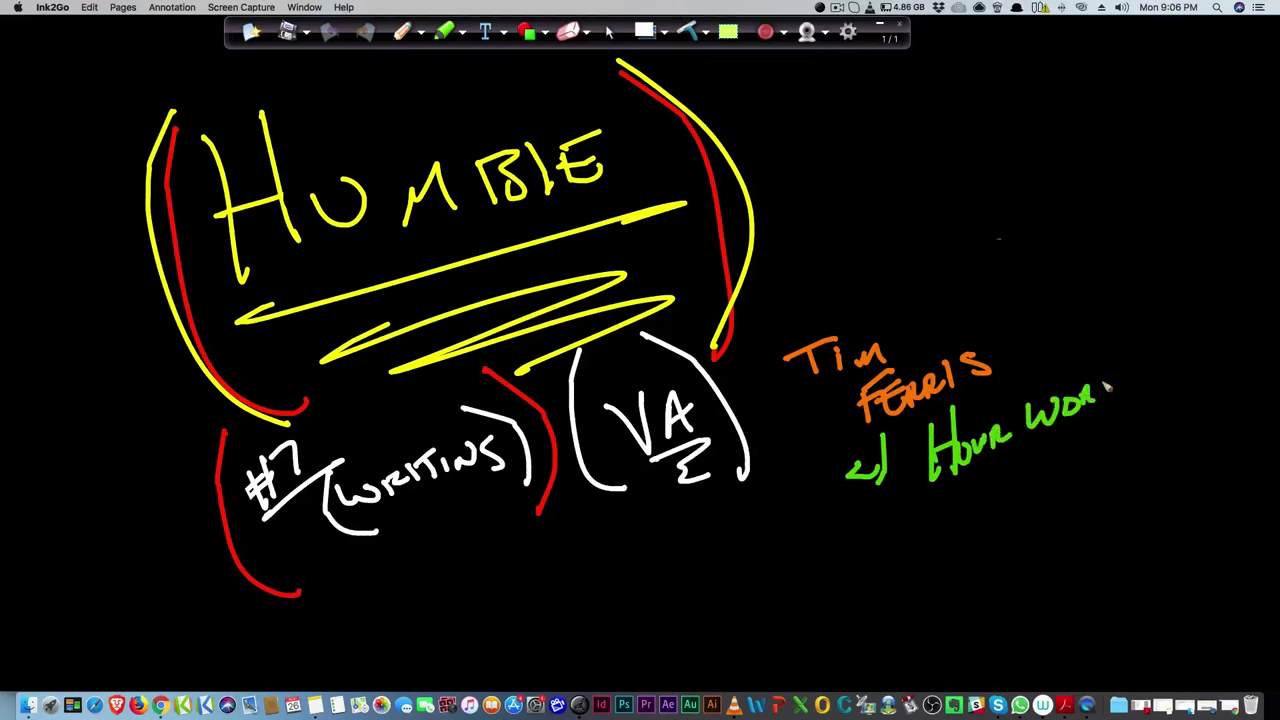
left_click_drag(1090, 400, 1030, 470)
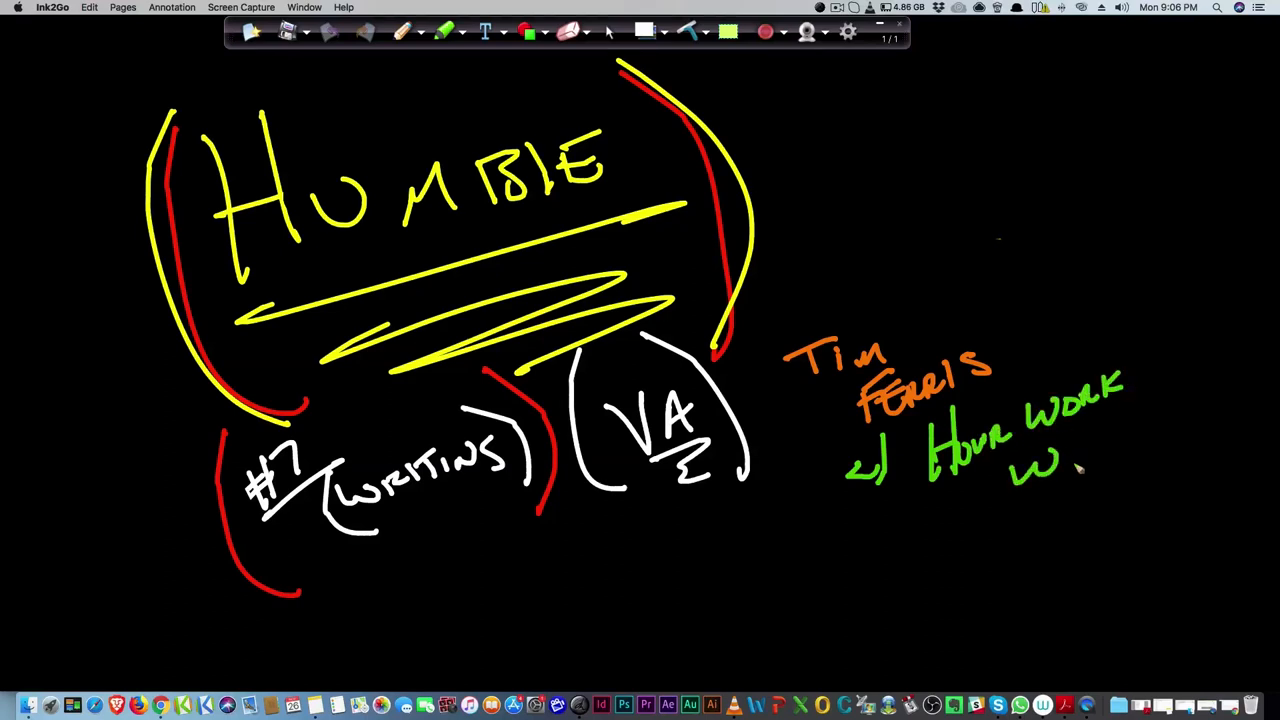
left_click_drag(1040, 460, 1130, 460)
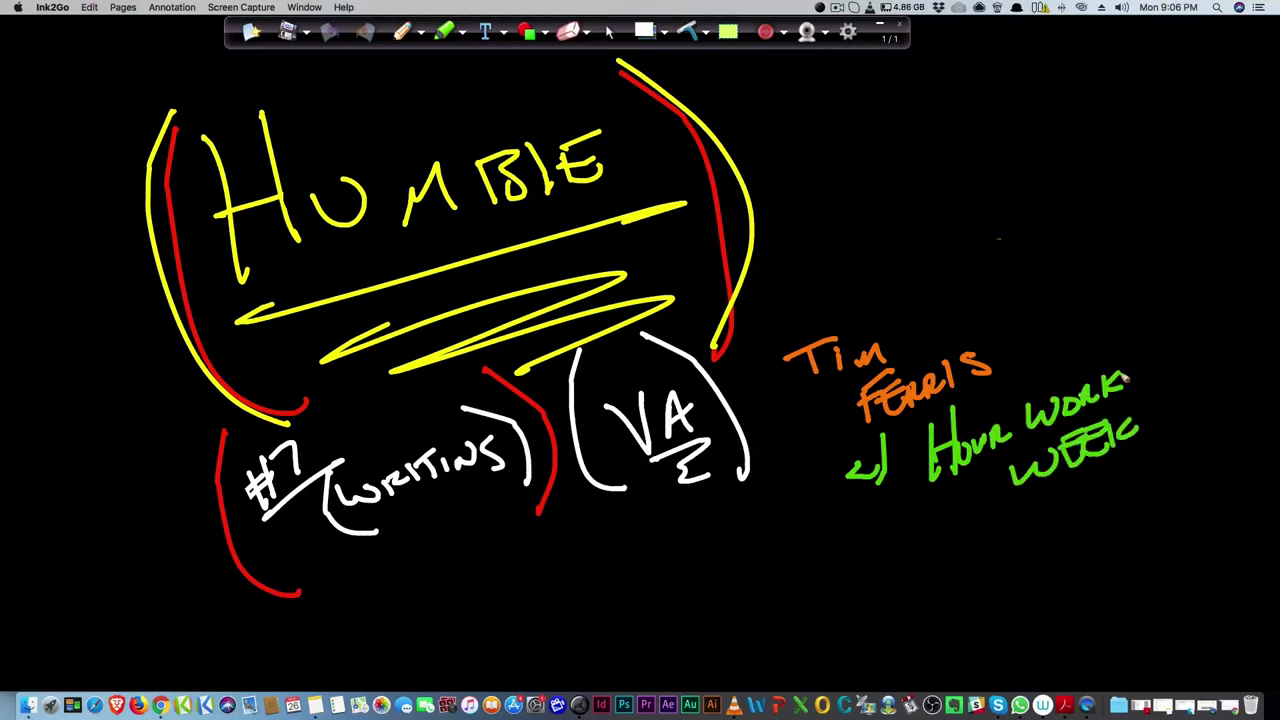
left_click_drag(800, 340, 1160, 470)
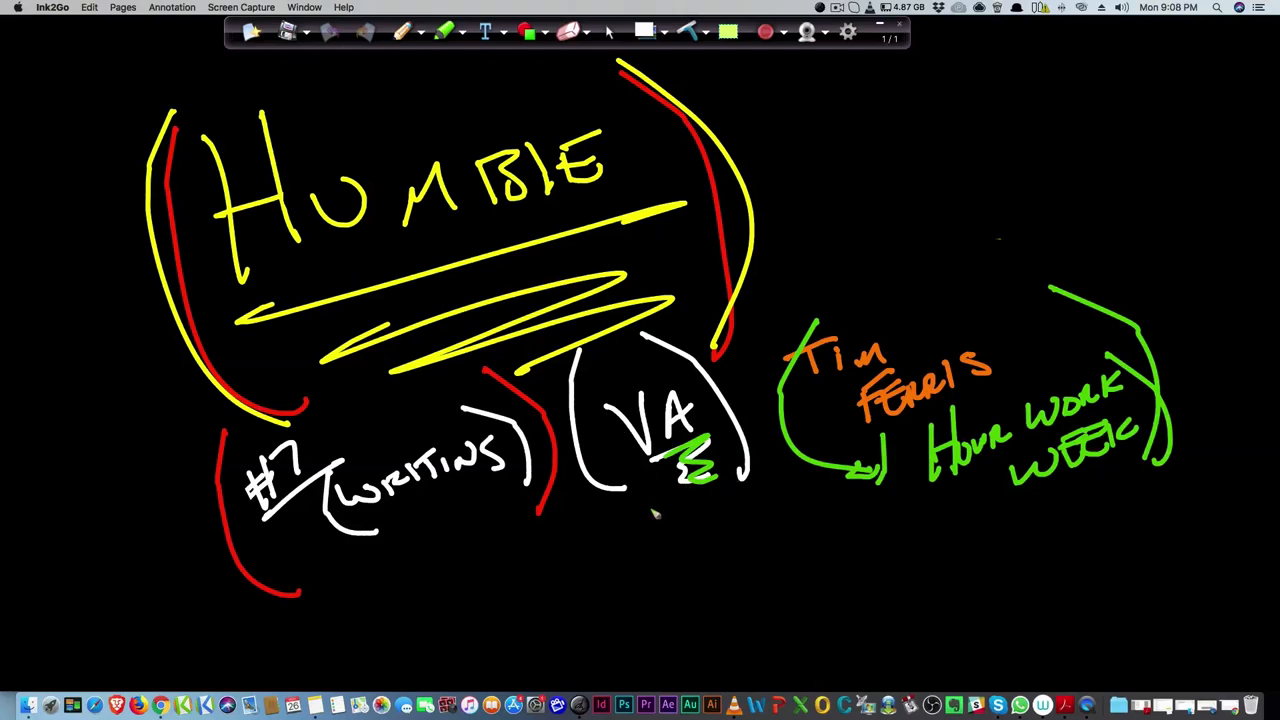
mouse_move(645, 530)
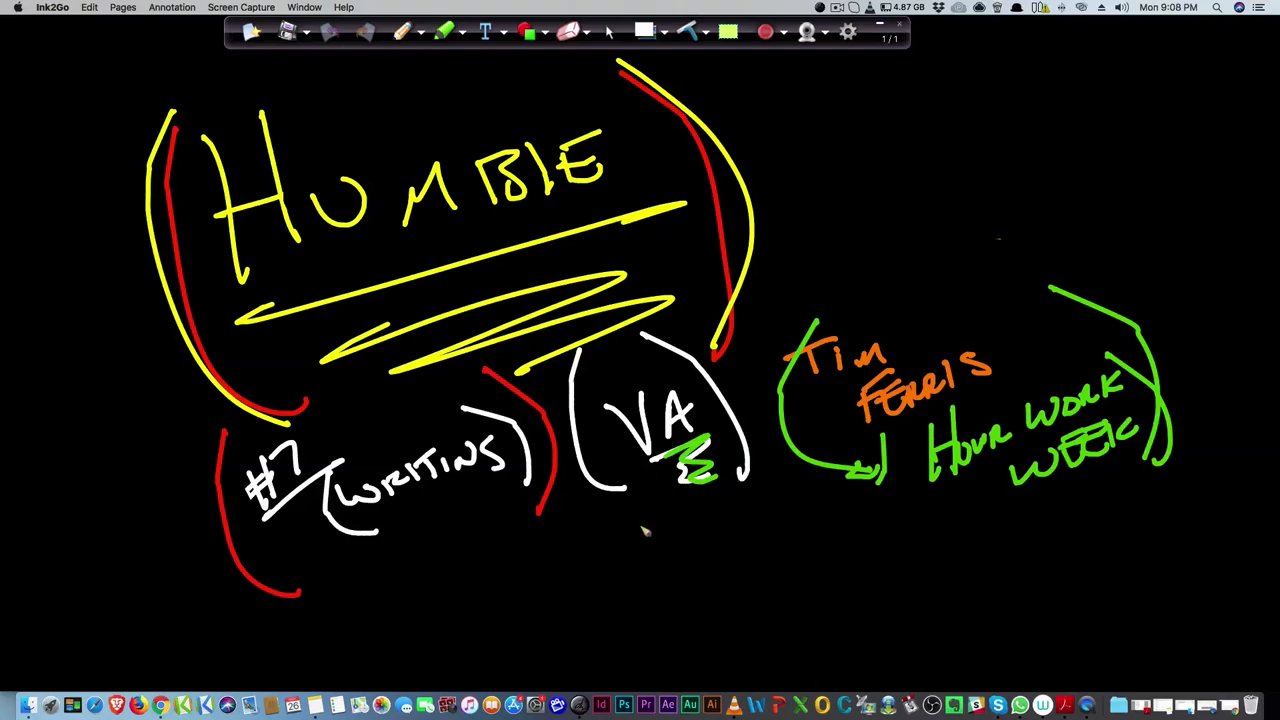
Write a green bracketed $1000 below VA, then erase all notes beneath HUMBLE
left_click_drag(625, 525, 650, 550)
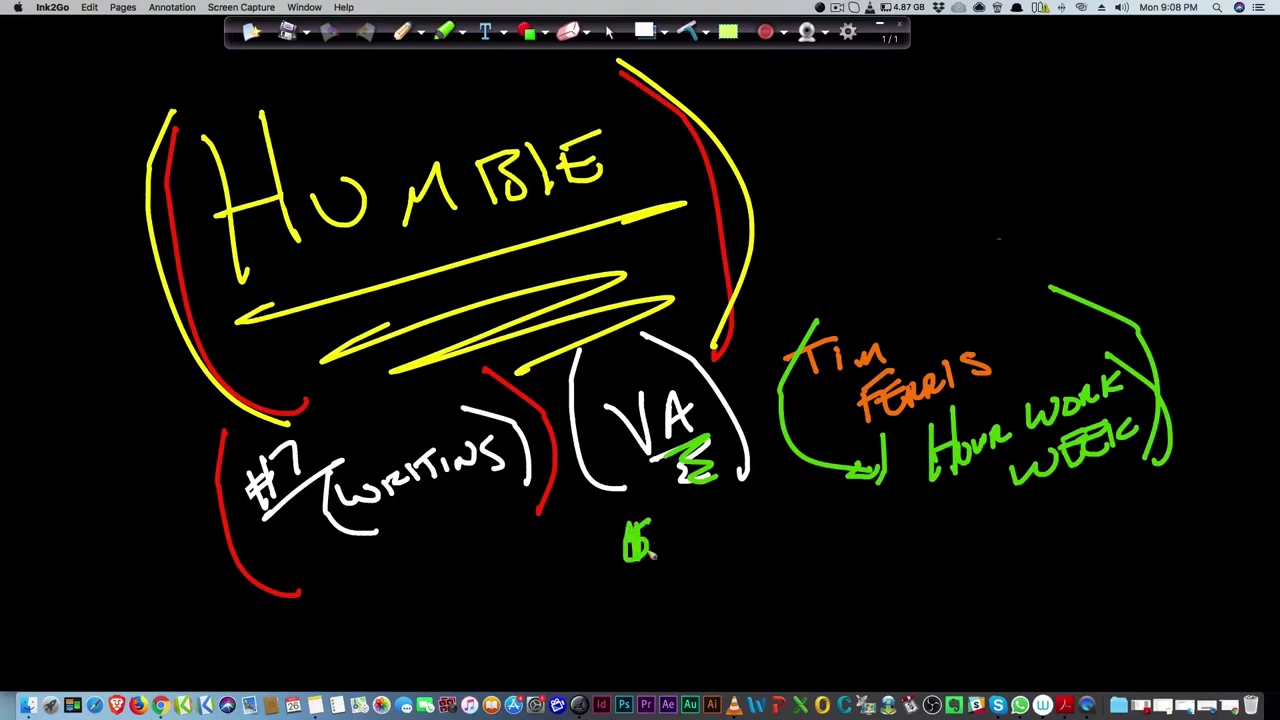
left_click_drag(660, 535, 740, 520)
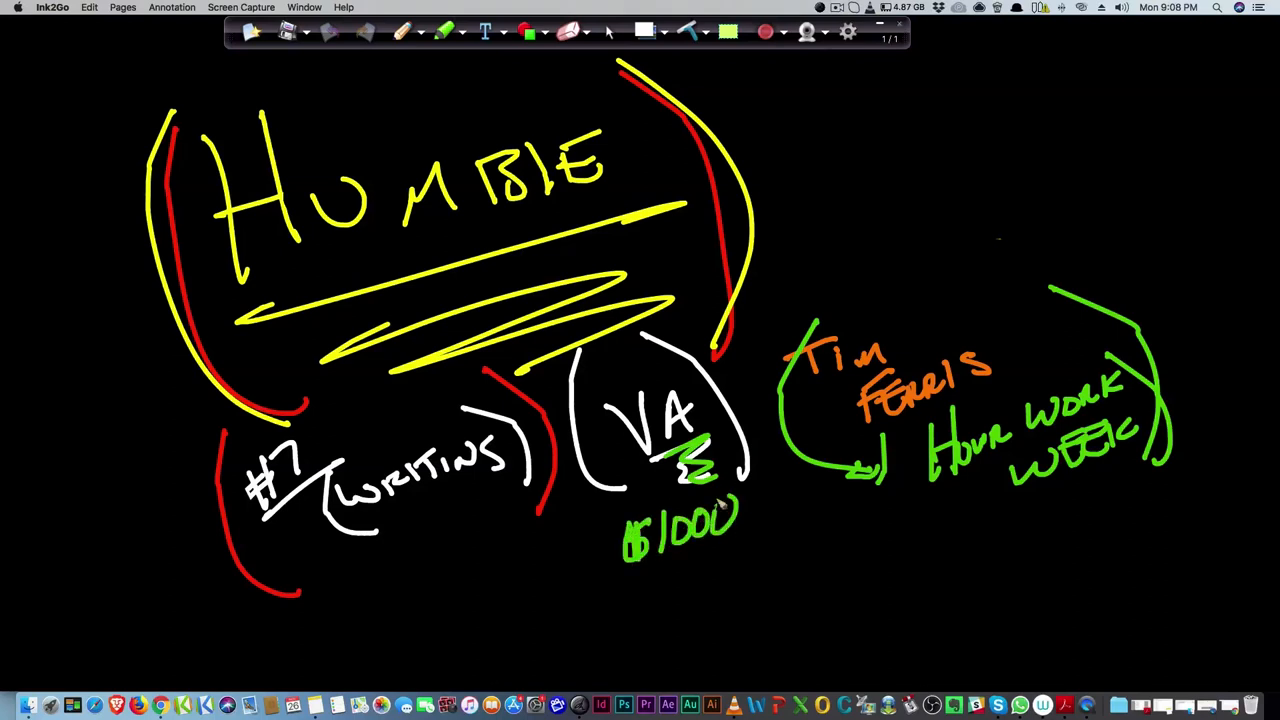
left_click_drag(610, 510, 760, 580)
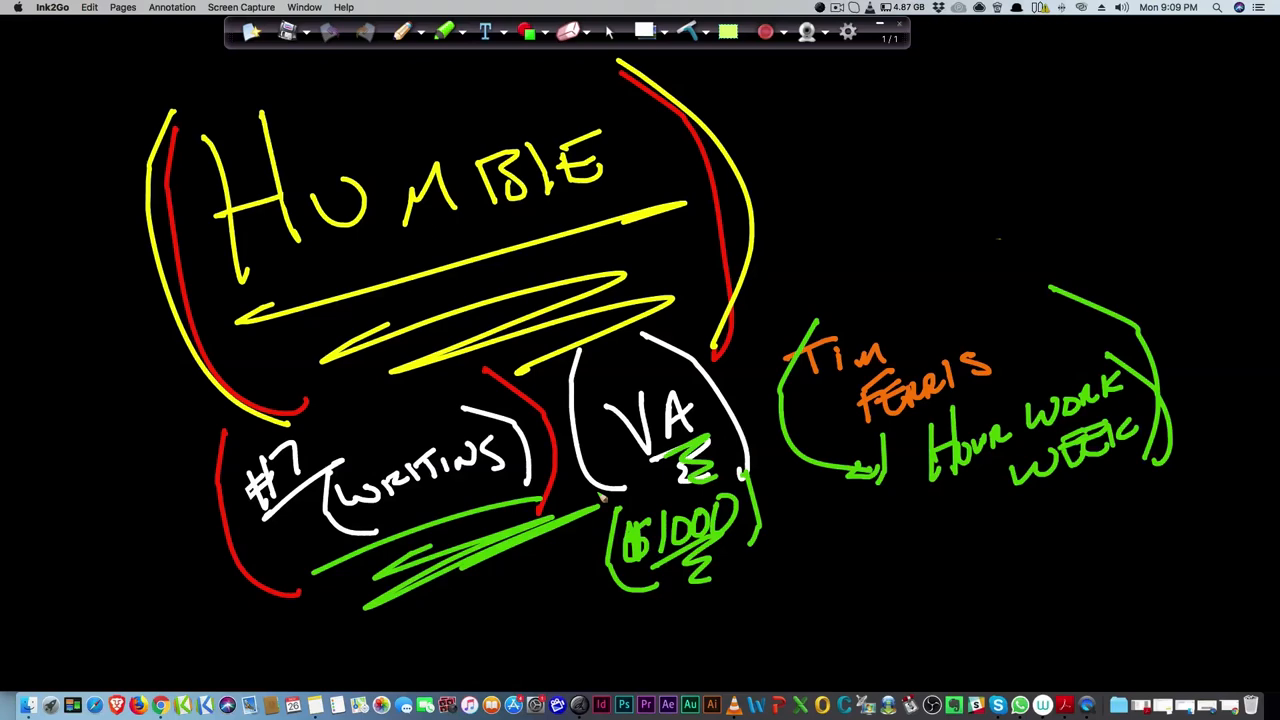
mouse_move(742, 157)
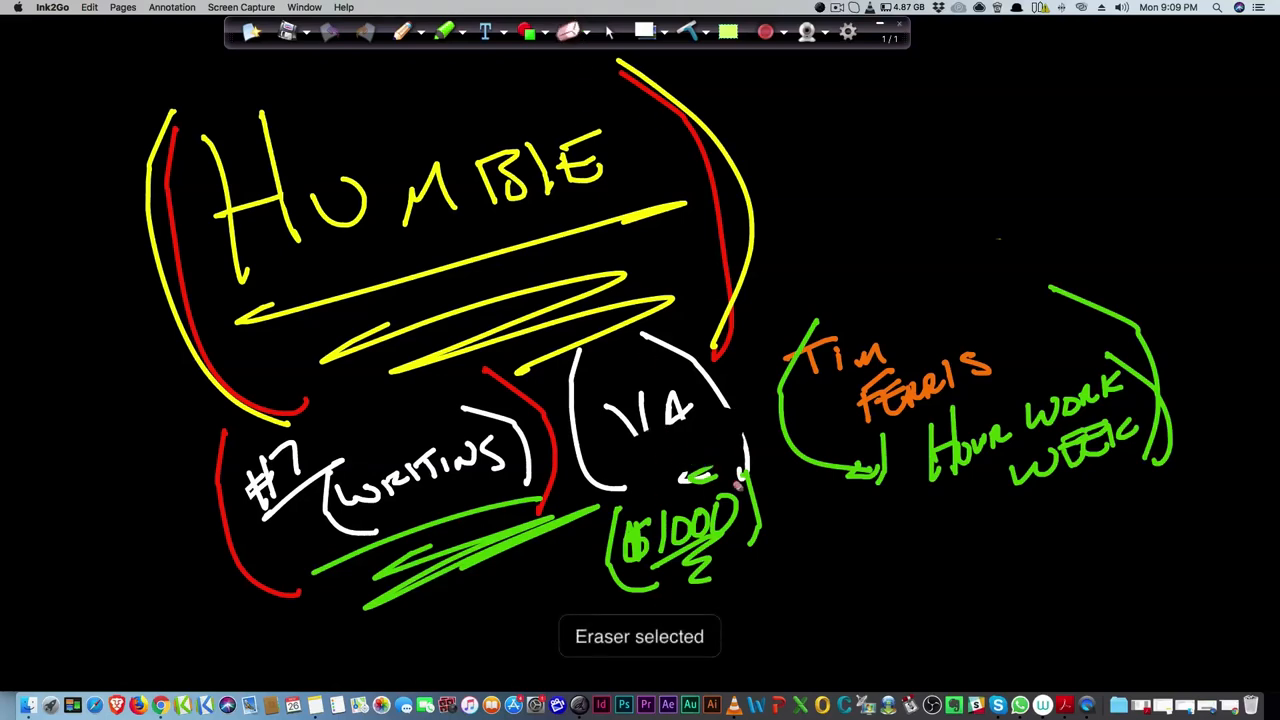
left_click_drag(740, 490, 620, 540)
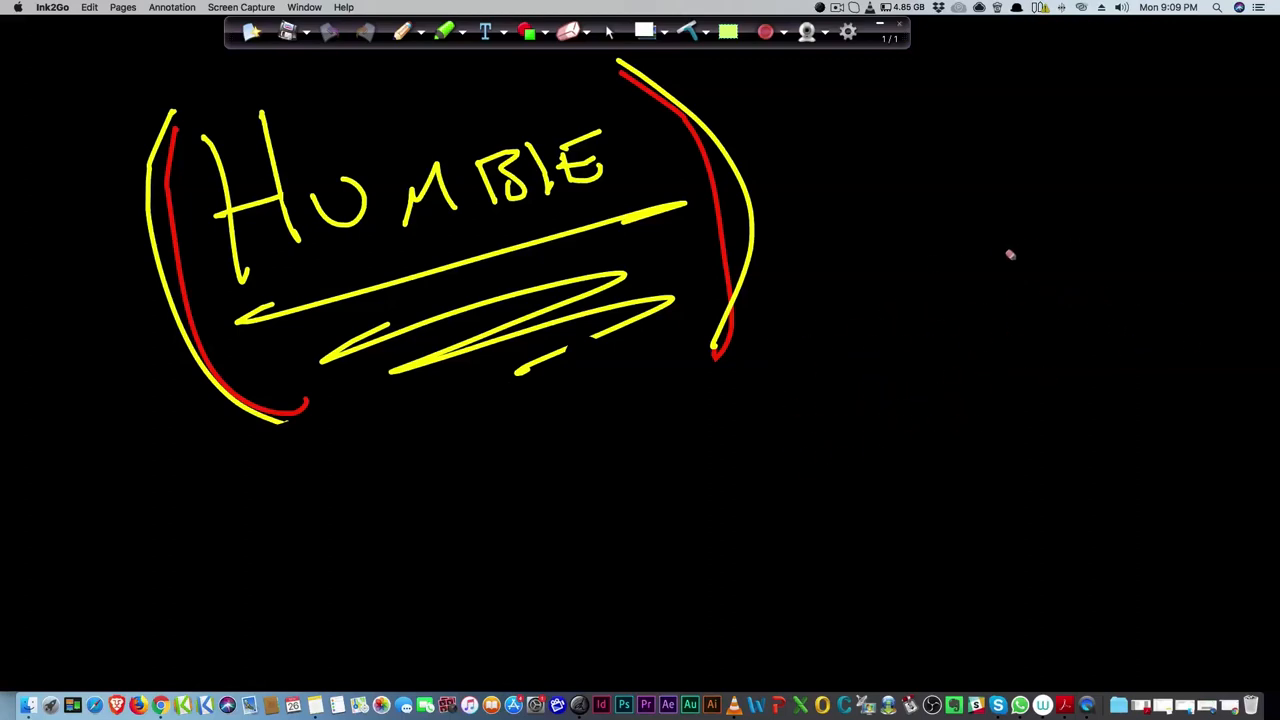
Write underlined green SEASONAL and yellow PHONE below HUMBLE, then begin an orange Home Depot note
left_click(430, 33)
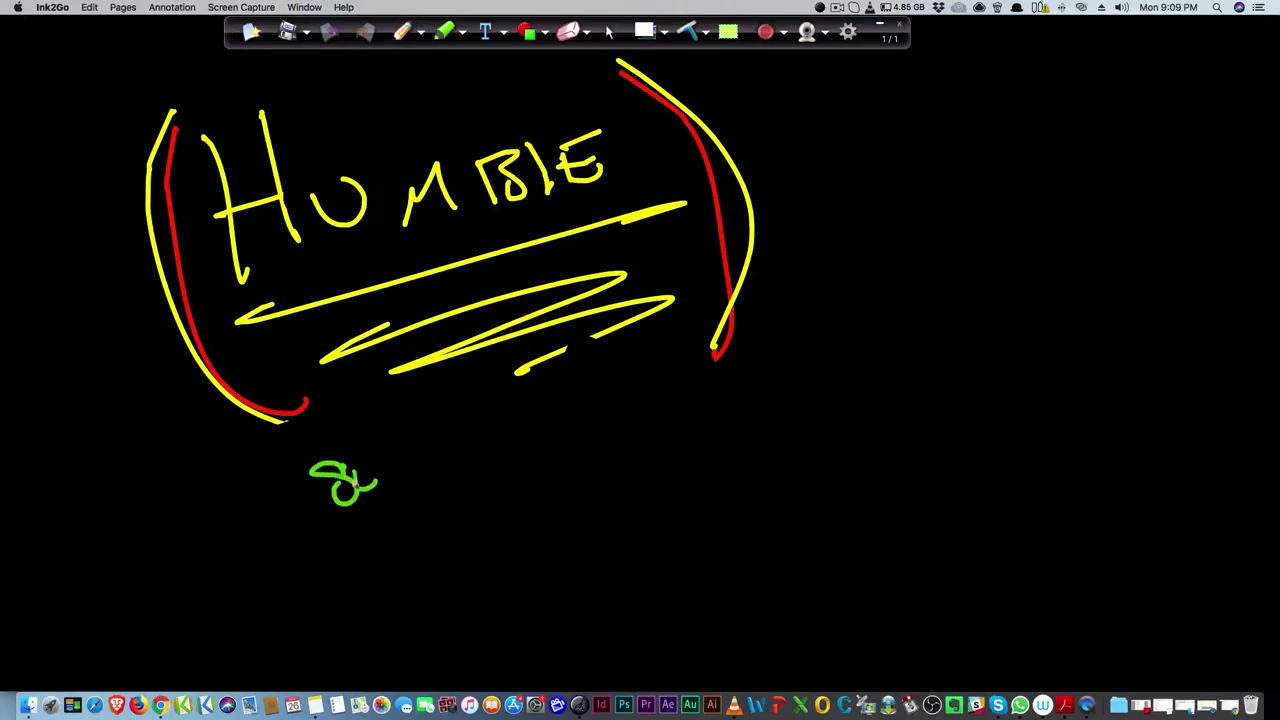
left_click_drag(360, 475, 440, 475)
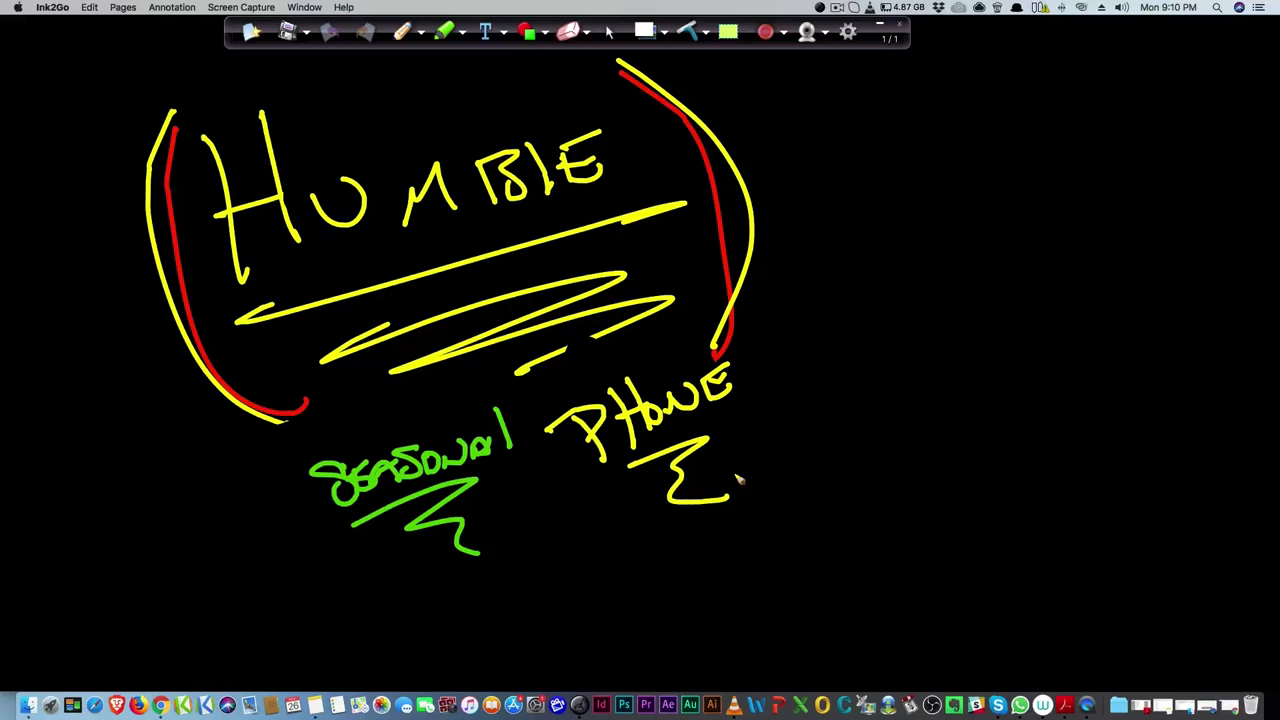
left_click(402, 31)
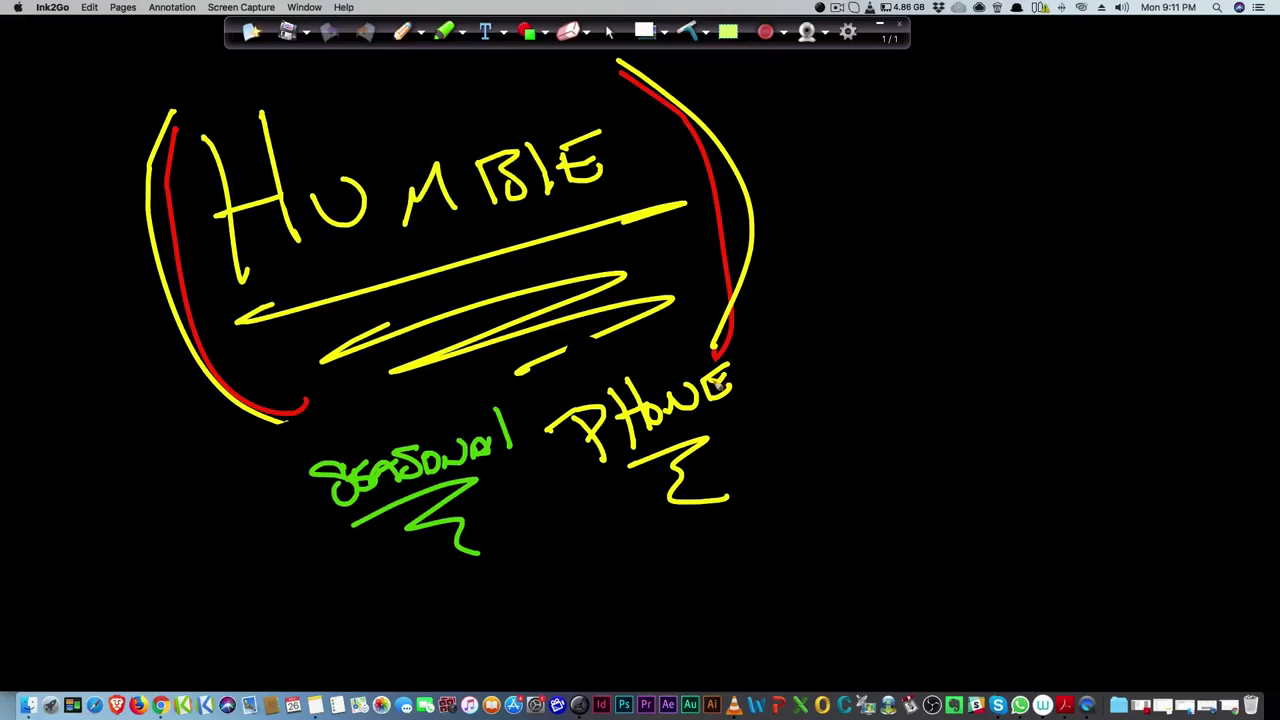
mouse_move(825, 367)
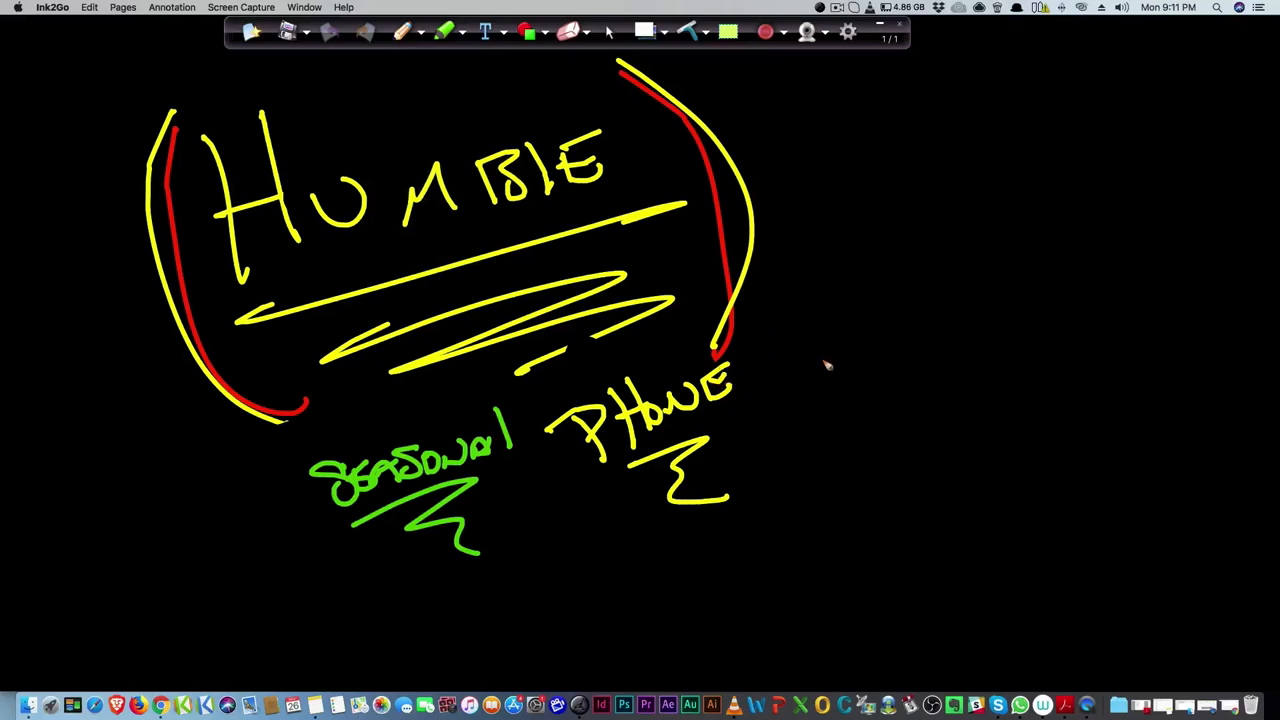
left_click_drag(805, 360, 870, 330)
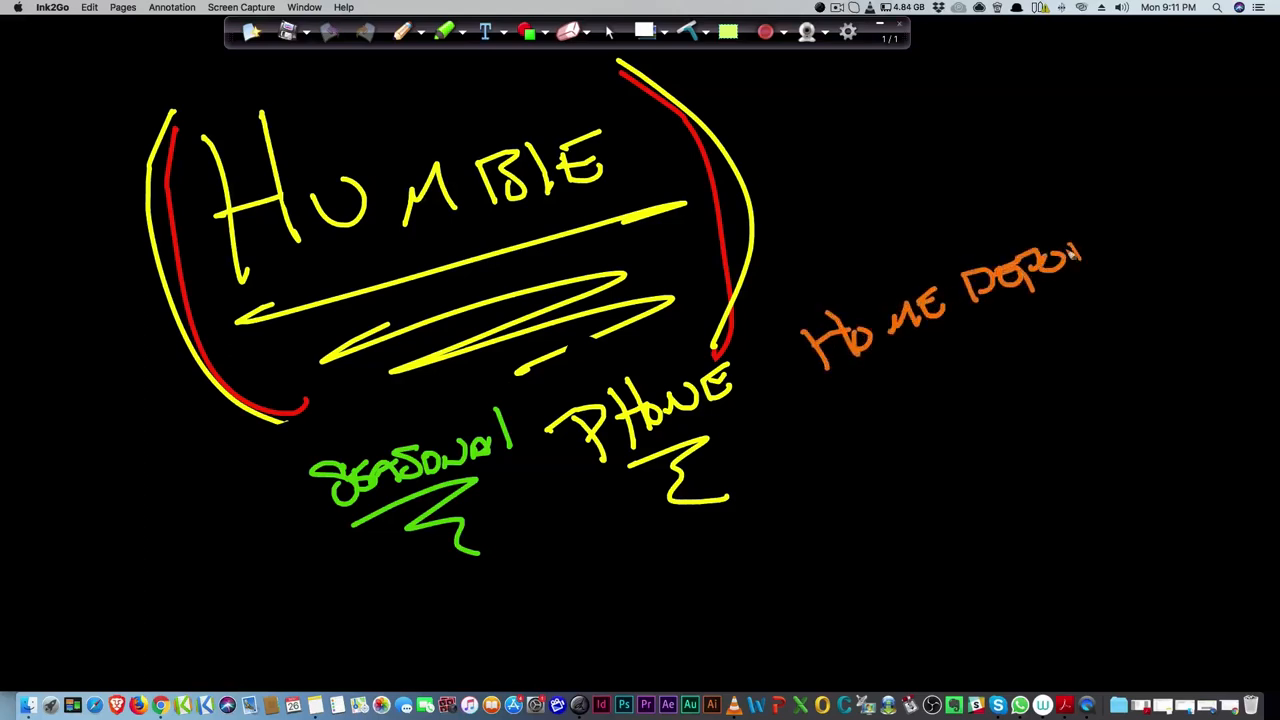
Finish and underline the orange HOME DEPOT note, then switch to white ink
left_click_drag(900, 365, 1050, 395)
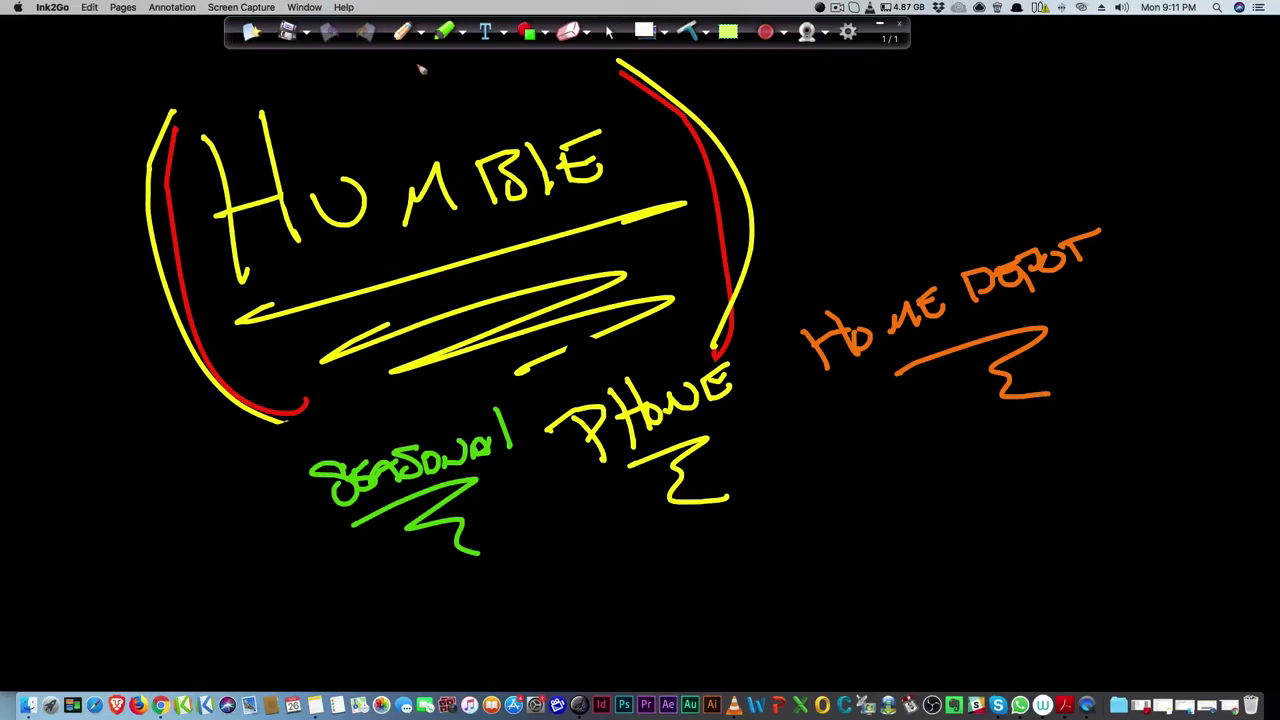
left_click(439, 31)
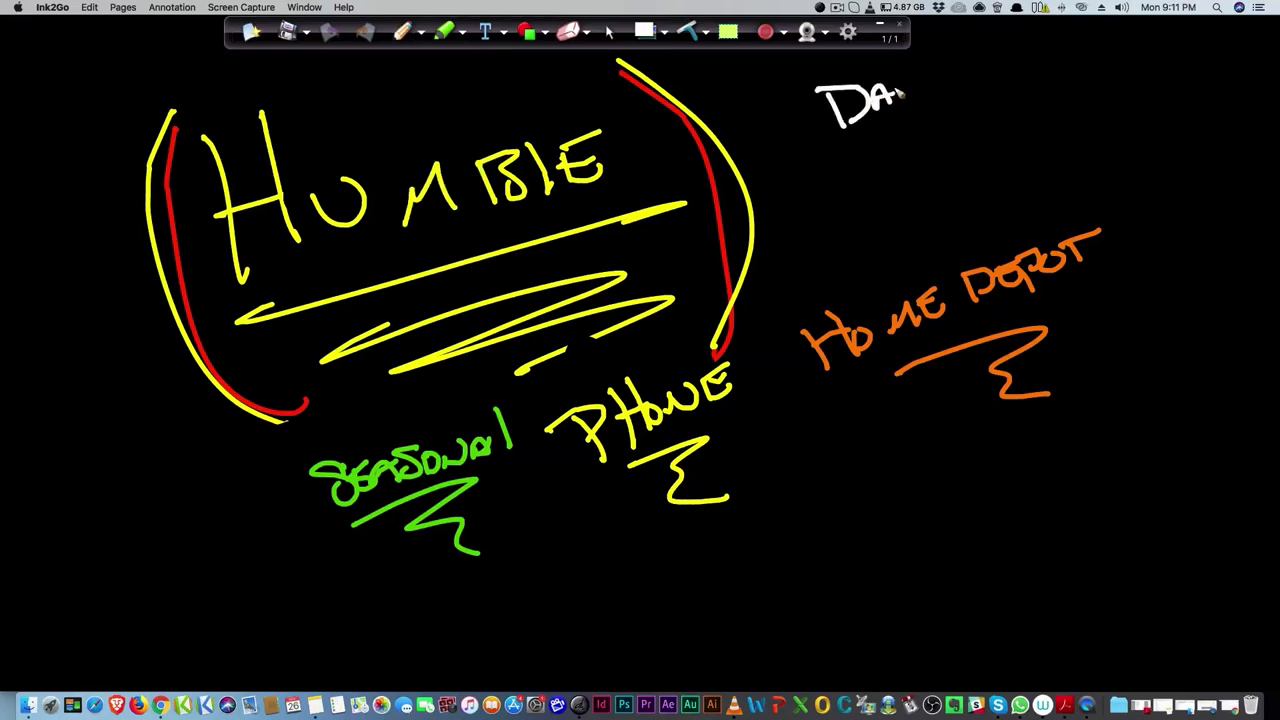
Write an underlined white DAY in the top-right area
left_click_drag(830, 150, 945, 155)
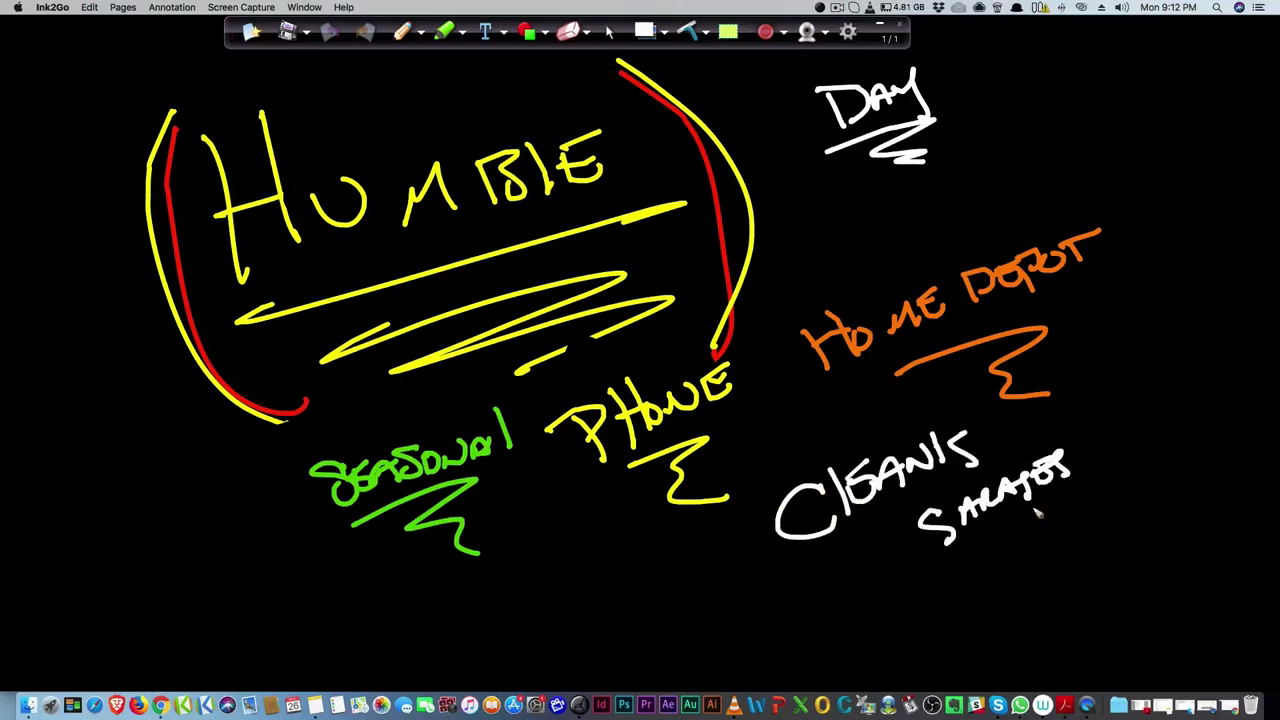
mouse_move(925, 413)
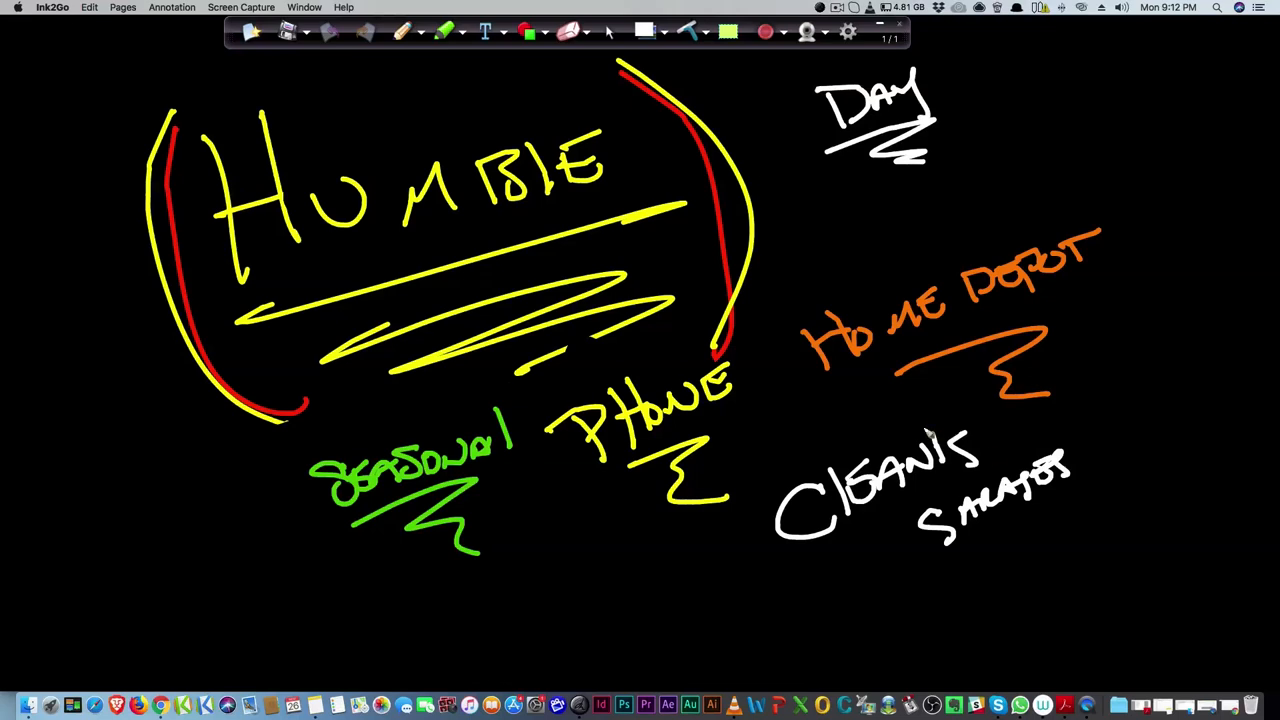
mouse_move(686, 588)
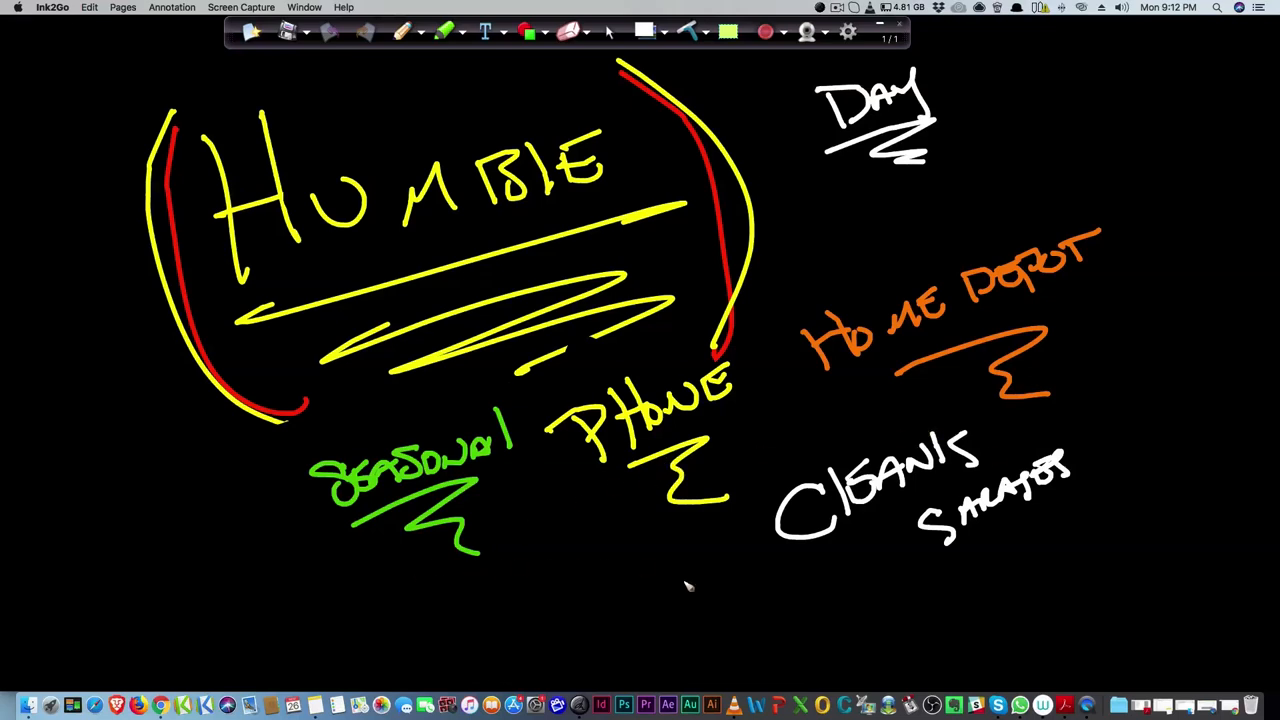
mouse_move(678, 609)
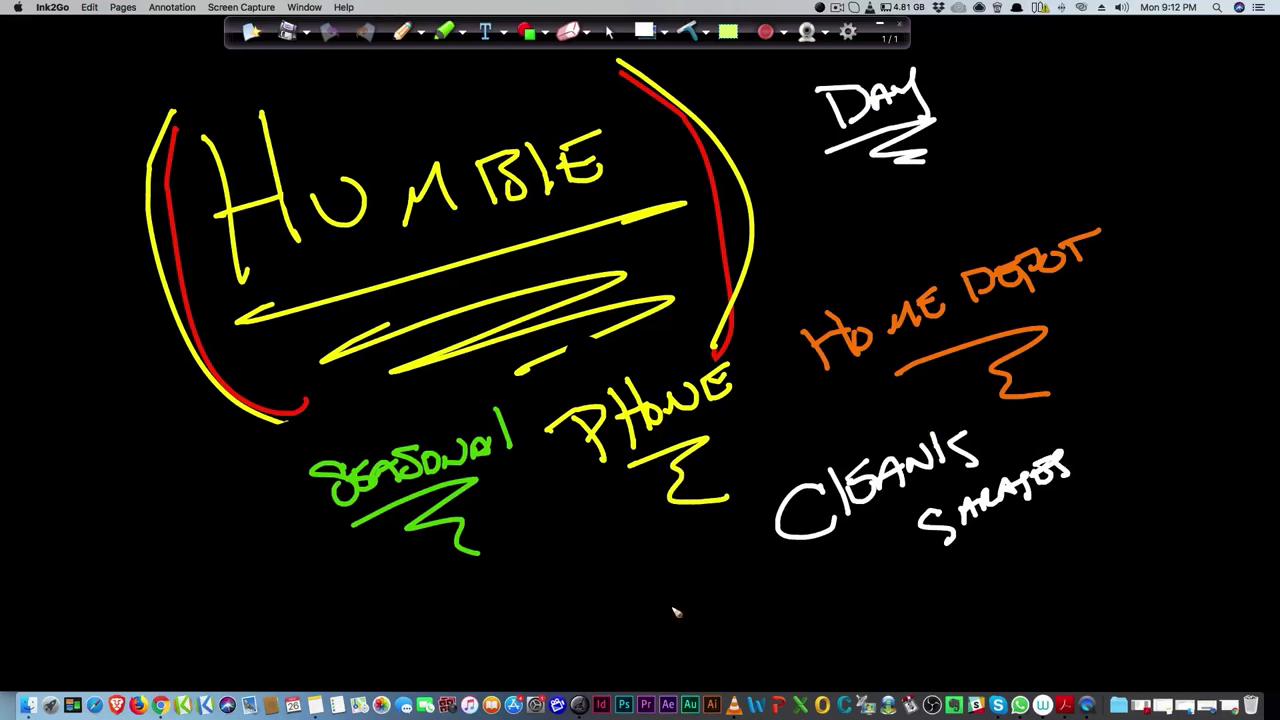
mouse_move(681, 614)
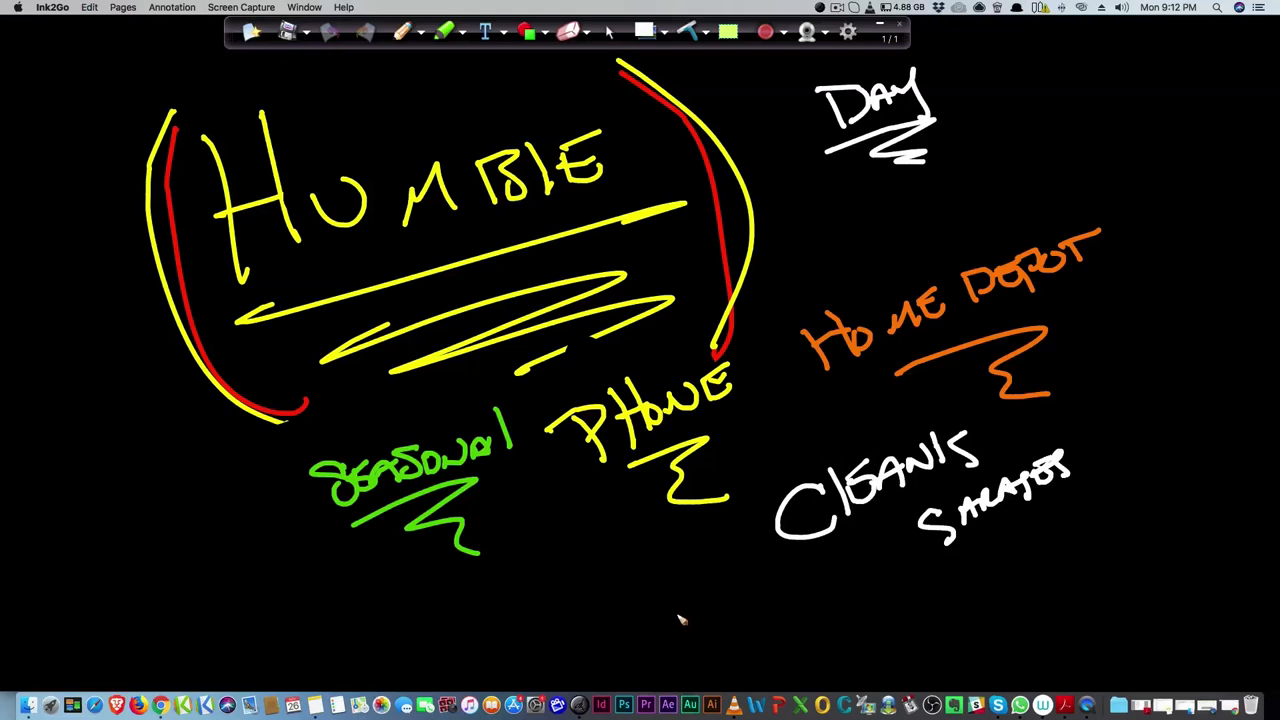
mouse_move(670, 575)
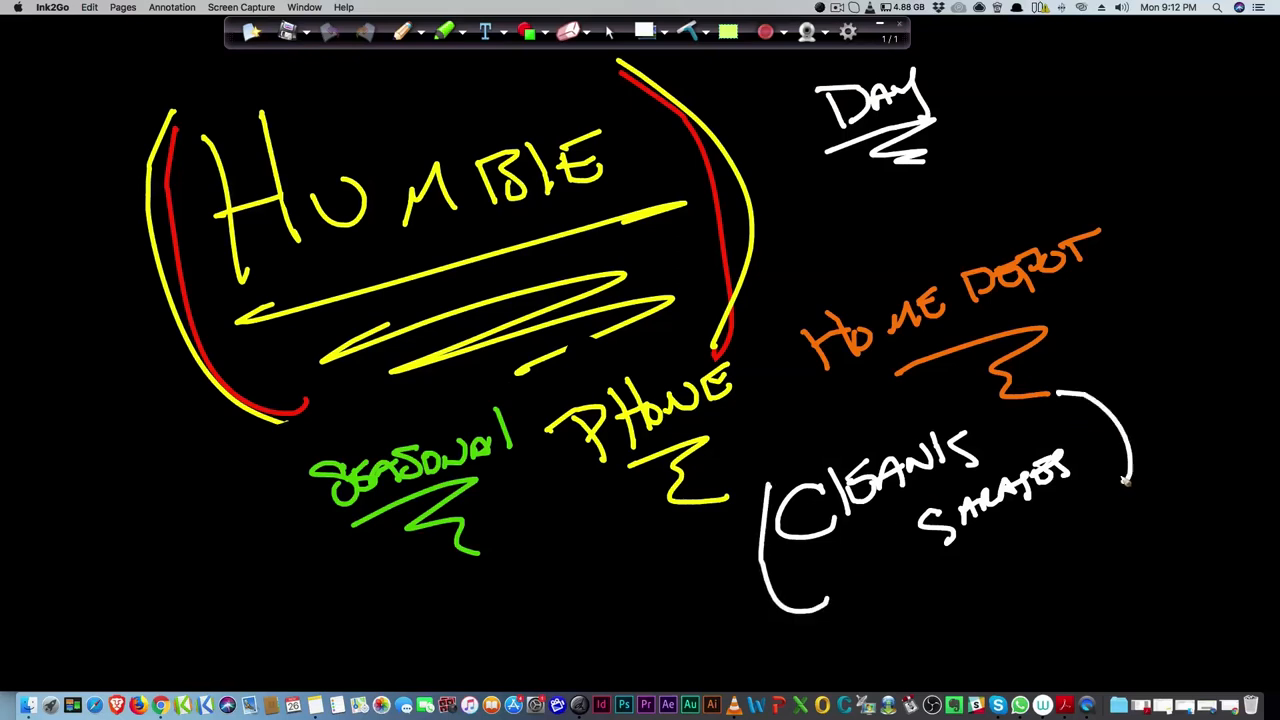
mouse_move(993, 569)
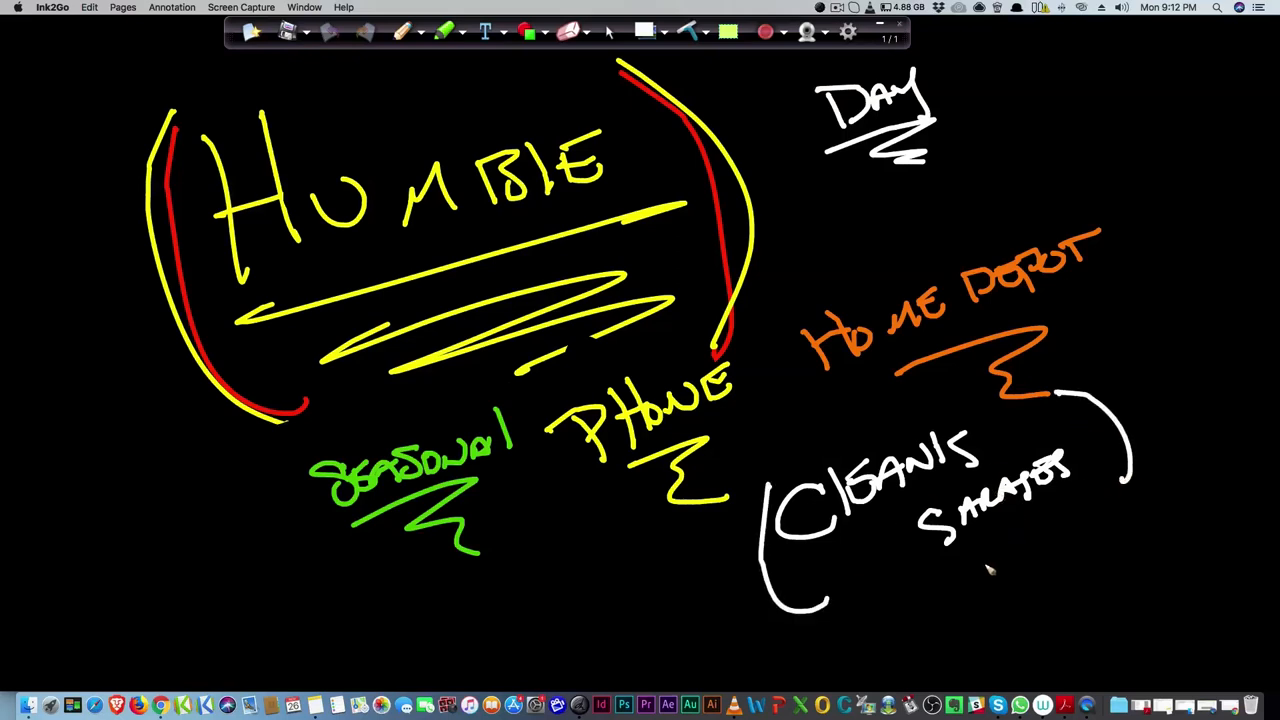
mouse_move(988, 575)
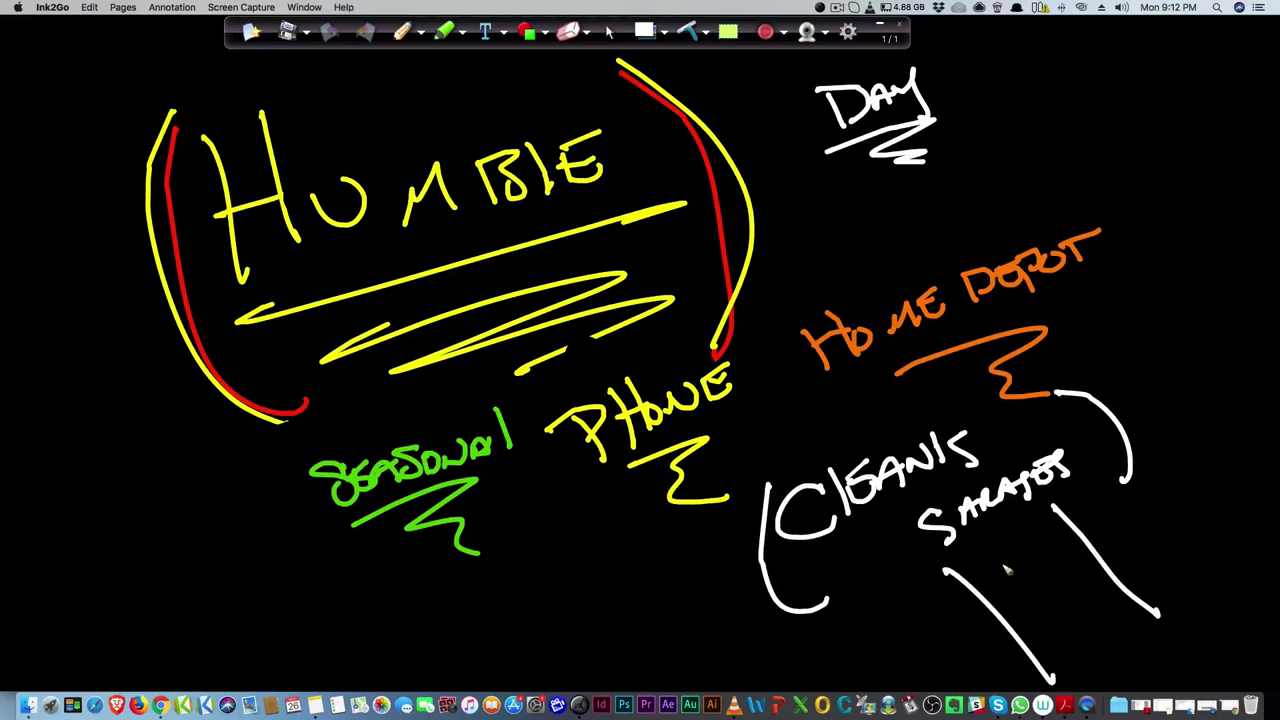
Draw white connector lines and boxes below CLEANS, then return to the Pen tool
left_click_drag(920, 575, 1090, 510)
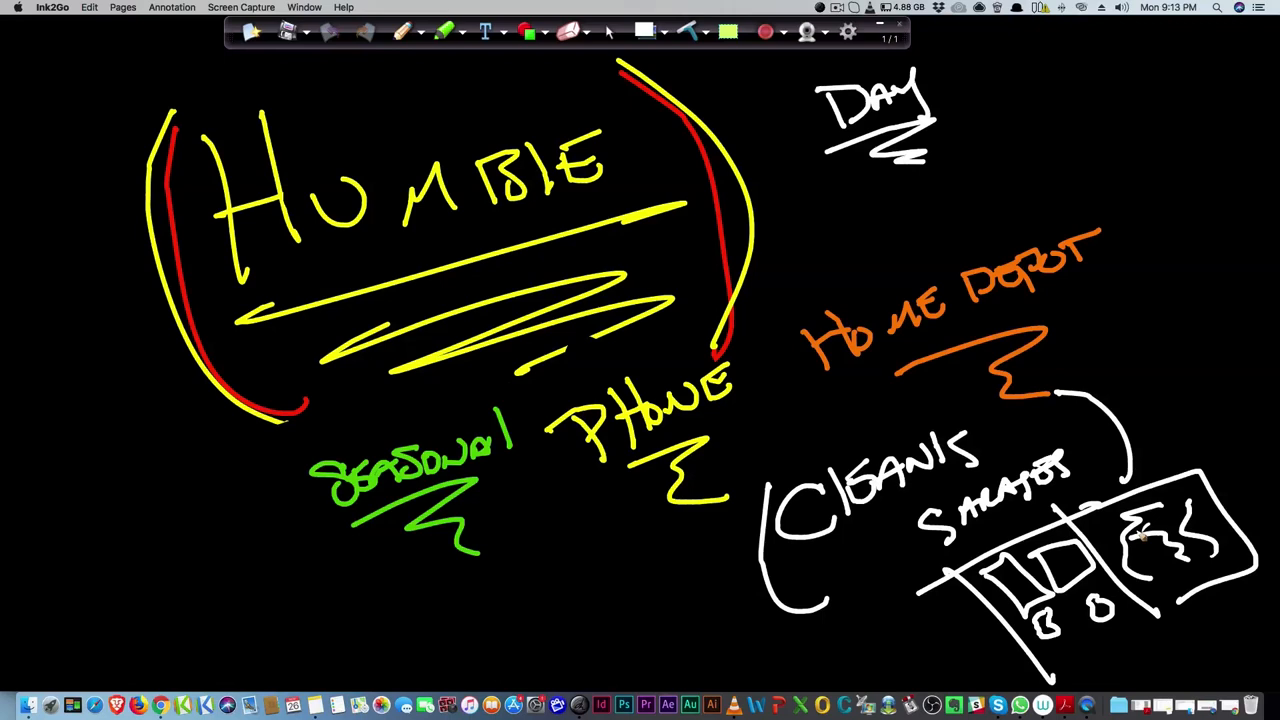
mouse_move(523, 5)
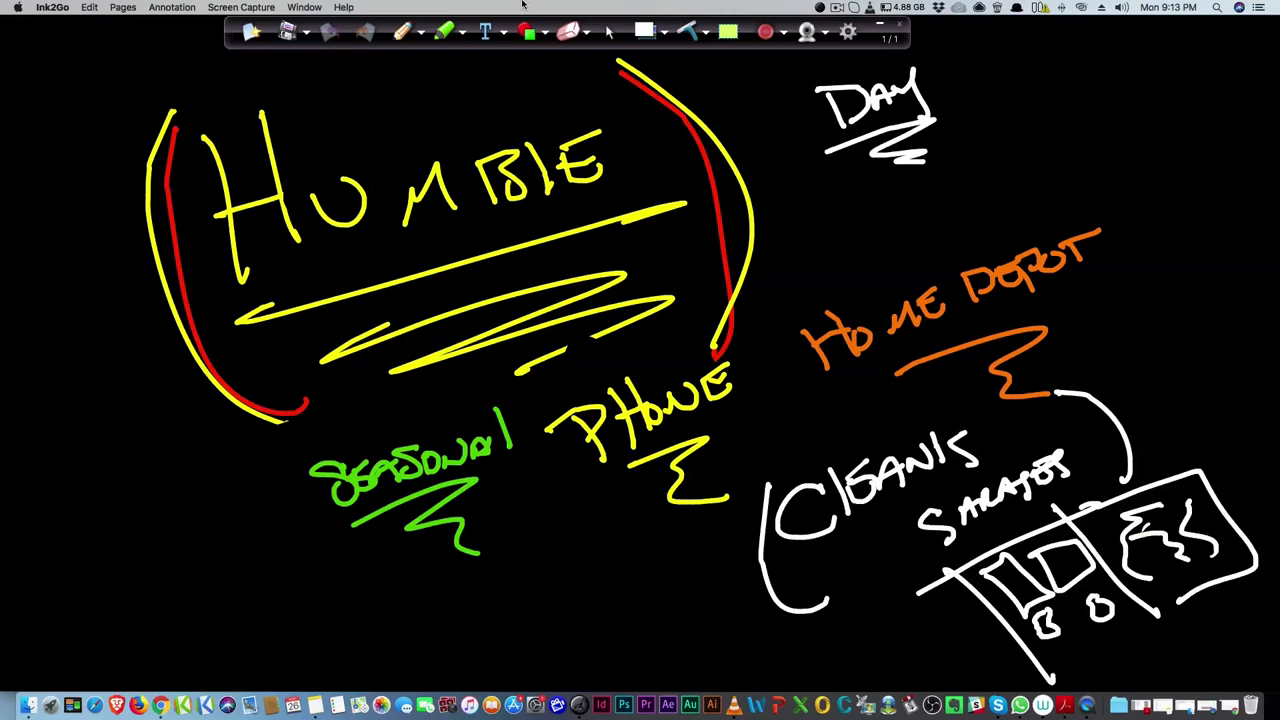
left_click(404, 33)
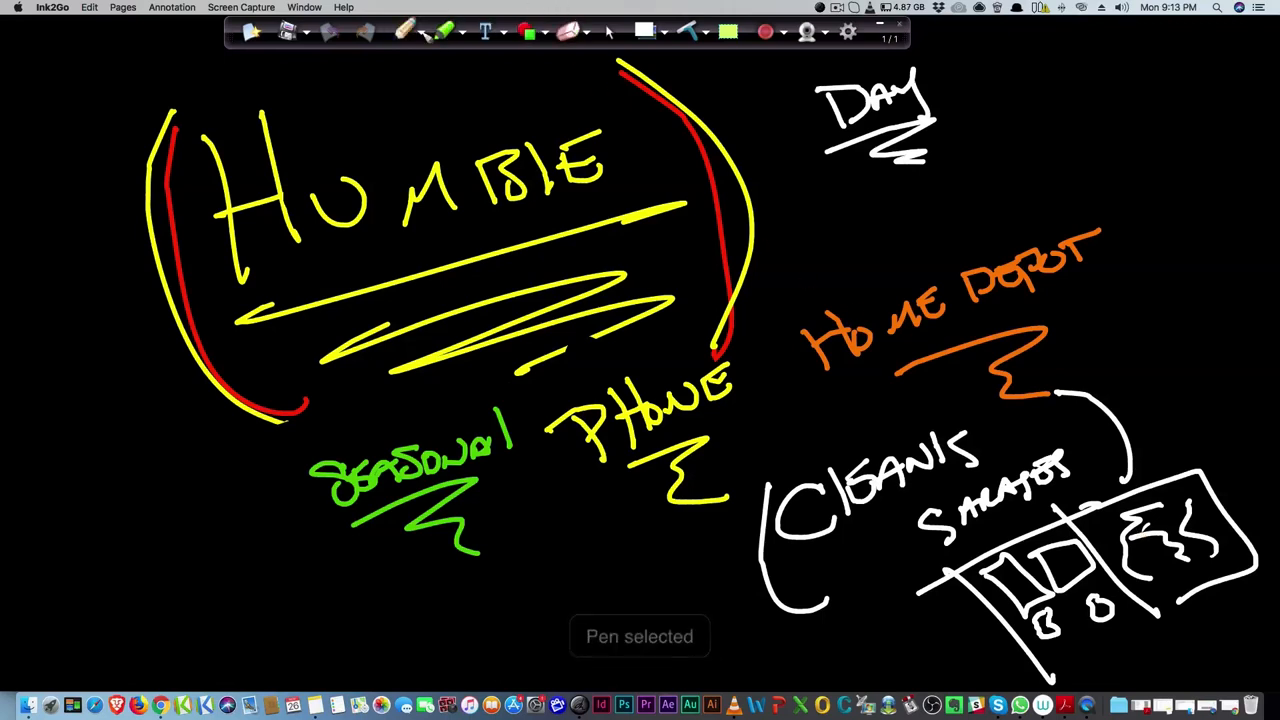
Draw a white square at top right and scribble text lines inside it
left_click_drag(1055, 55, 1060, 205)
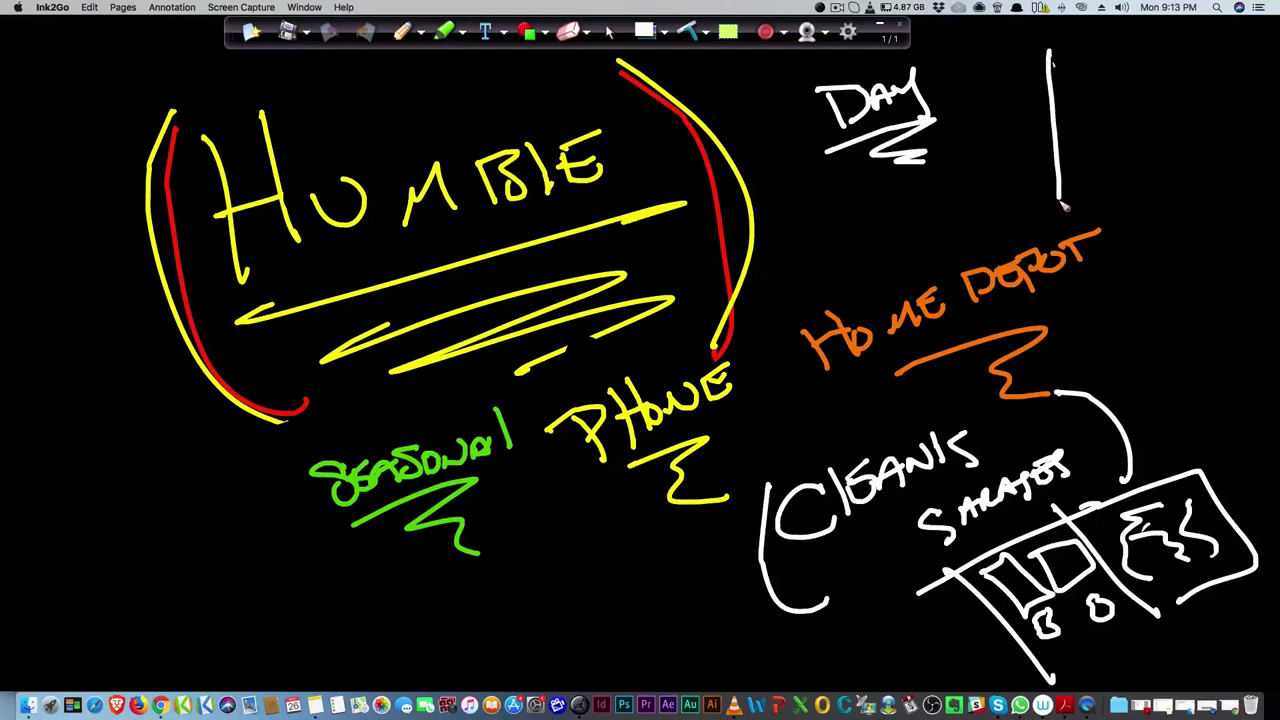
left_click_drag(1050, 55, 1205, 195)
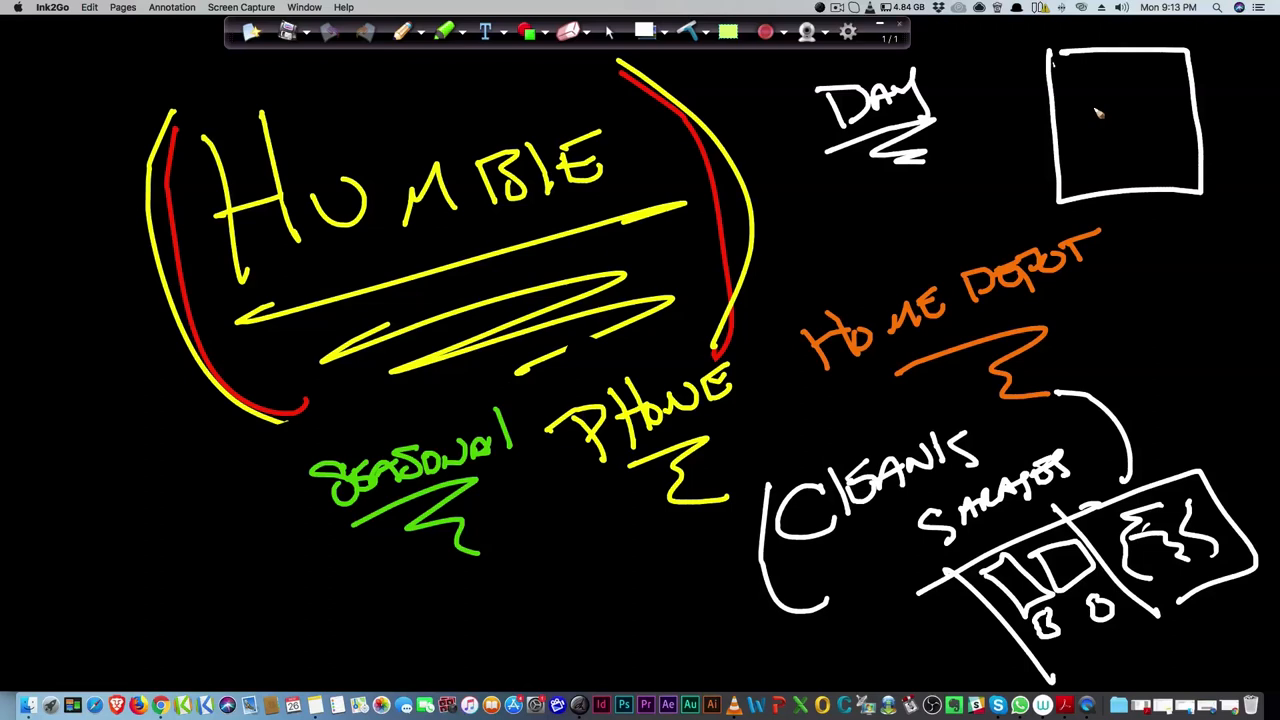
mouse_move(1090, 90)
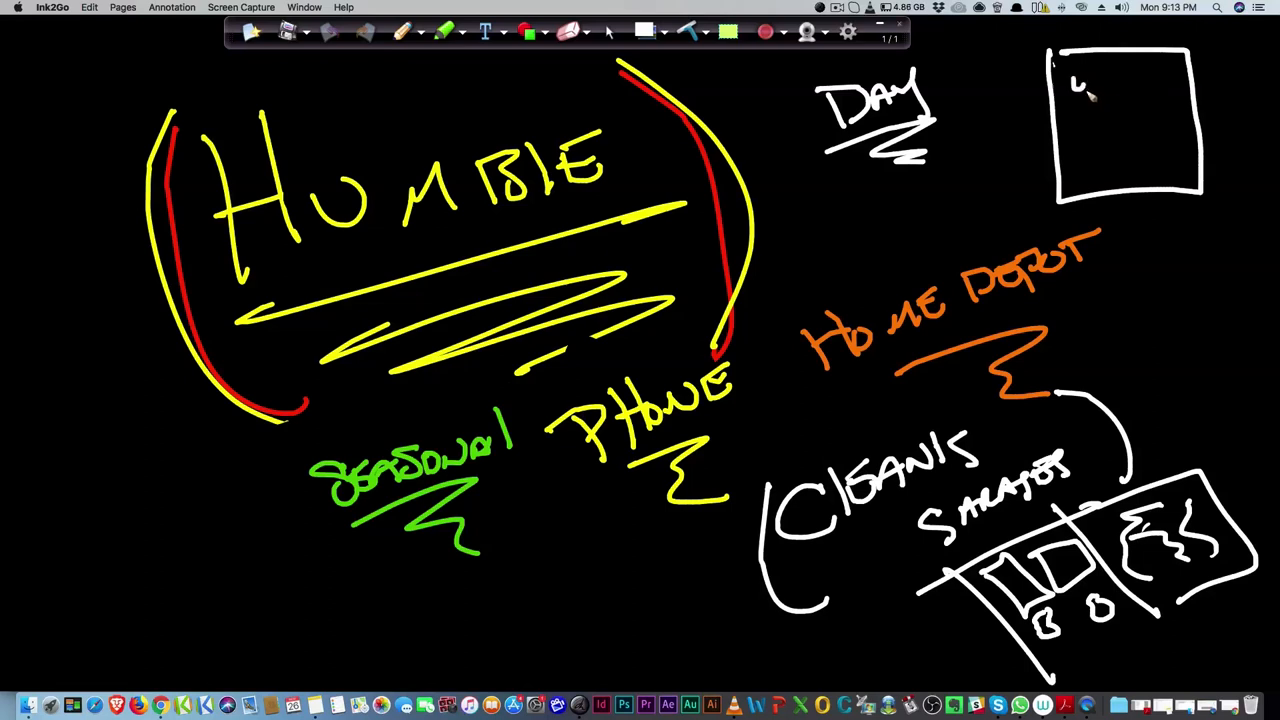
left_click_drag(1075, 90, 1130, 95)
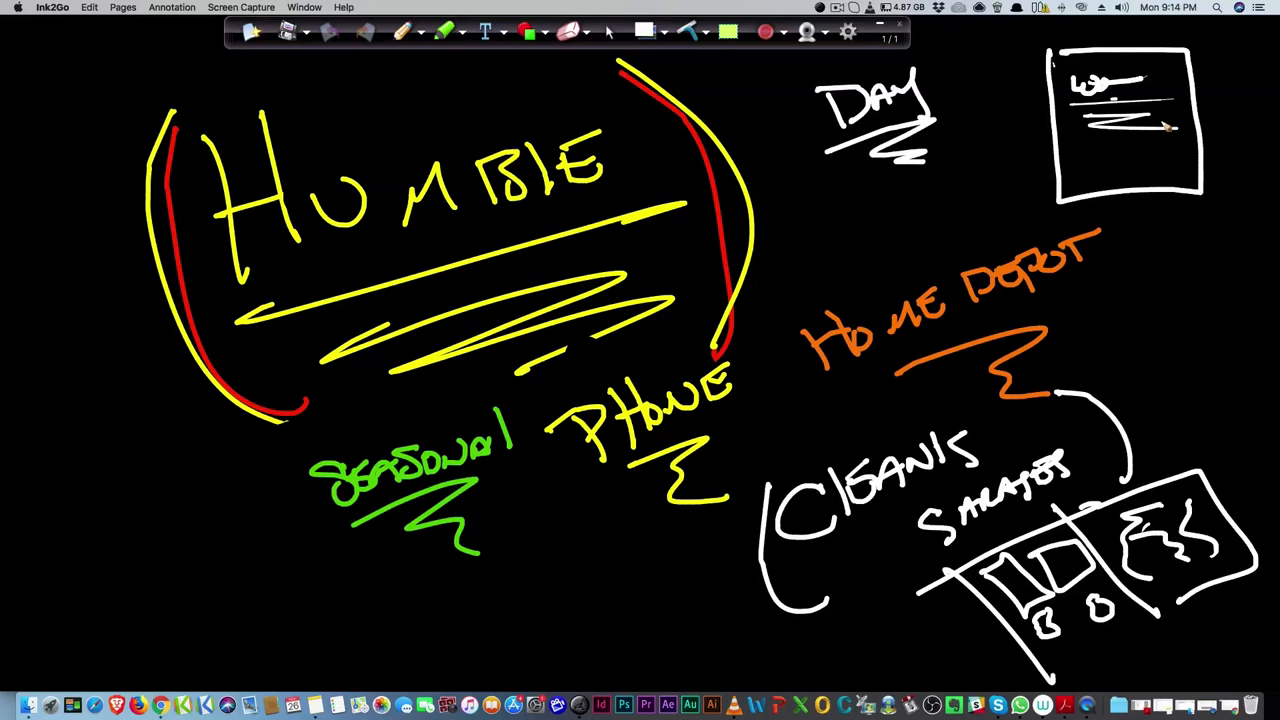
mouse_move(615, 440)
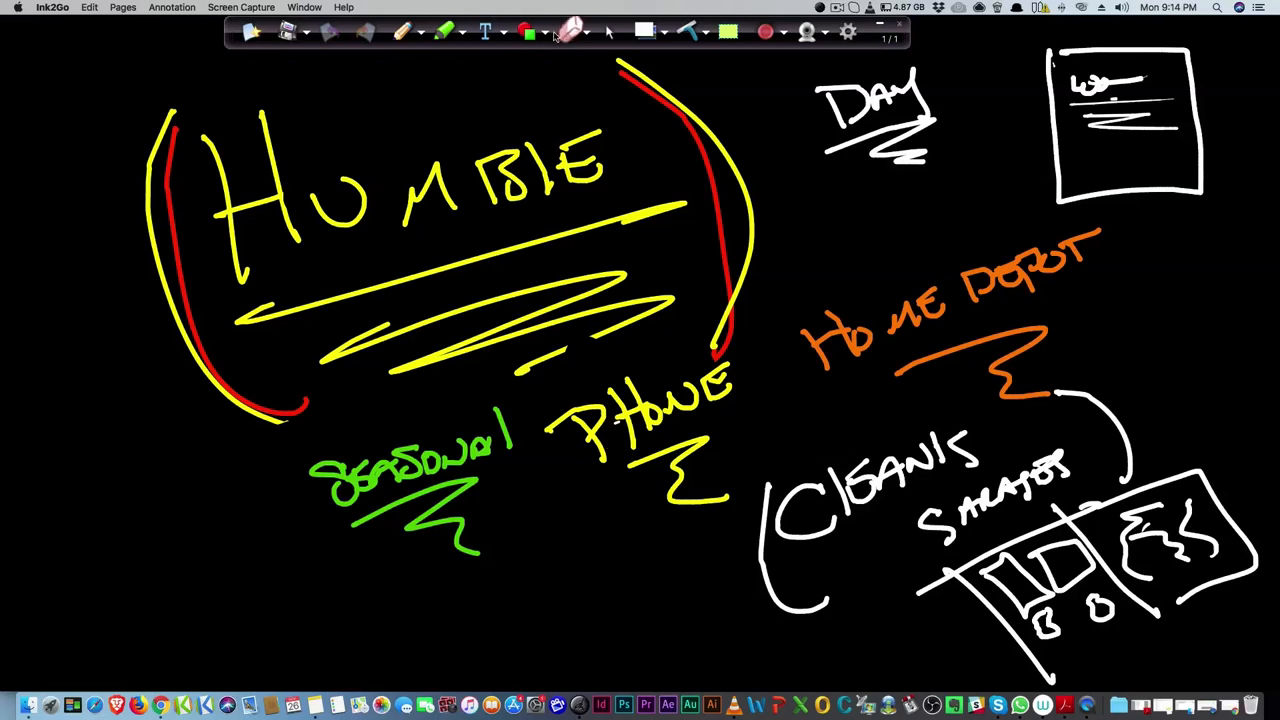
Clear the page and write underlined 30 DAYS and BOOKS notes
left_click(365, 31)
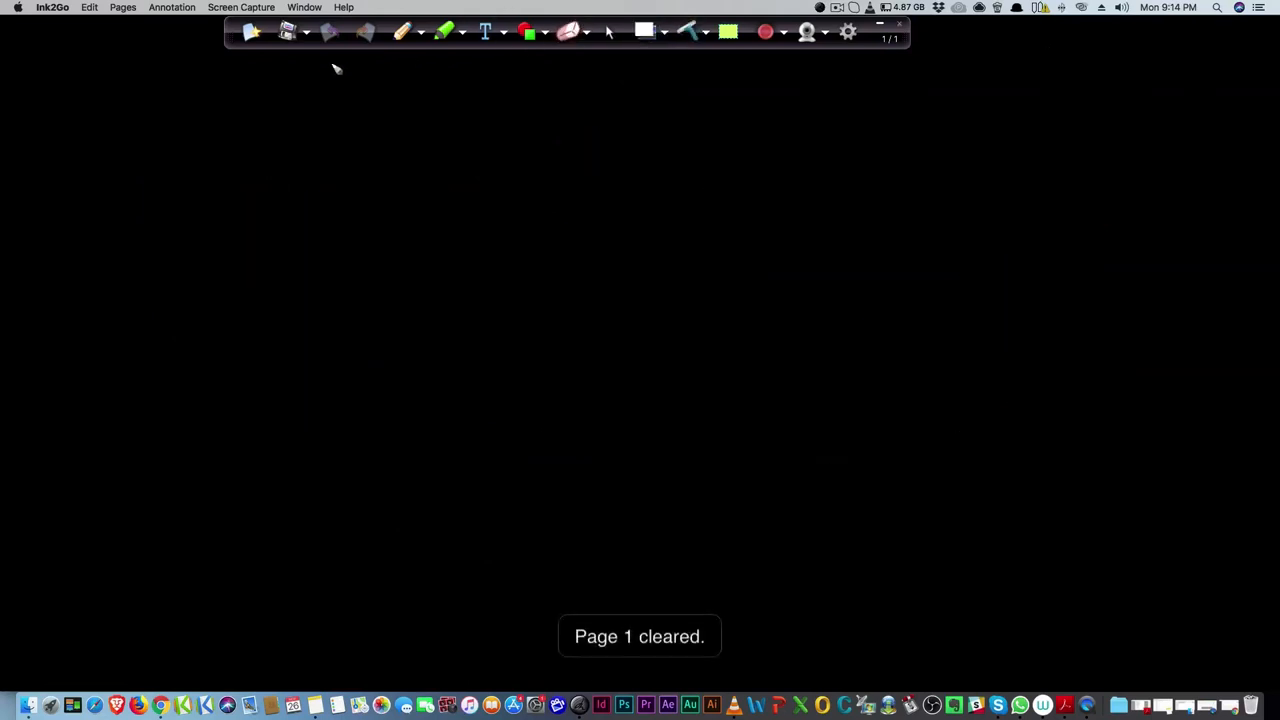
left_click_drag(210, 160, 285, 155)
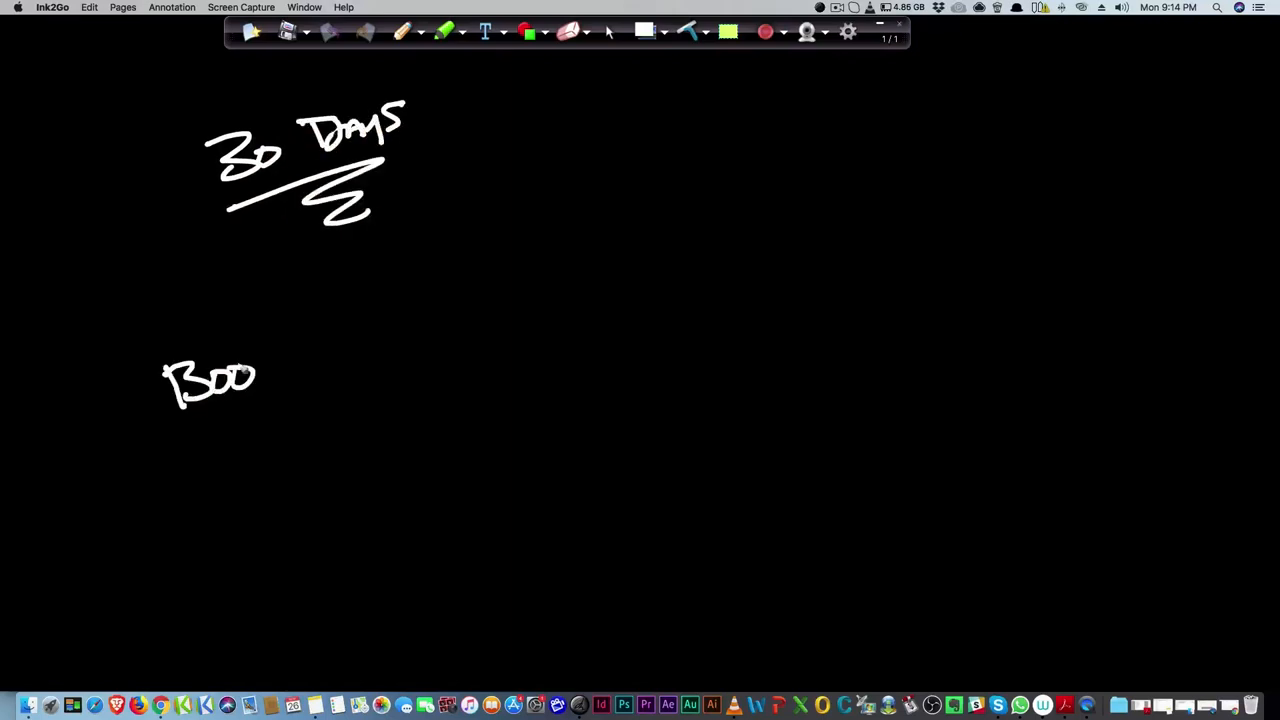
left_click_drag(255, 380, 280, 490)
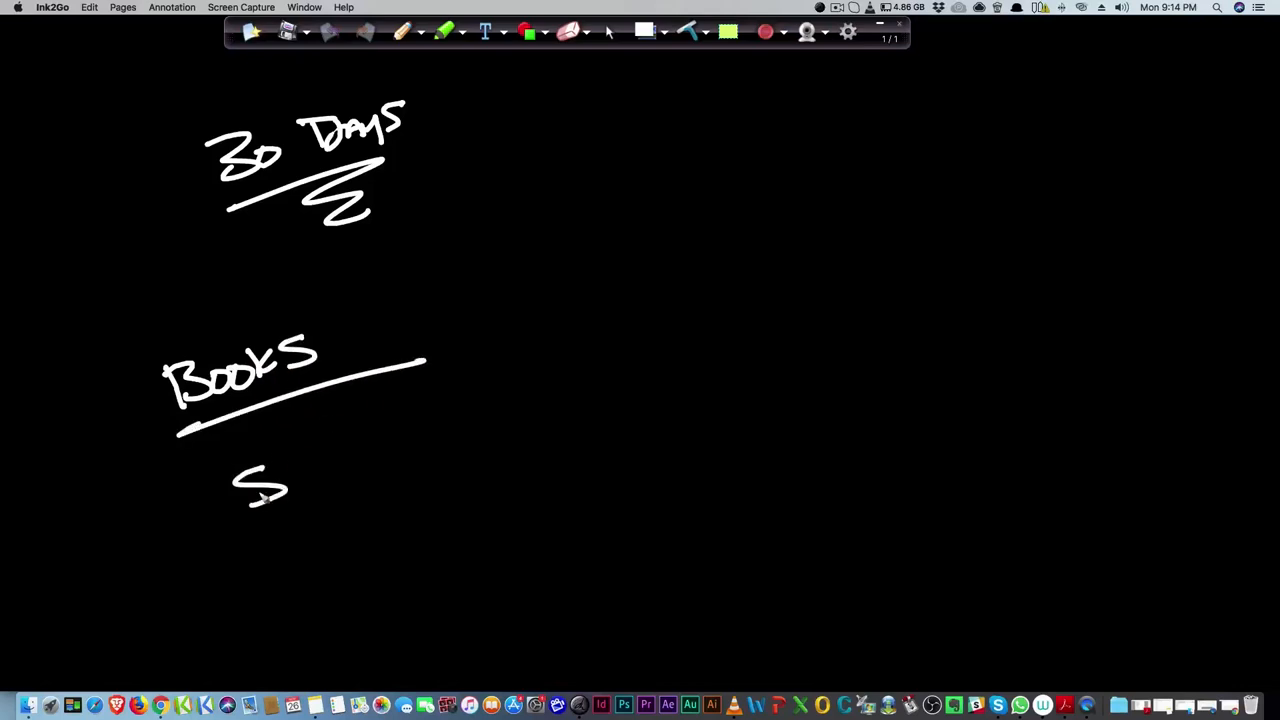